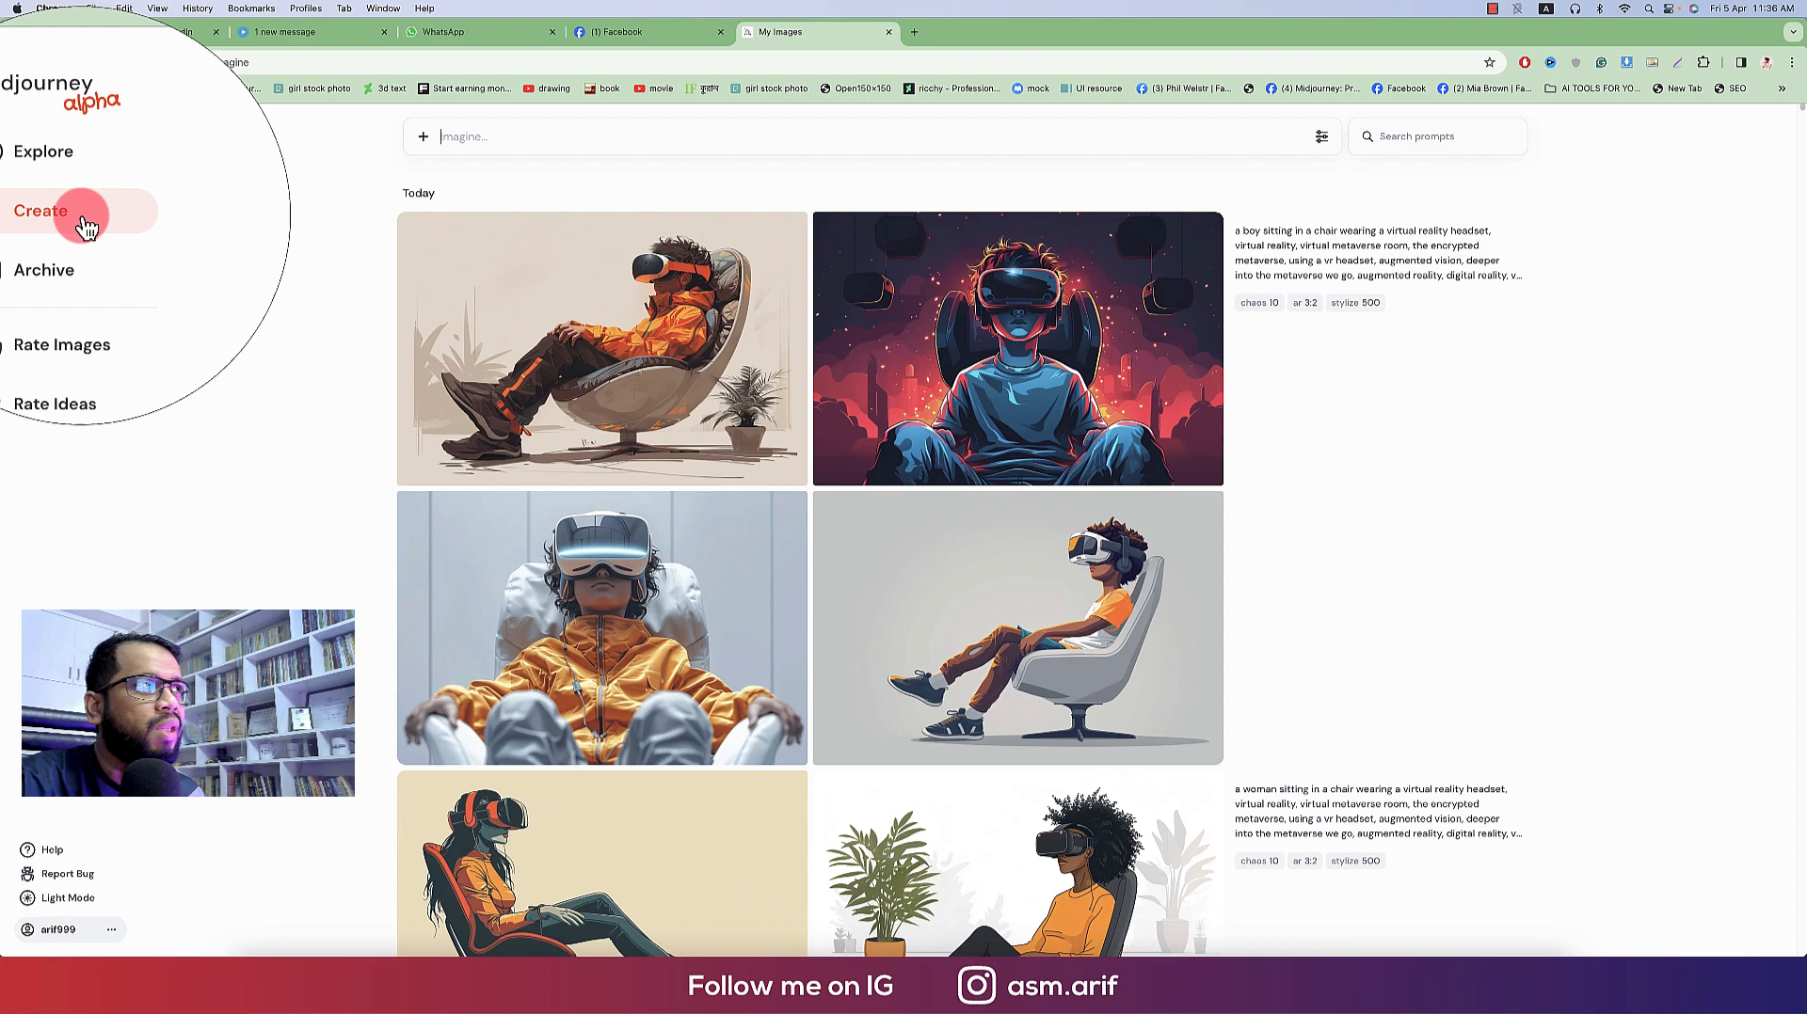
# Browse the Explore feed and show the image generation settings panel
pyautogui.click(56, 176)
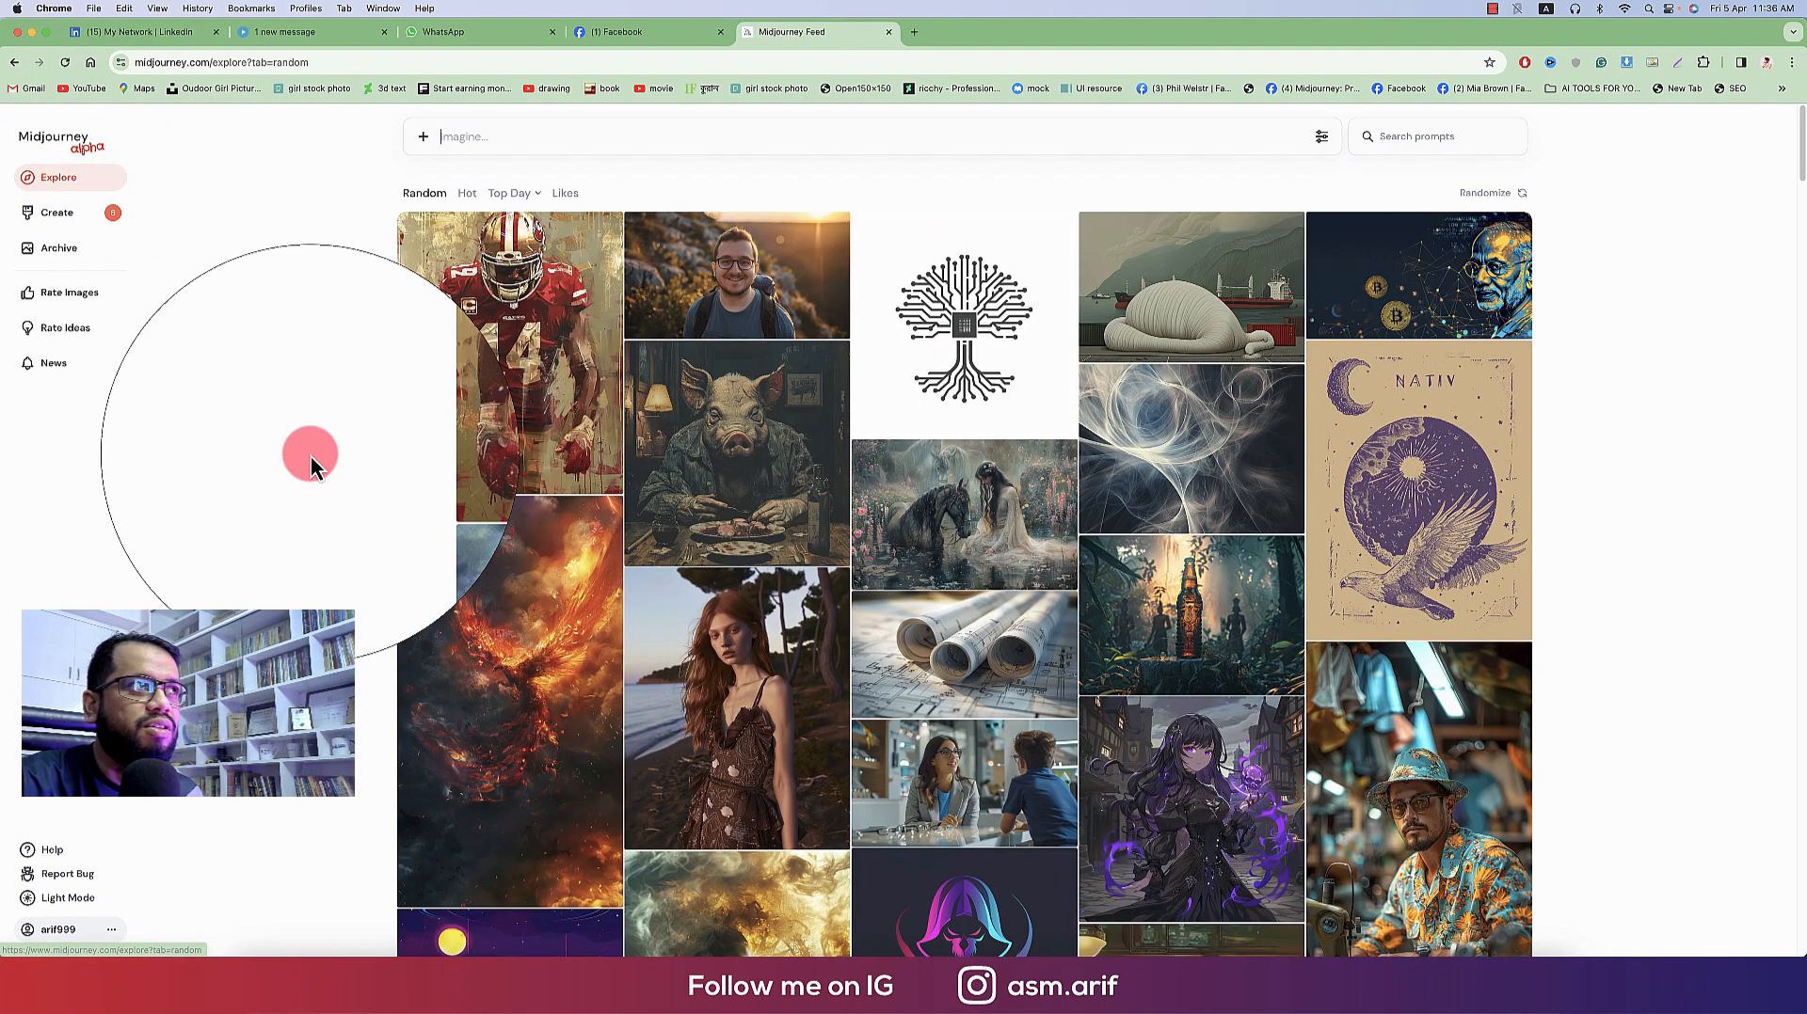
pyautogui.scroll(-3)
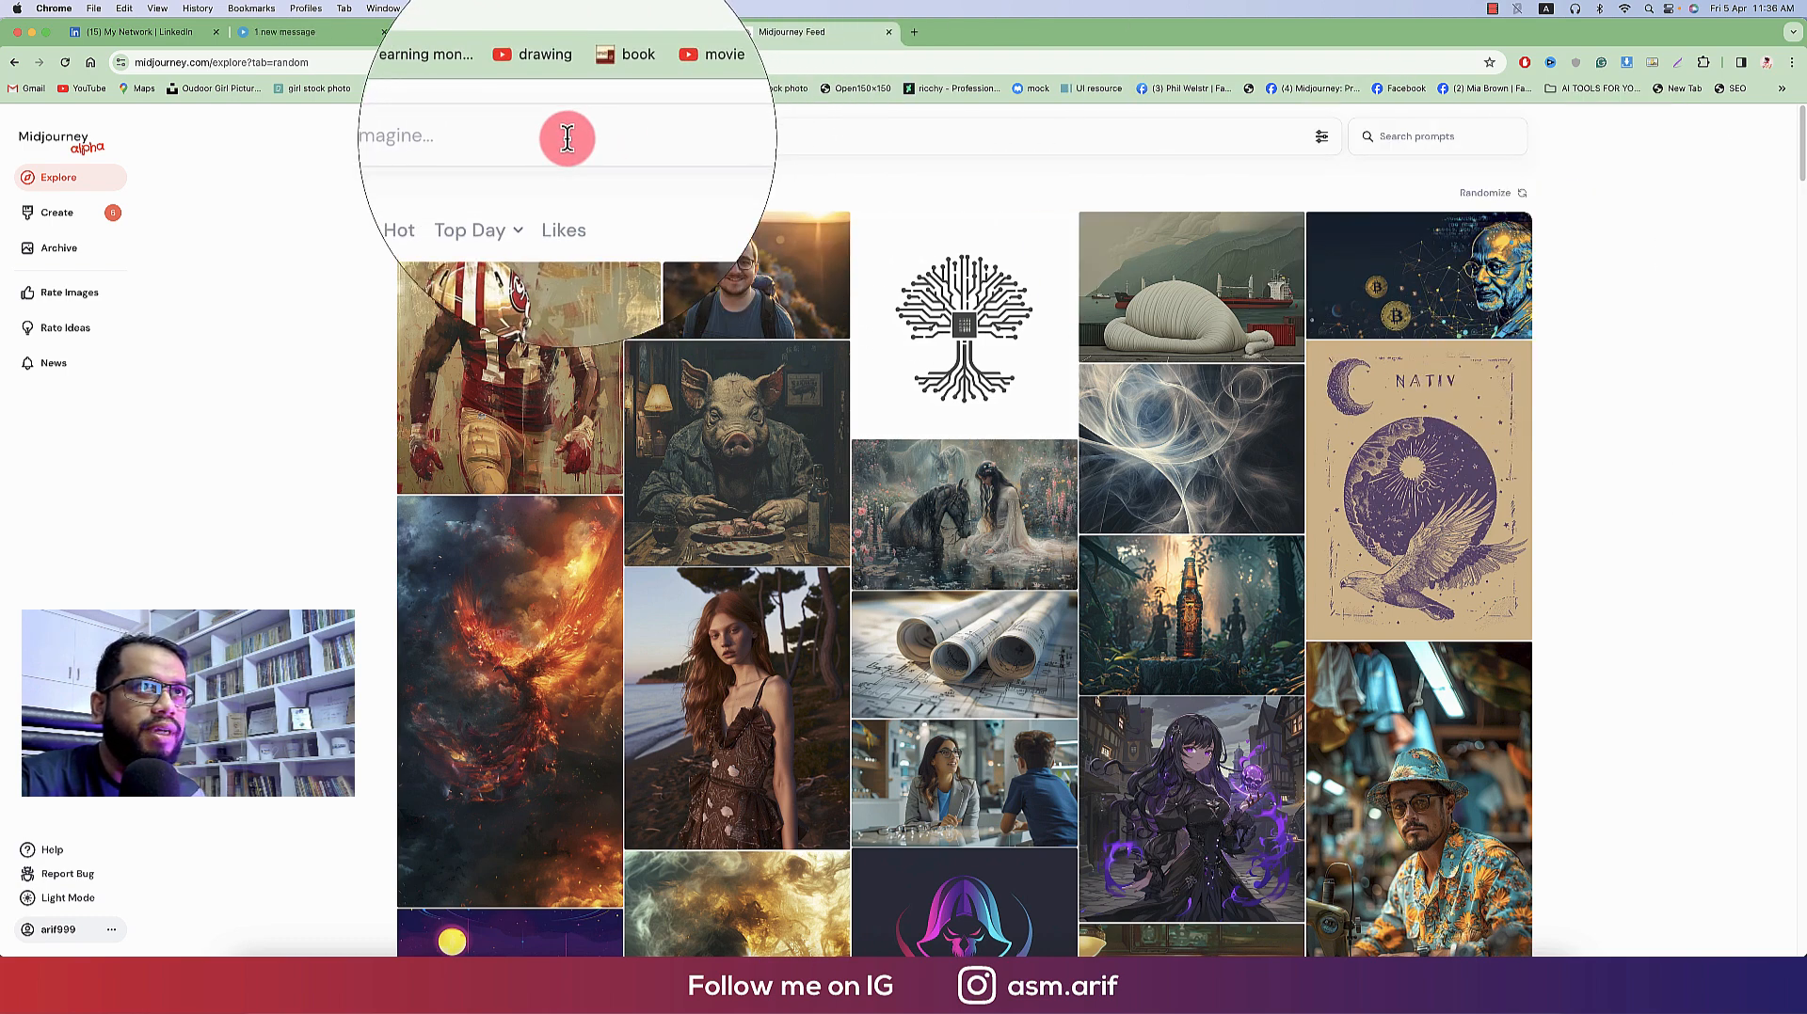
pyautogui.click(1321, 137)
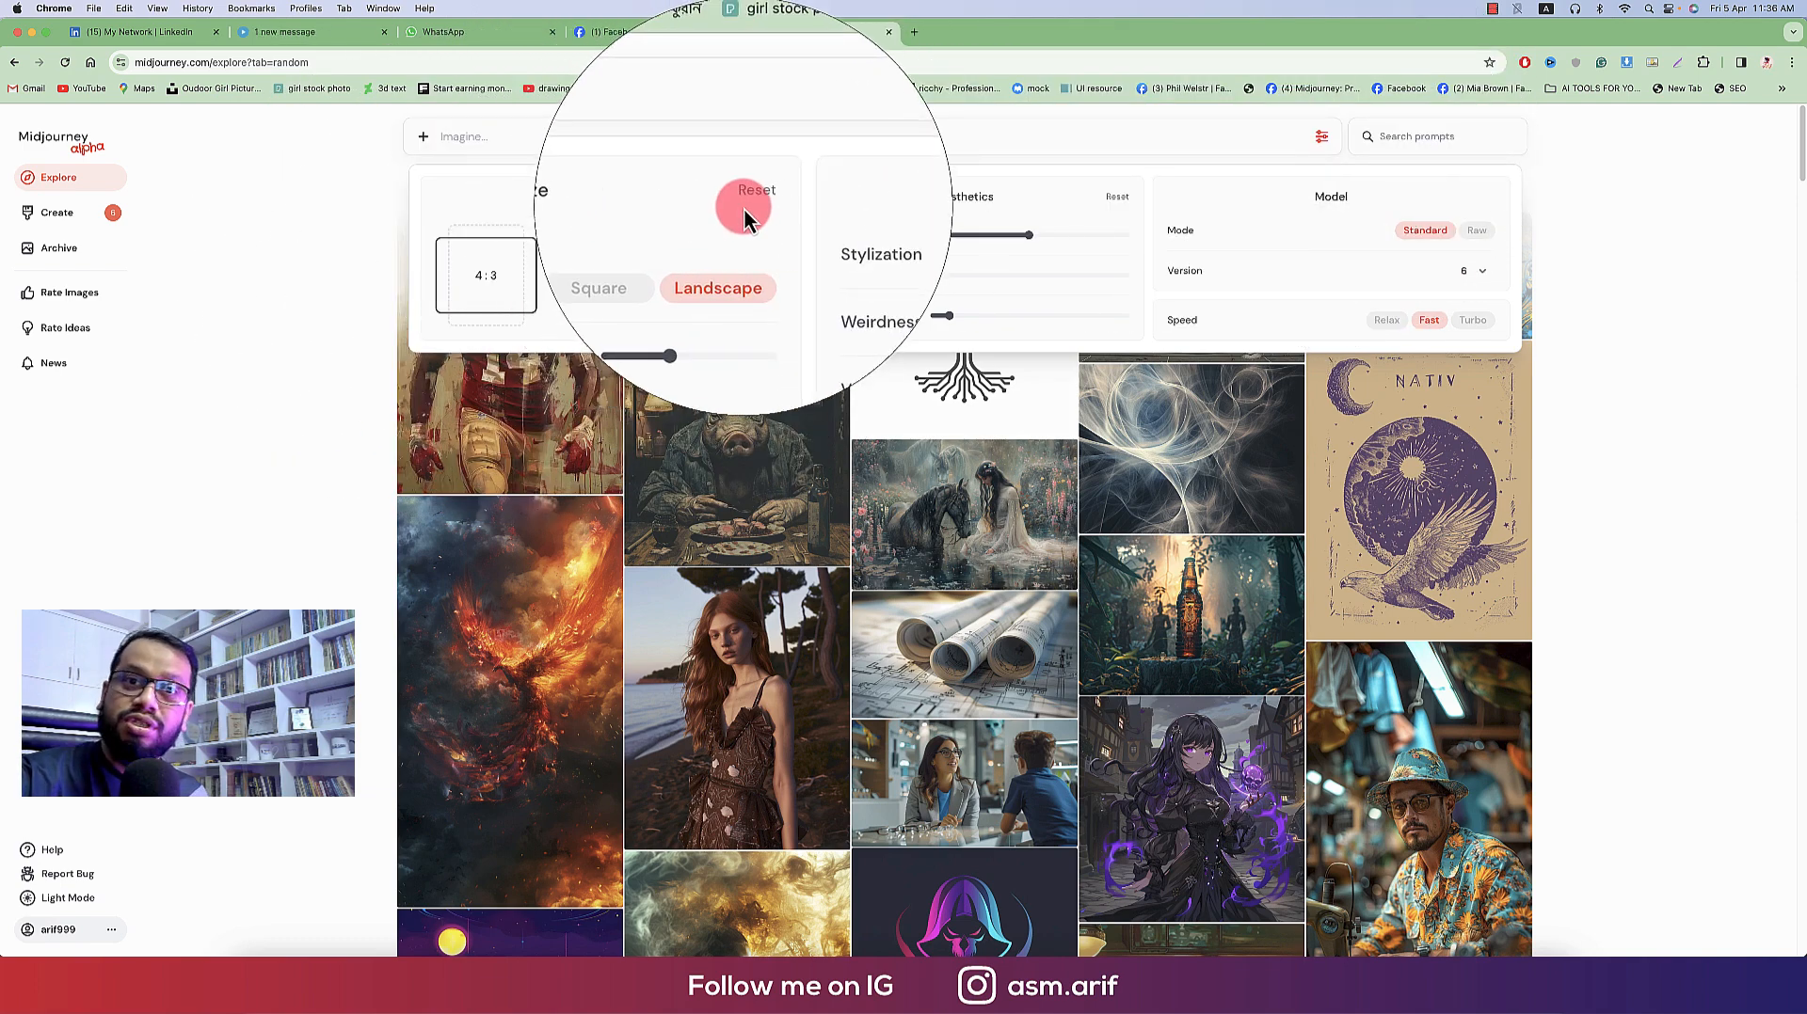
# Preview portrait image sizes from 2:3 through 9:16 to a tall 1:2
pyautogui.moveTo(672, 355); pyautogui.dragTo(769, 301)
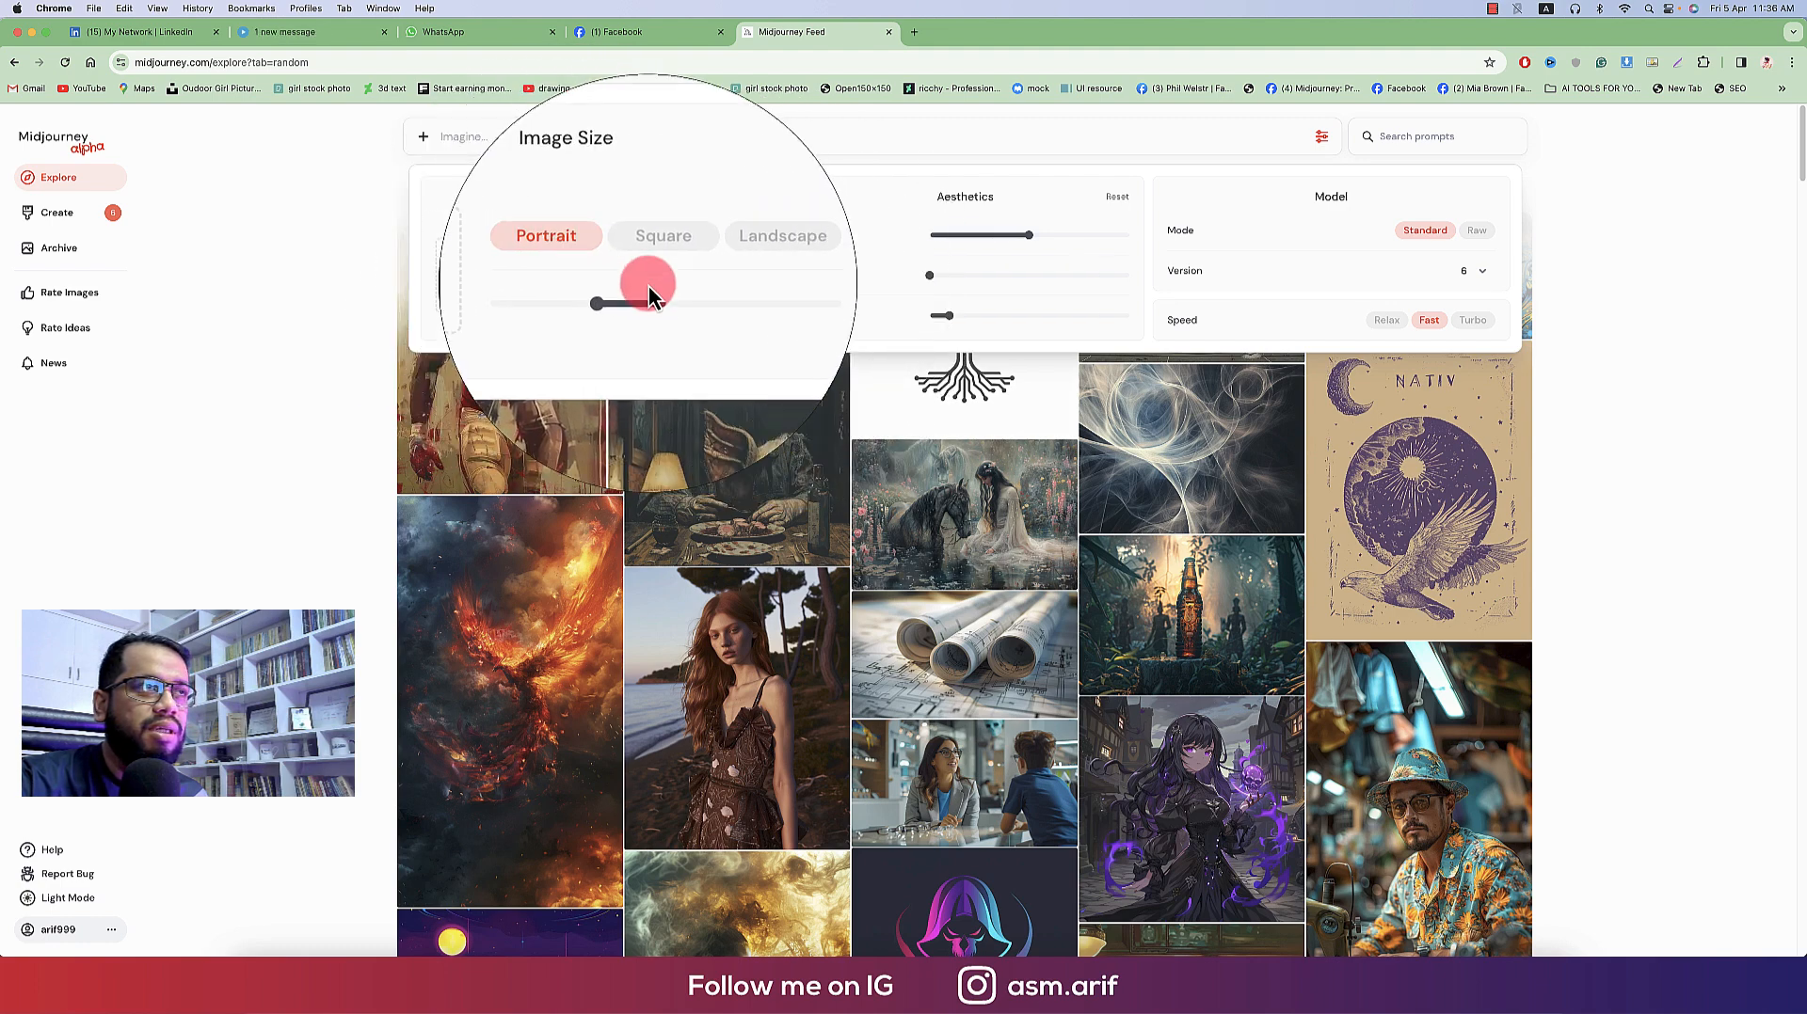
pyautogui.moveTo(645, 302); pyautogui.dragTo(593, 302)
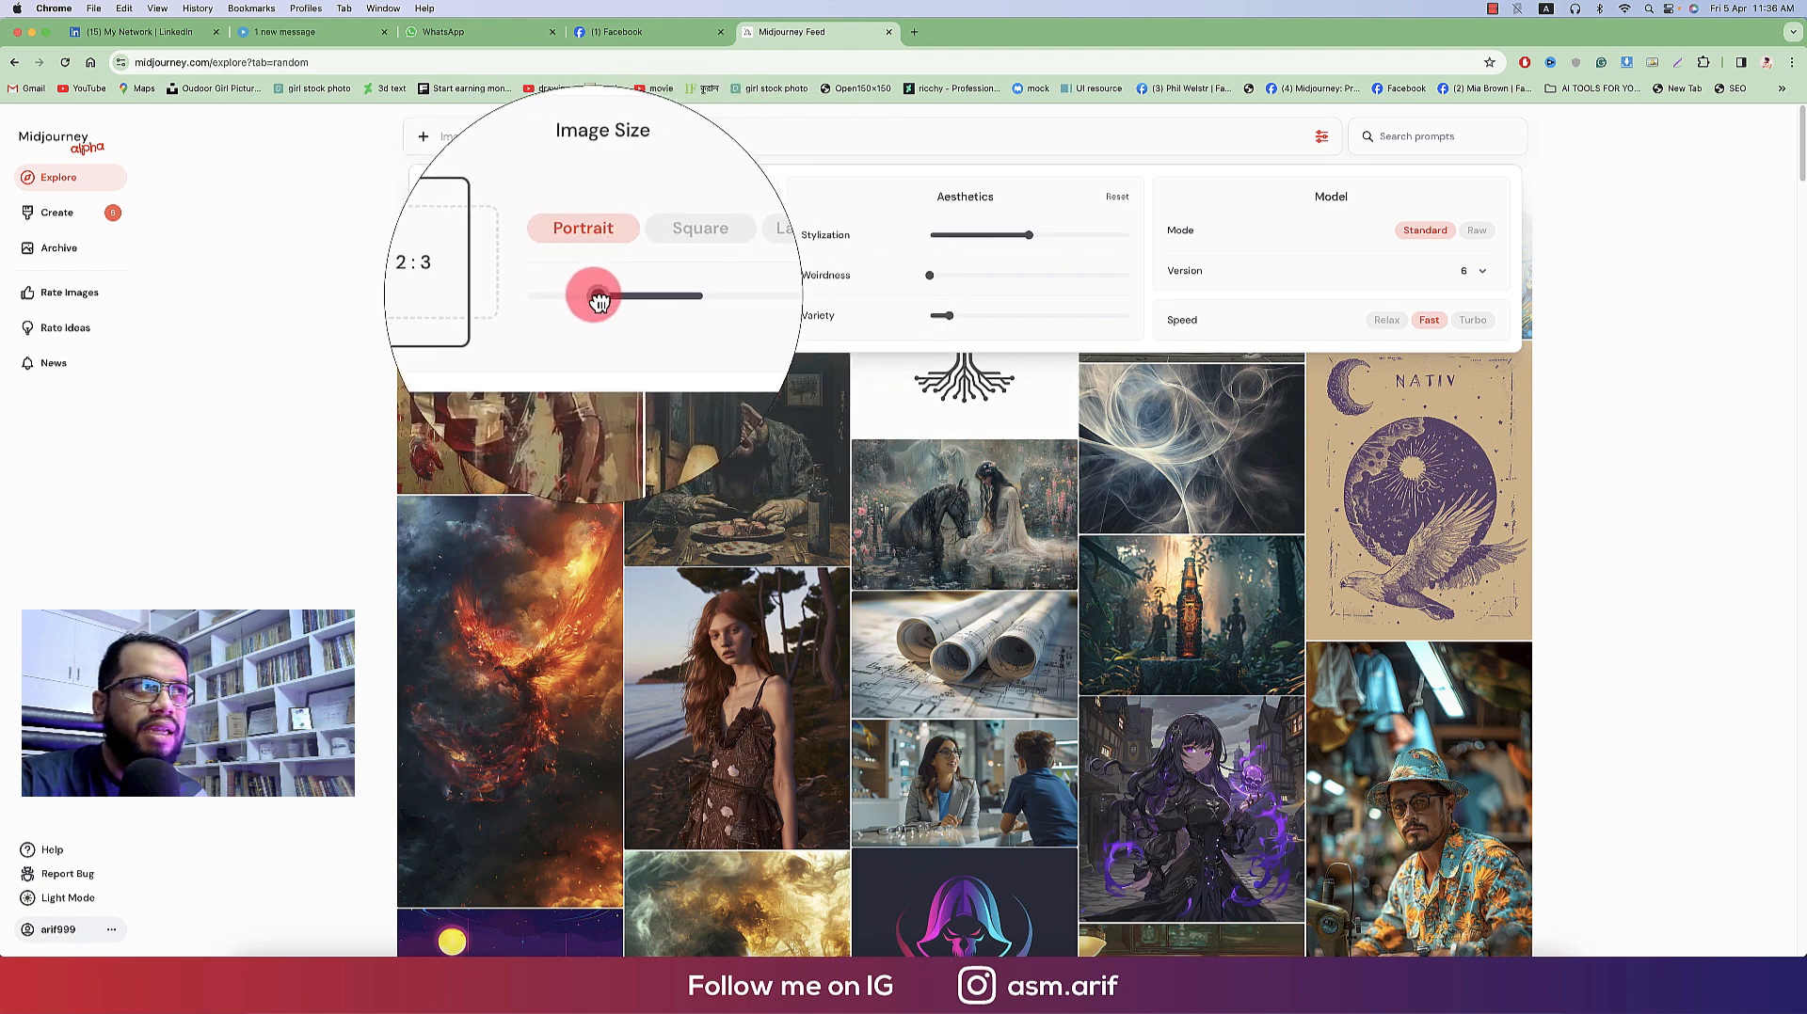
pyautogui.moveTo(595, 297); pyautogui.dragTo(574, 296)
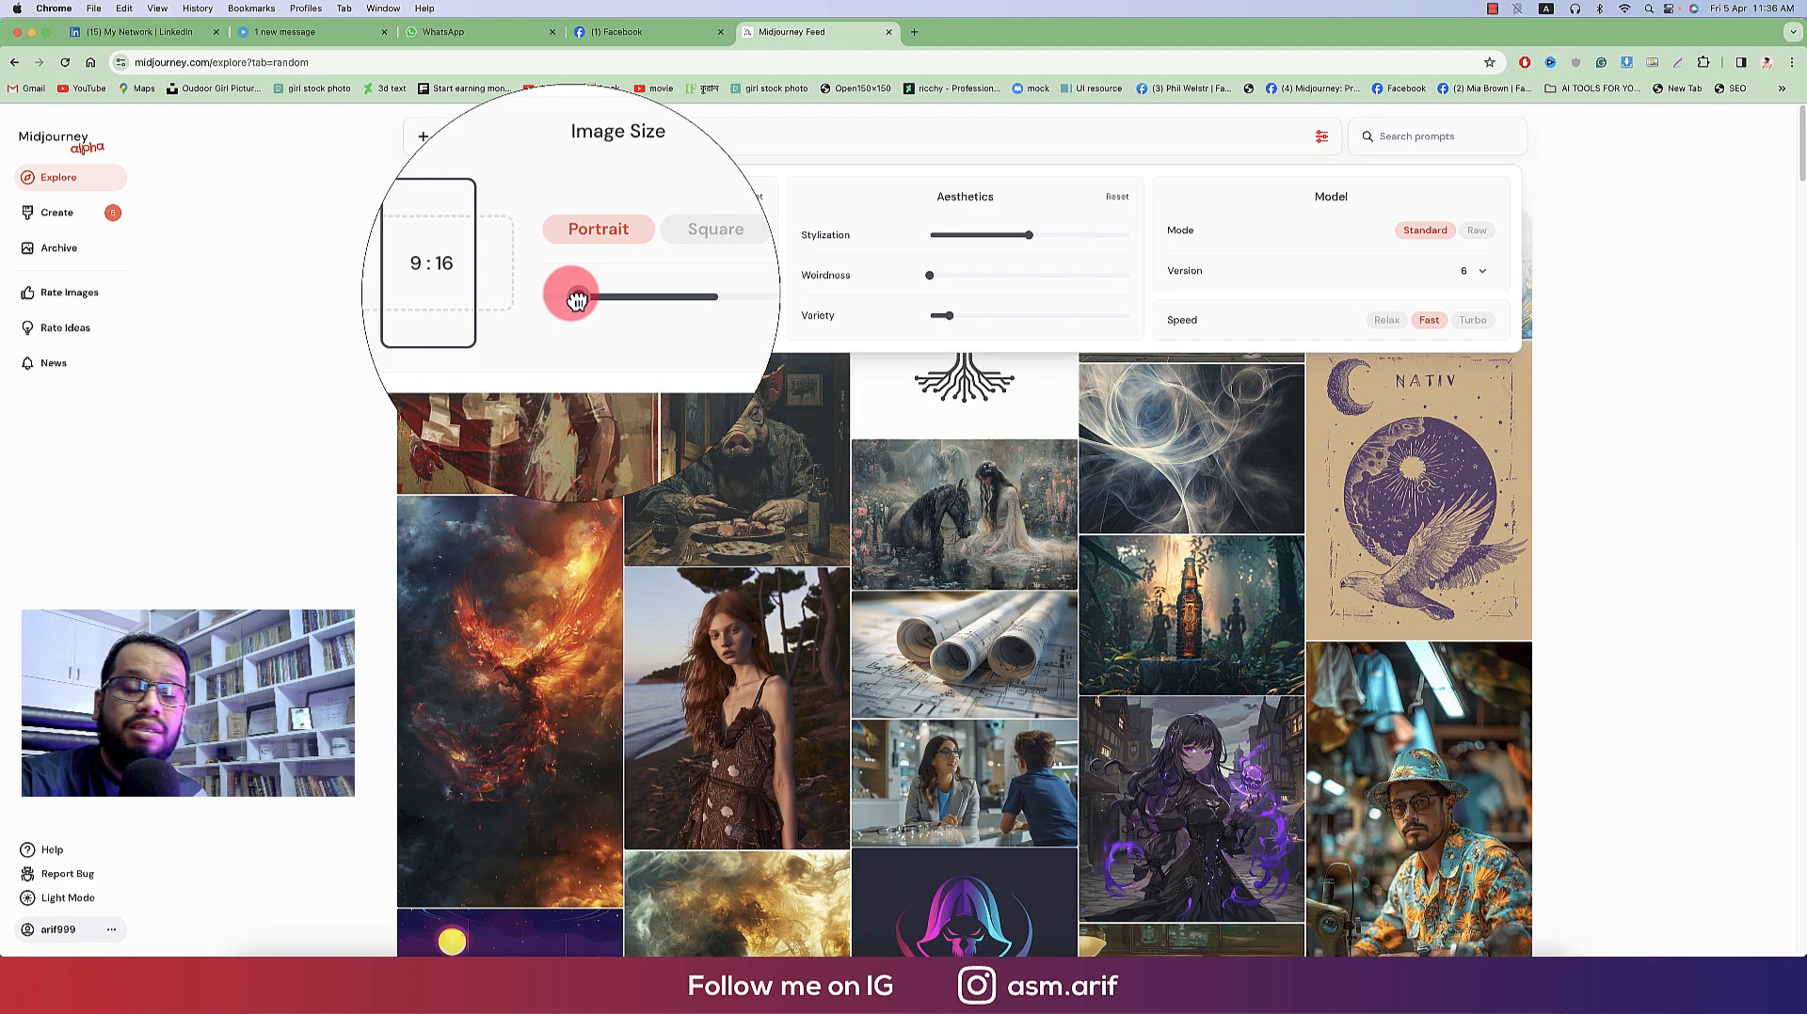
pyautogui.moveTo(573, 296); pyautogui.dragTo(553, 298)
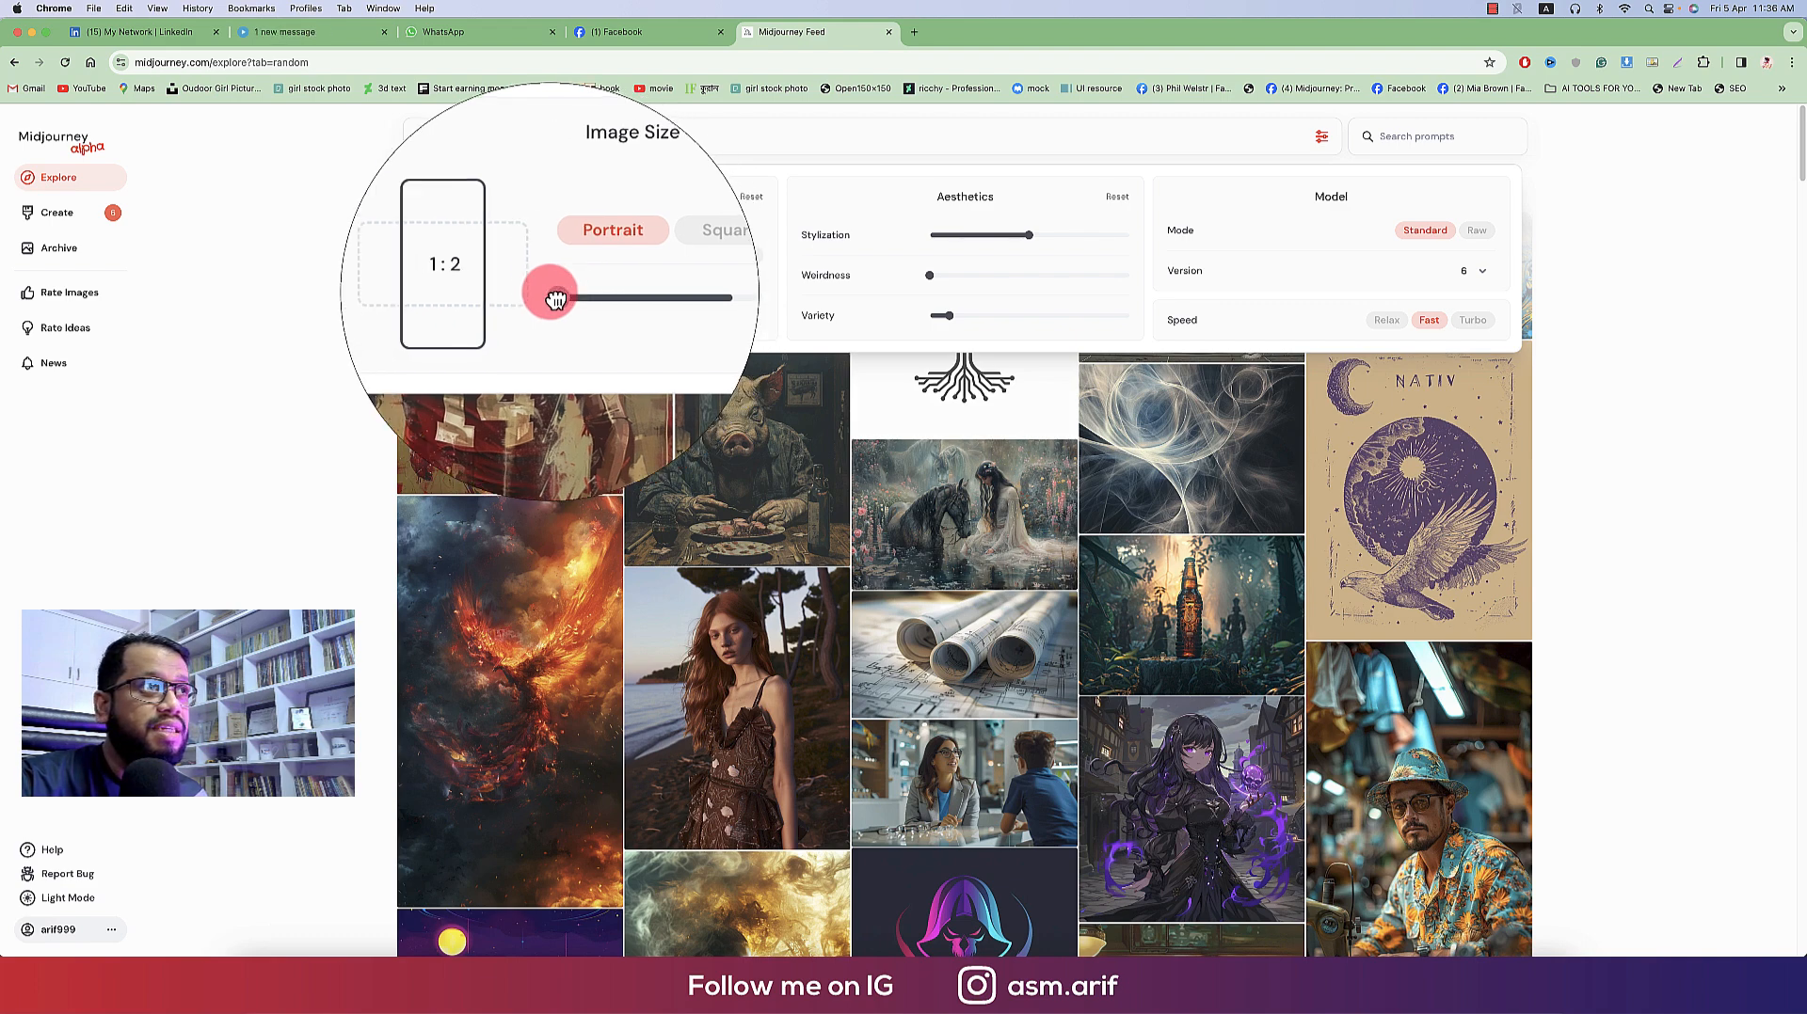
pyautogui.moveTo(550, 297); pyautogui.dragTo(582, 296)
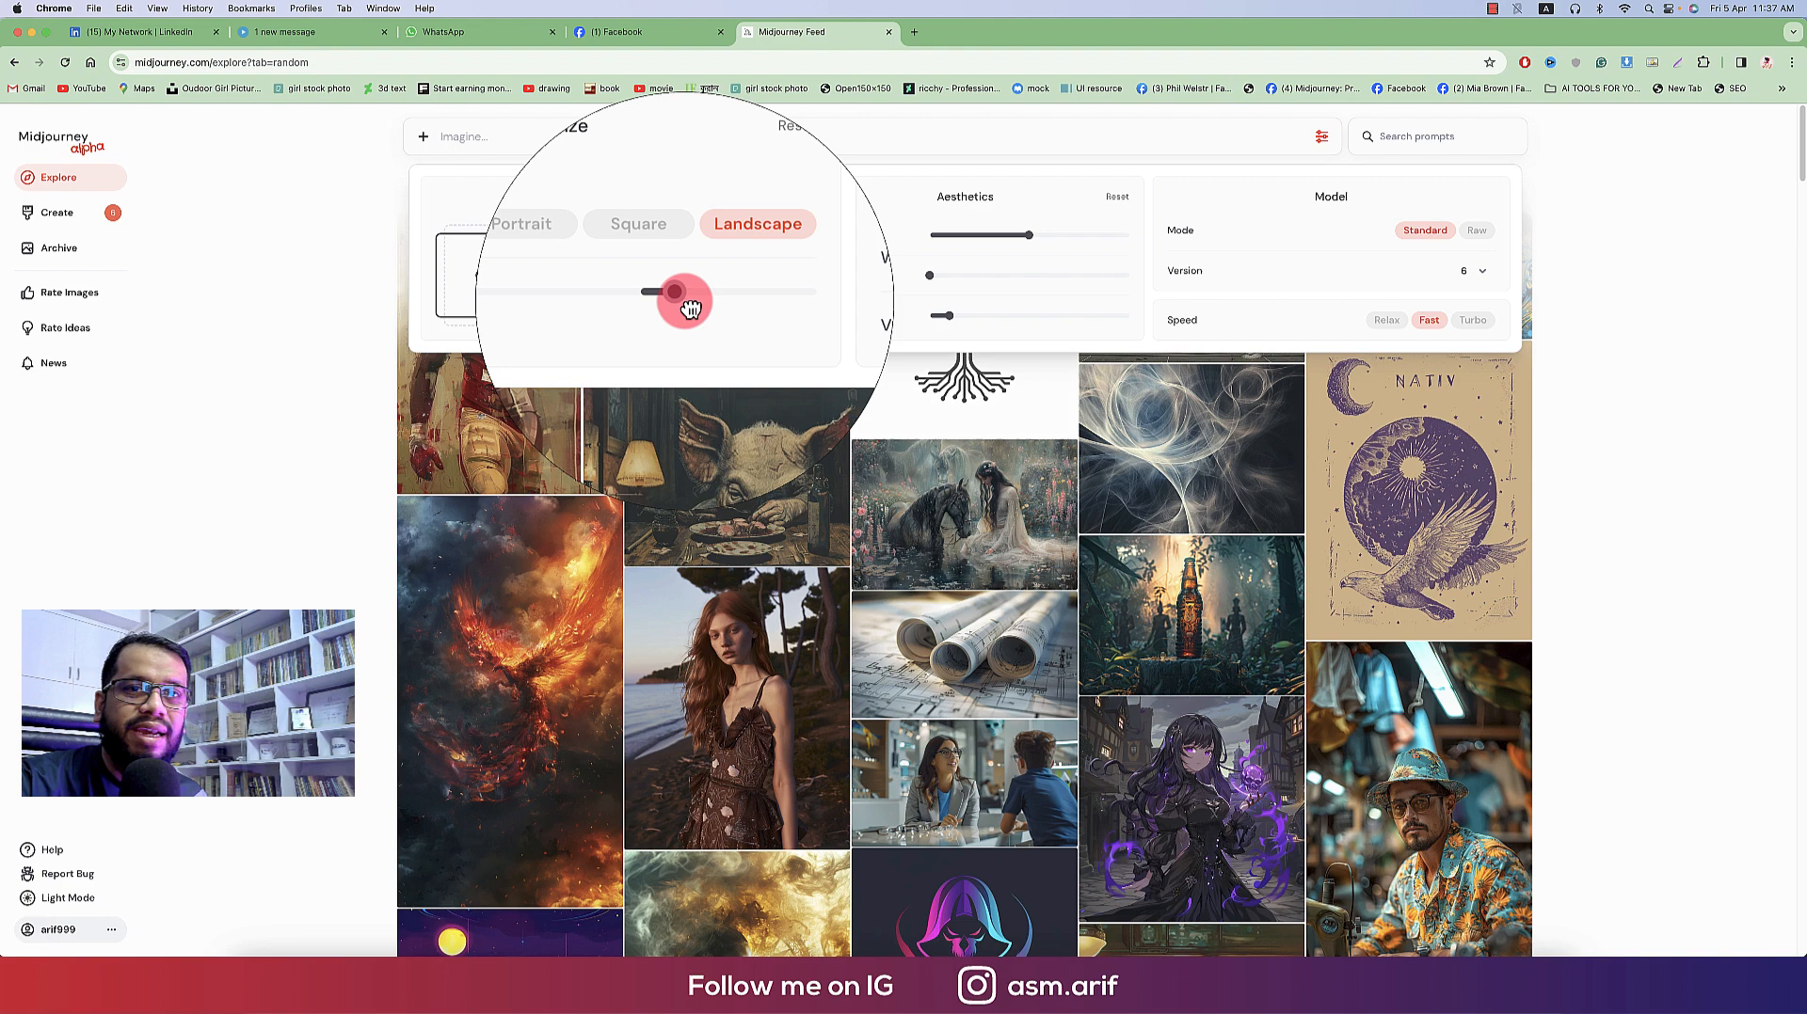
# Toggle Portrait/Landscape, widen to 2:1 and 3:2, then return to square 1:1
pyautogui.click(589, 258)
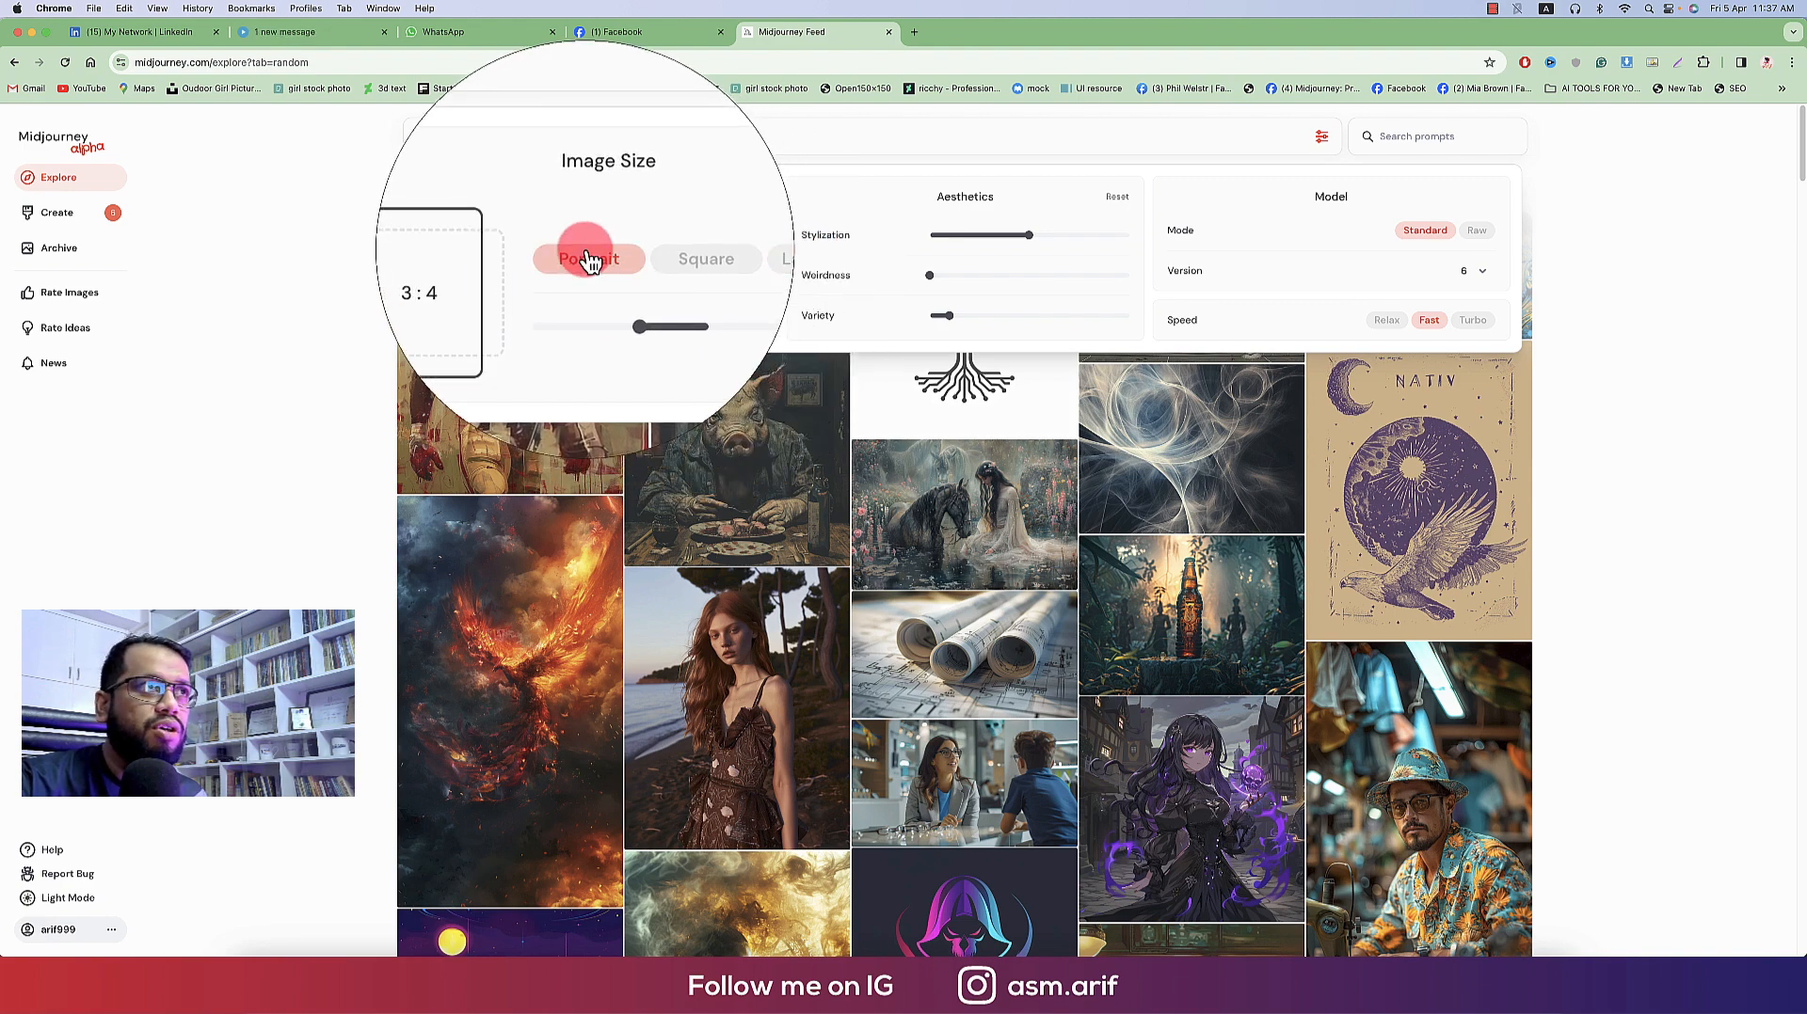
pyautogui.click(724, 251)
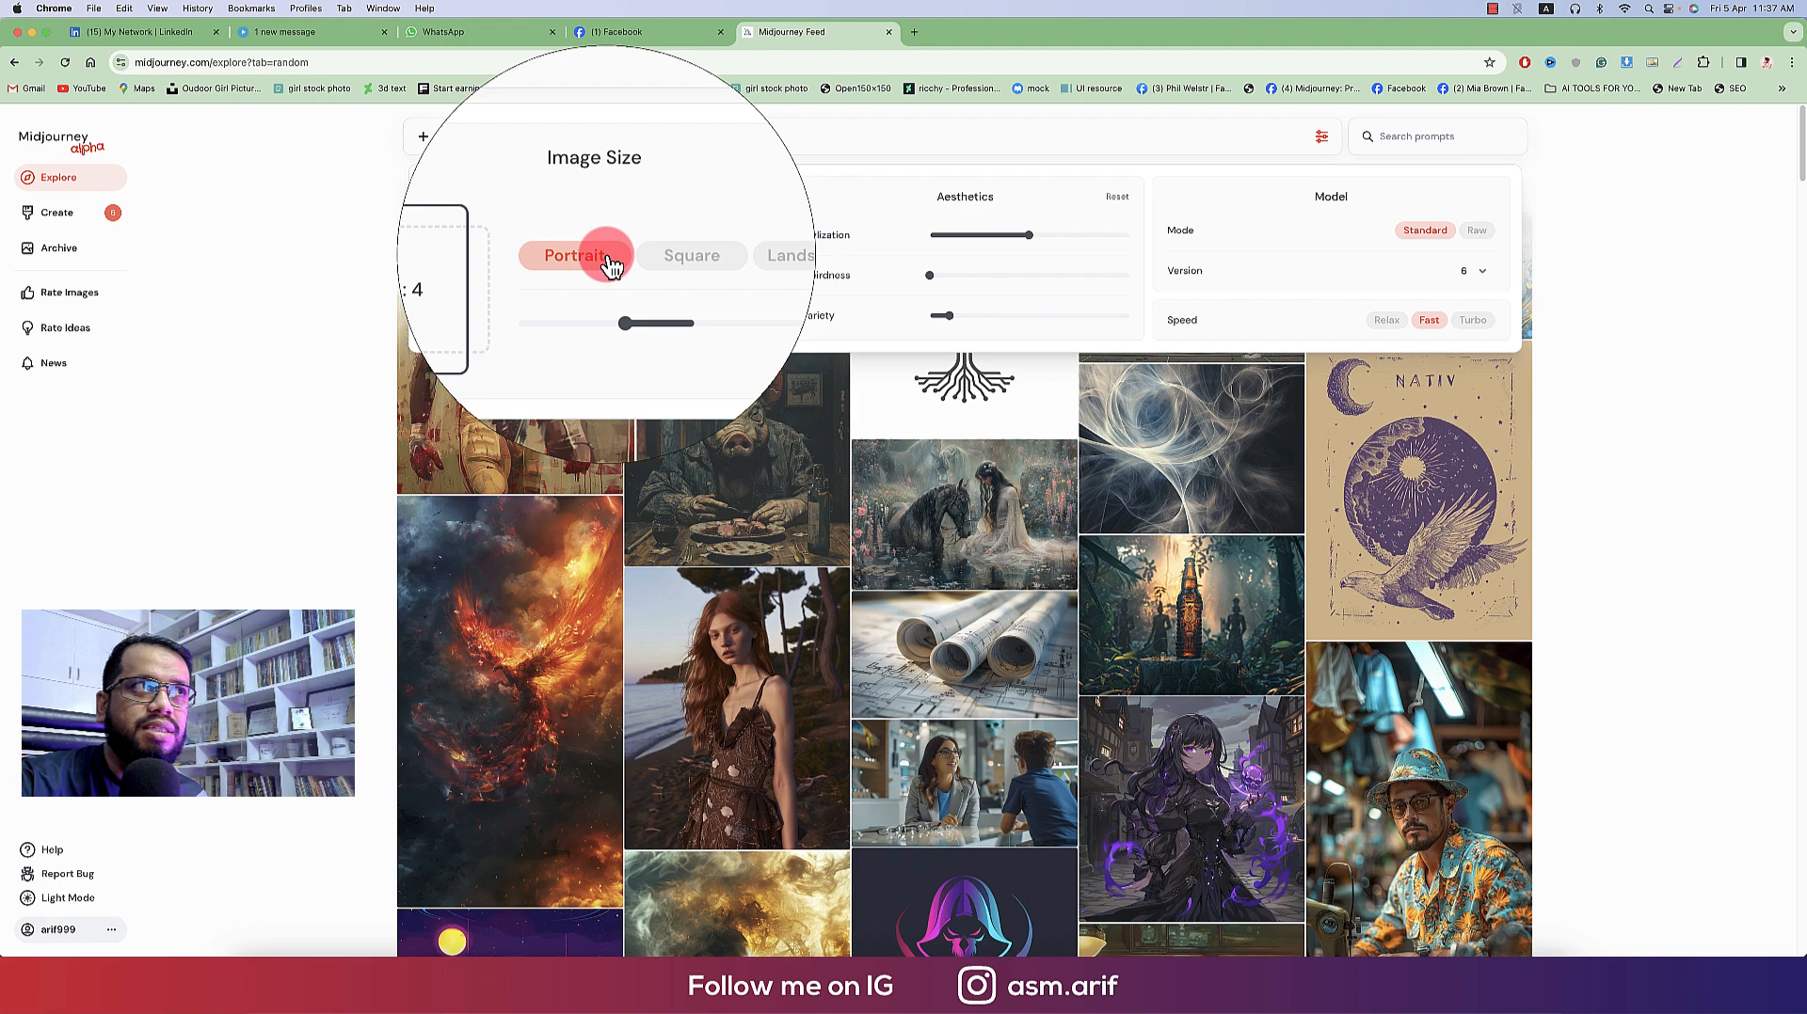
pyautogui.click(730, 255)
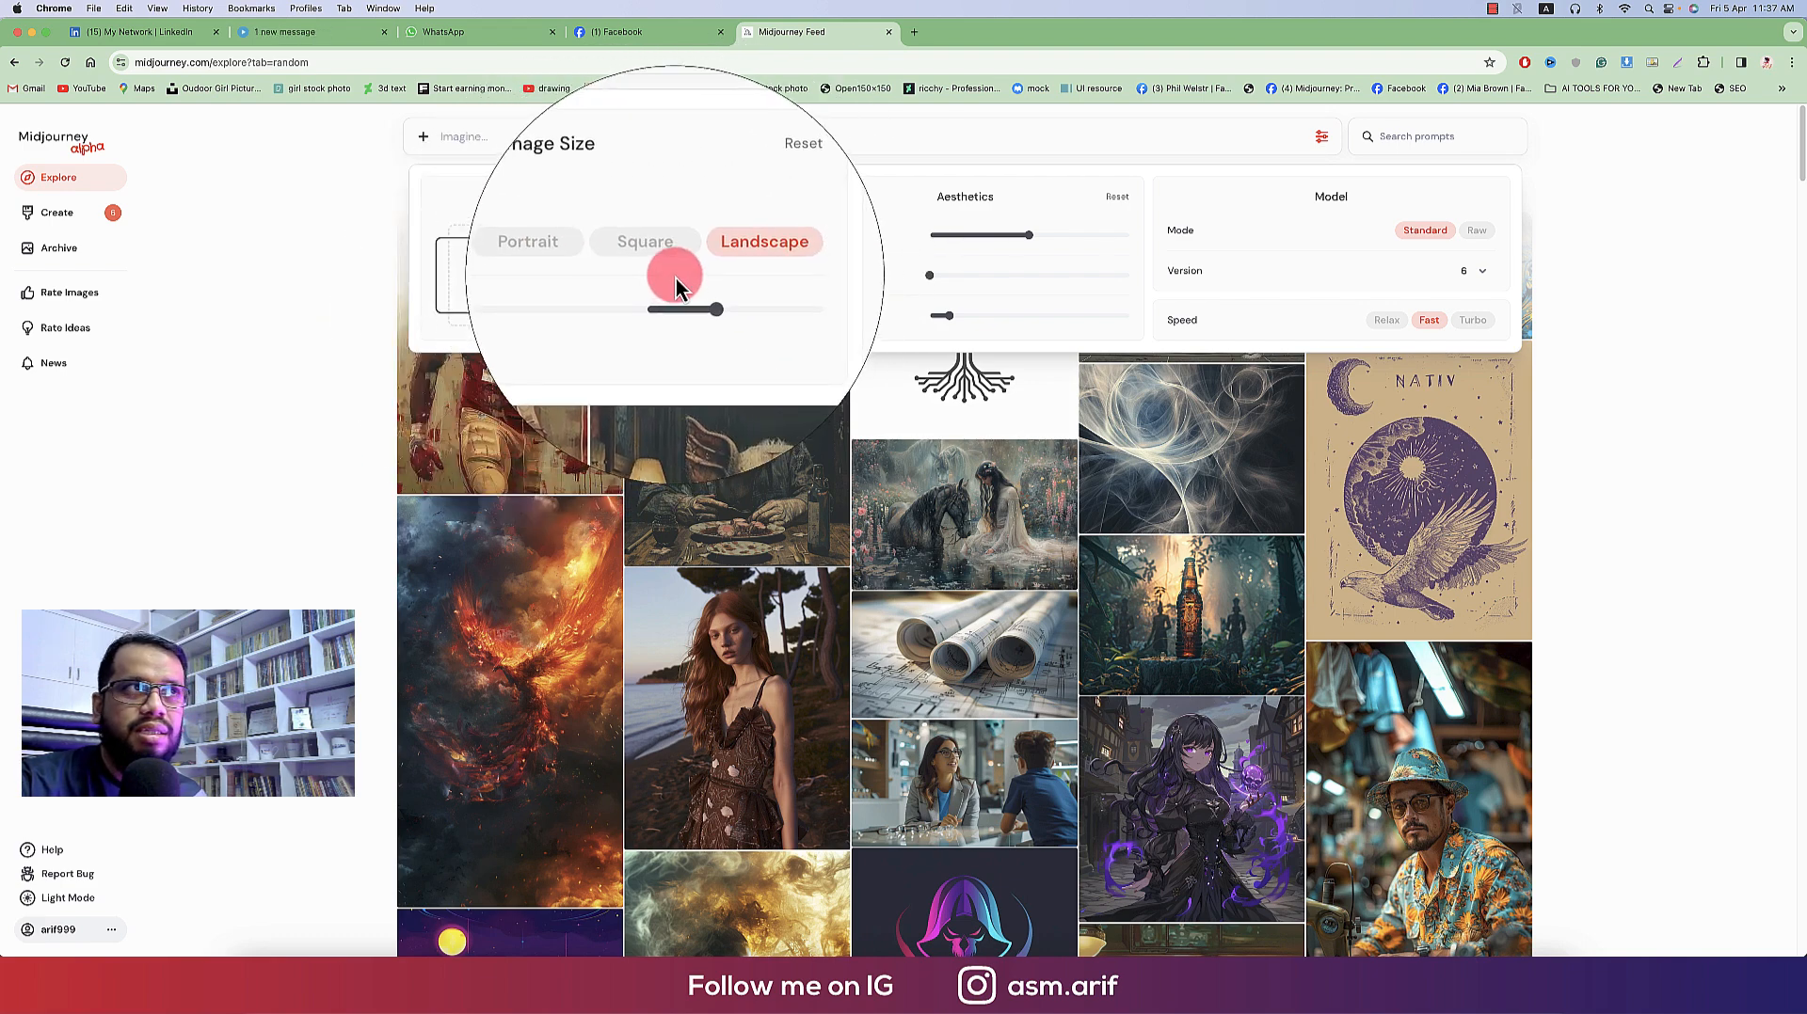
pyautogui.moveTo(718, 308); pyautogui.dragTo(760, 296)
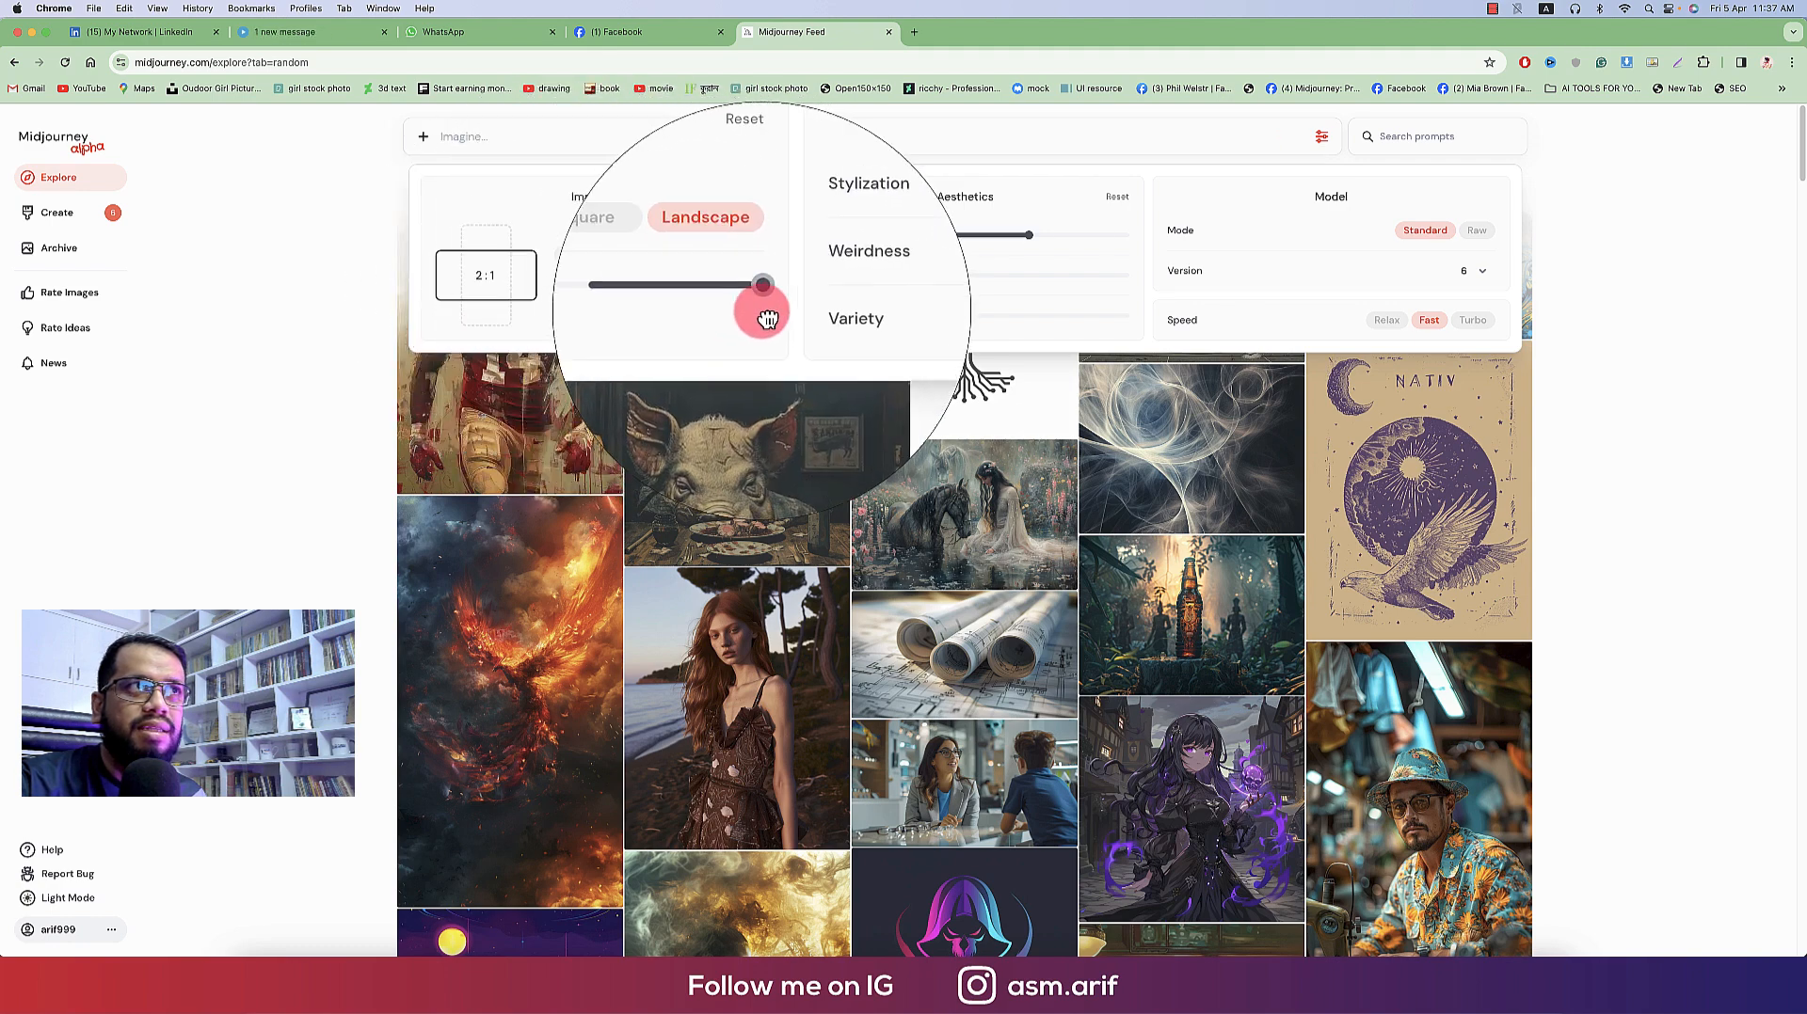
pyautogui.click(573, 229)
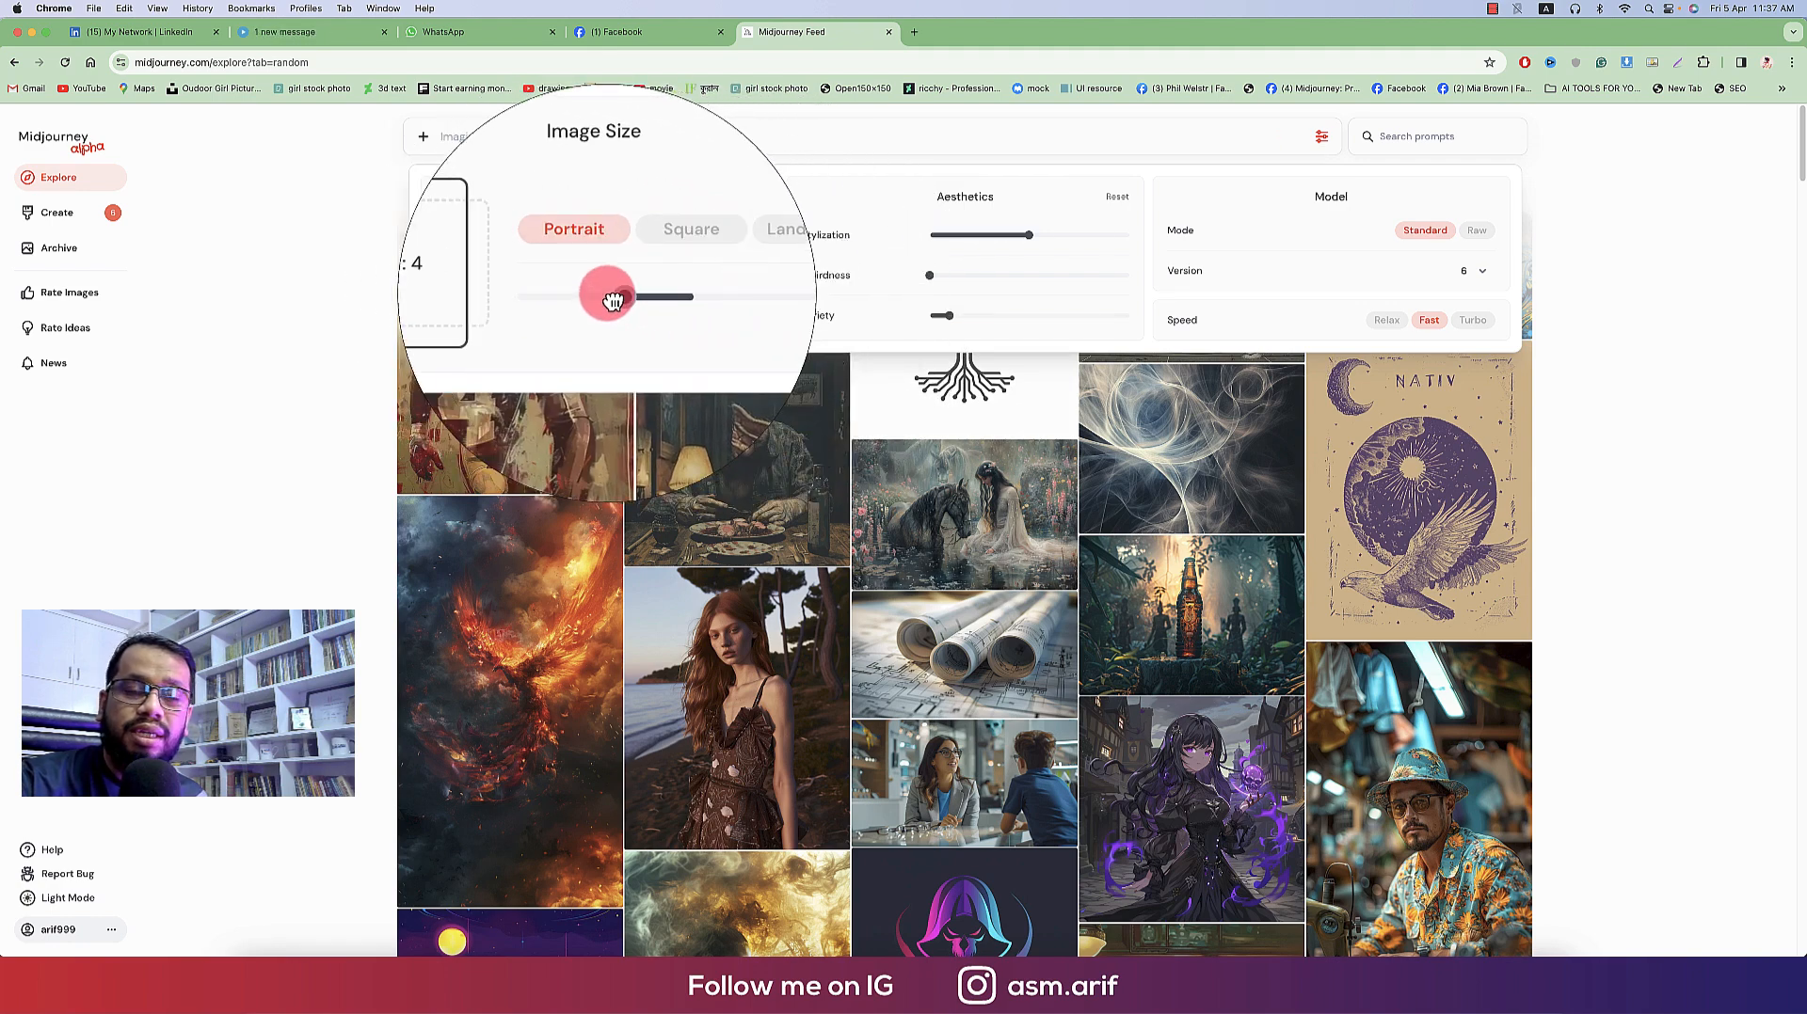
pyautogui.moveTo(610, 296); pyautogui.dragTo(649, 296)
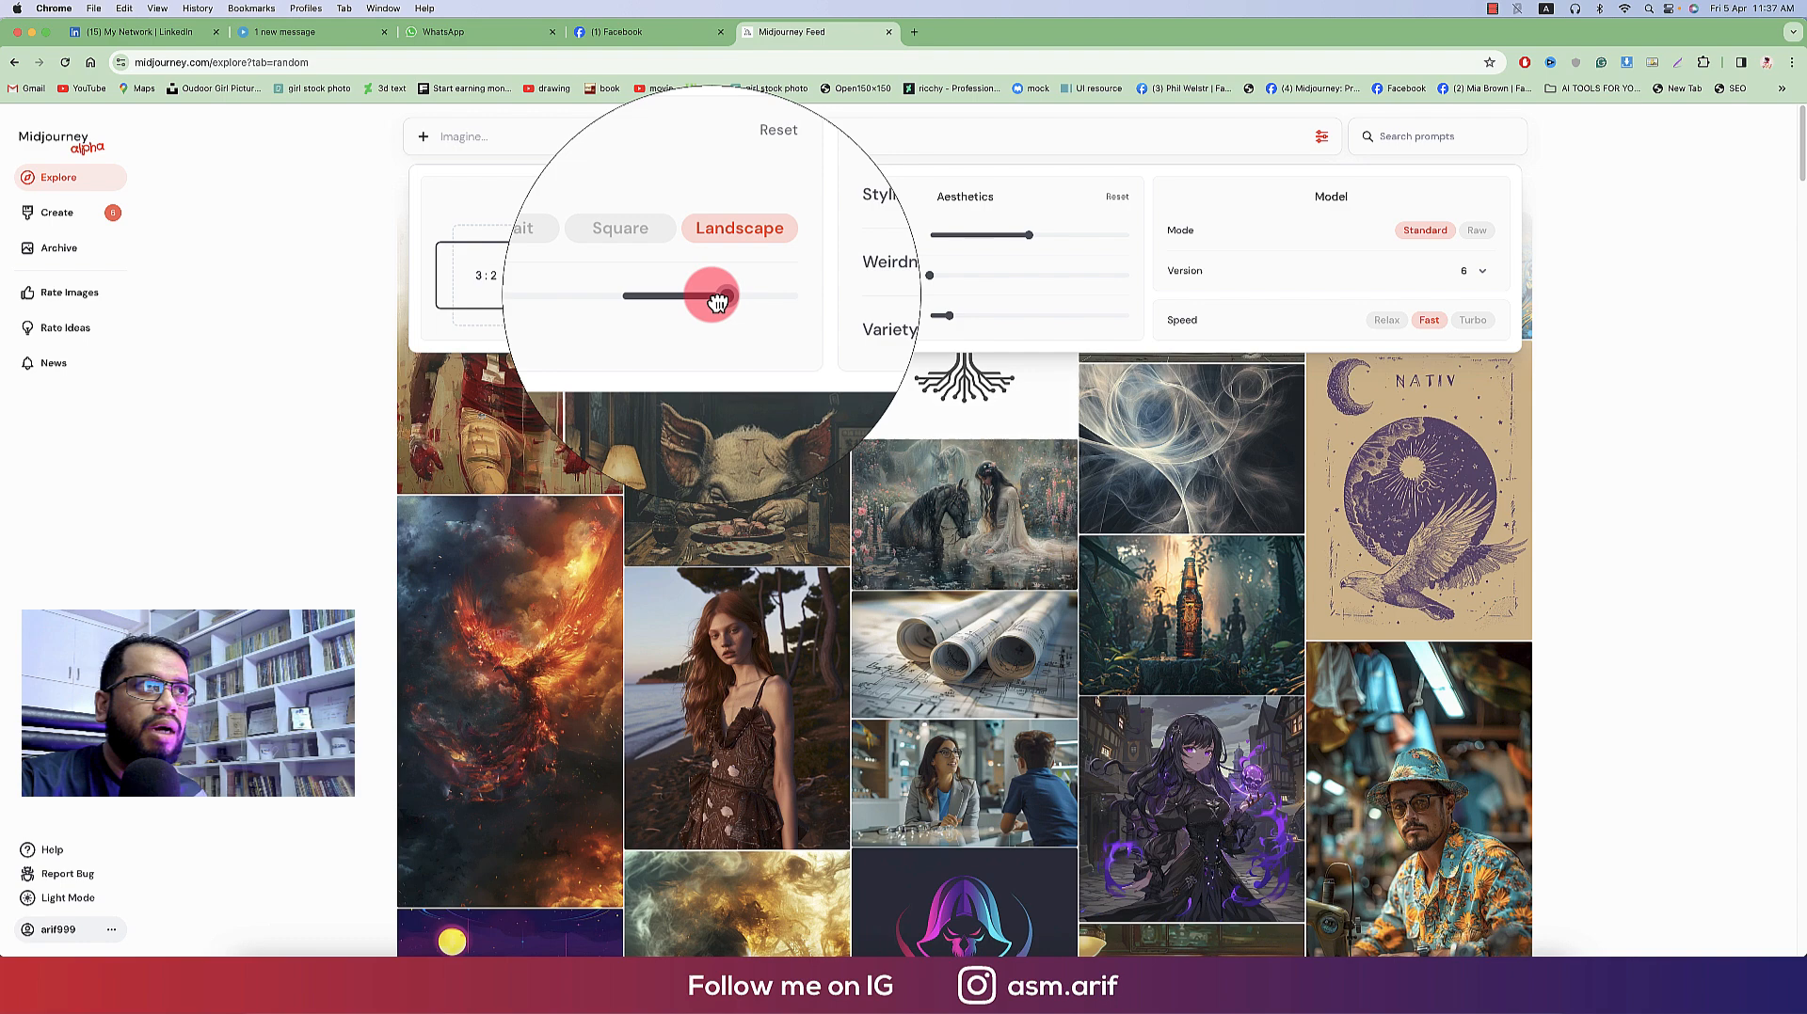
pyautogui.moveTo(712, 298); pyautogui.dragTo(588, 298)
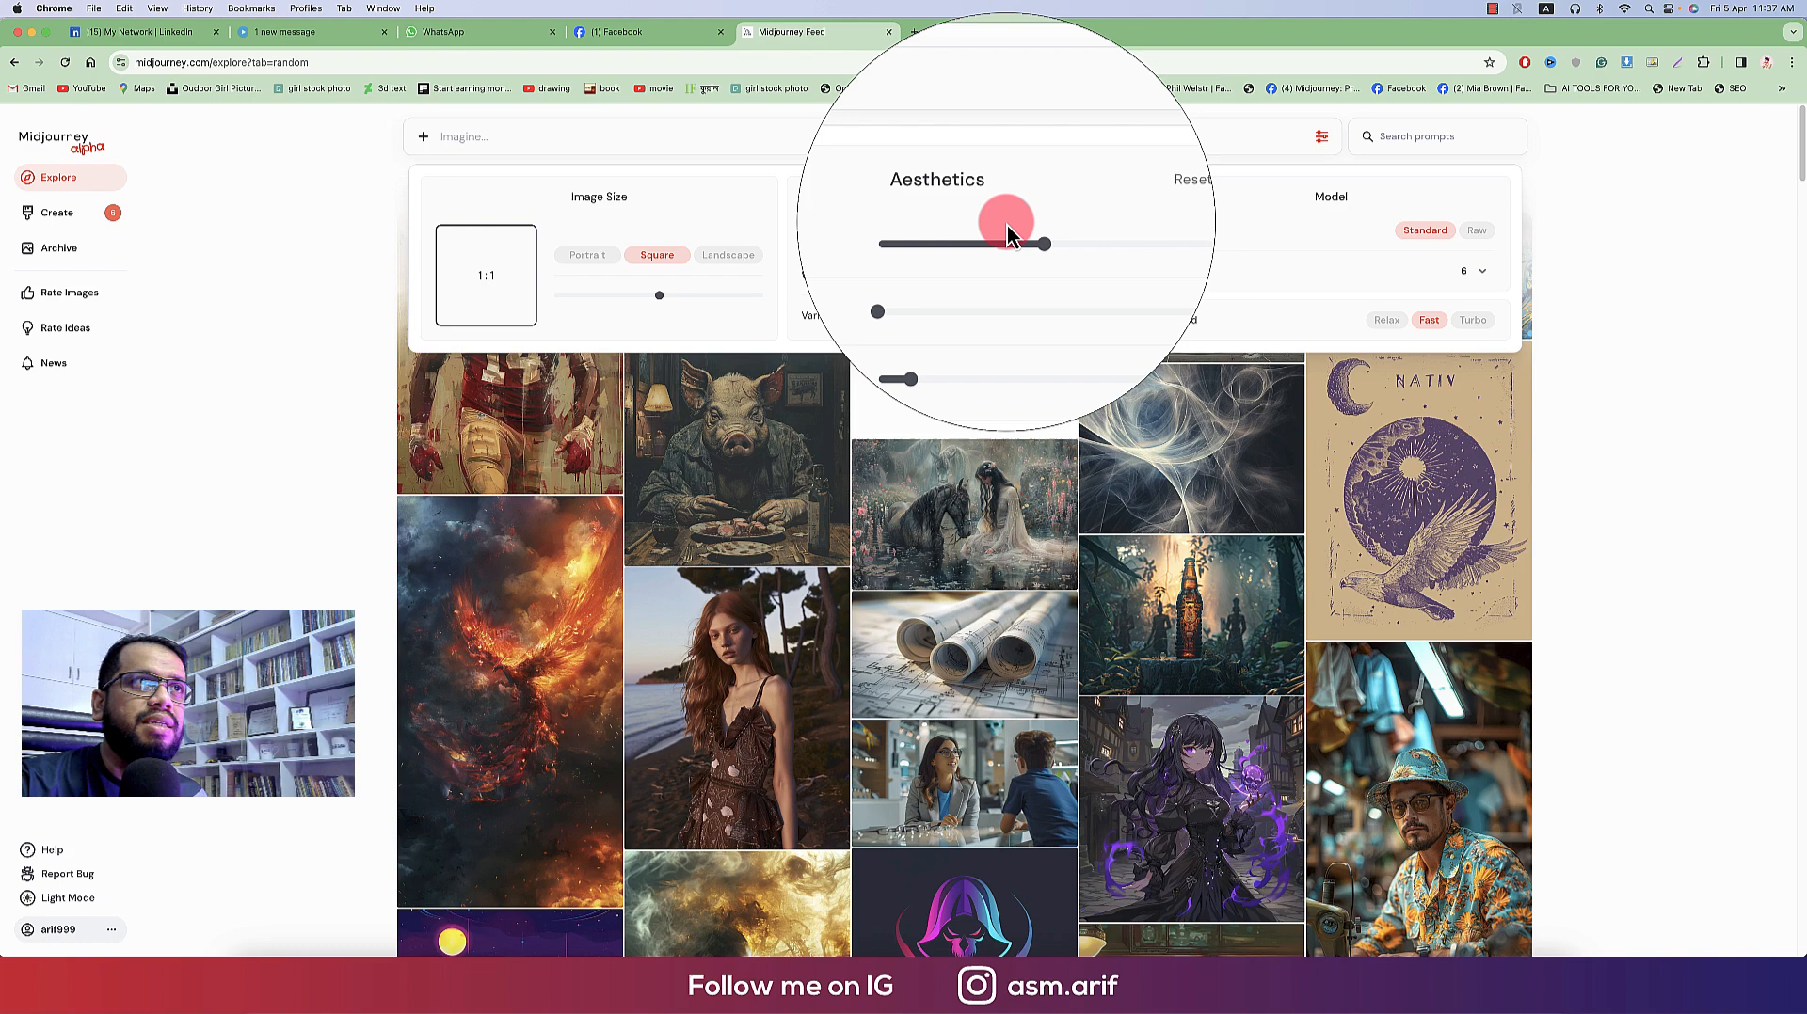
# Raise the Stylization slider to 500
pyautogui.moveTo(1006, 242); pyautogui.dragTo(1020, 234)
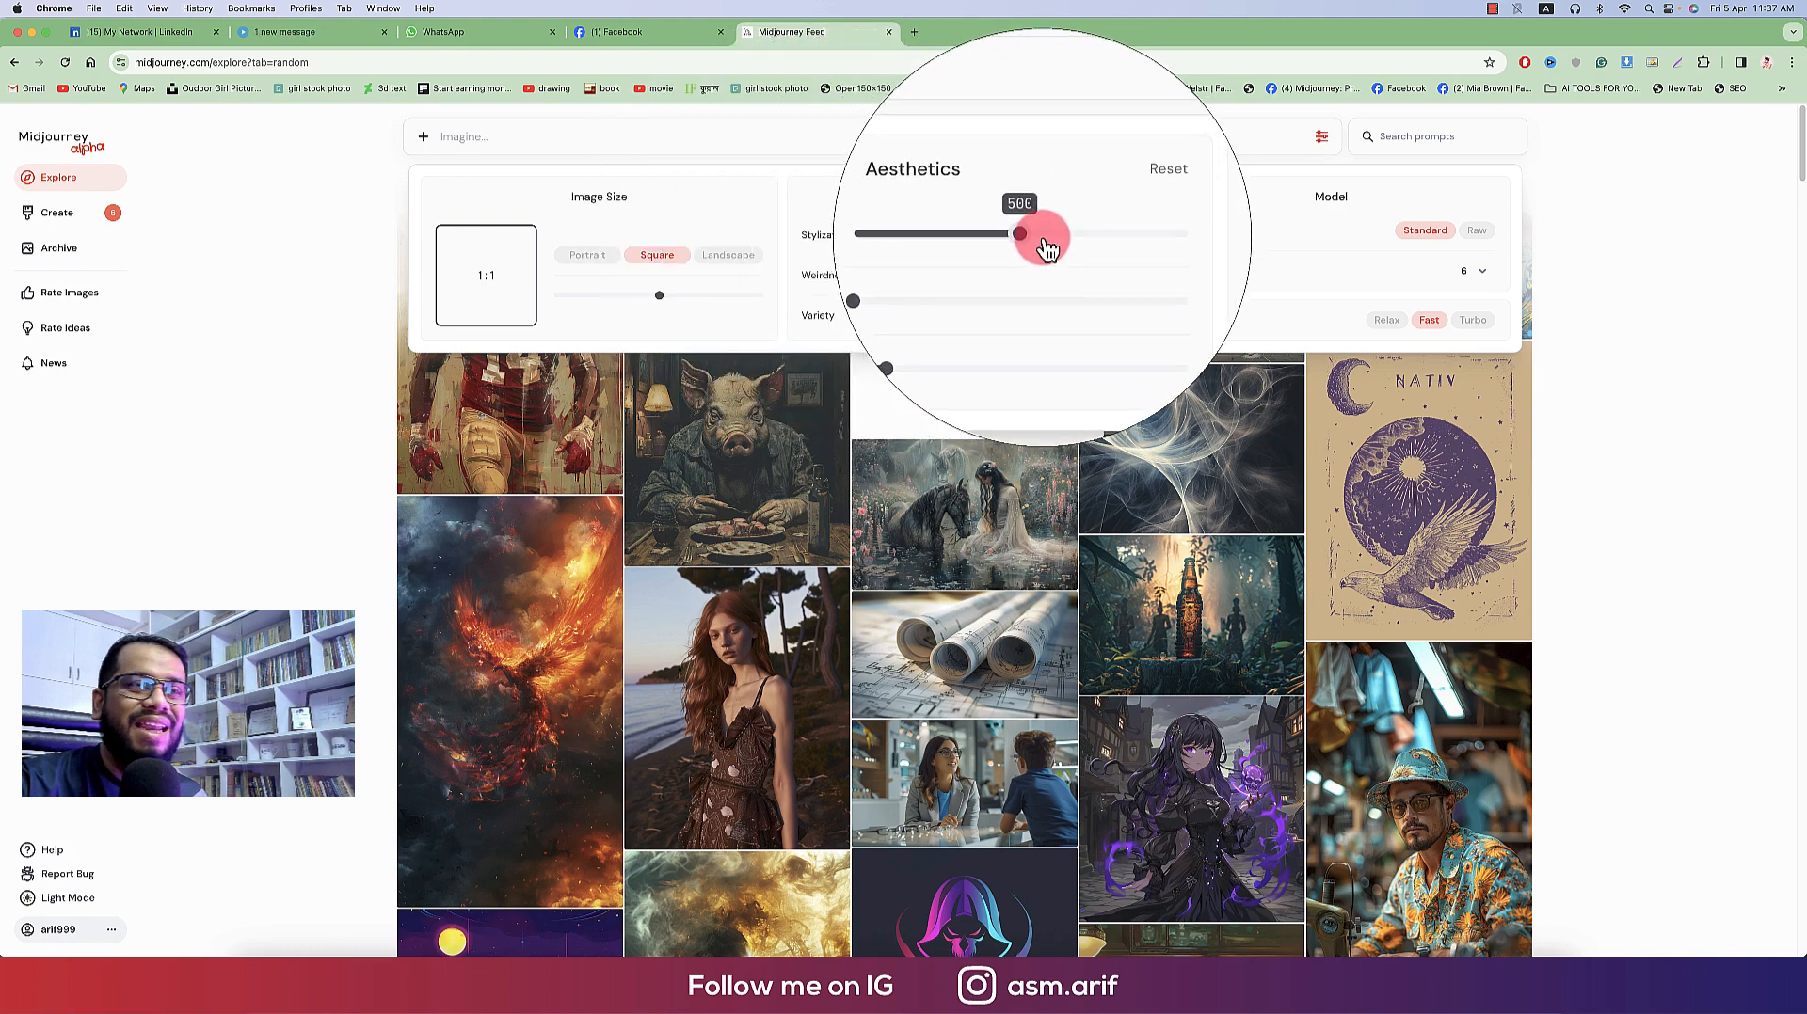
pyautogui.moveTo(818, 234)
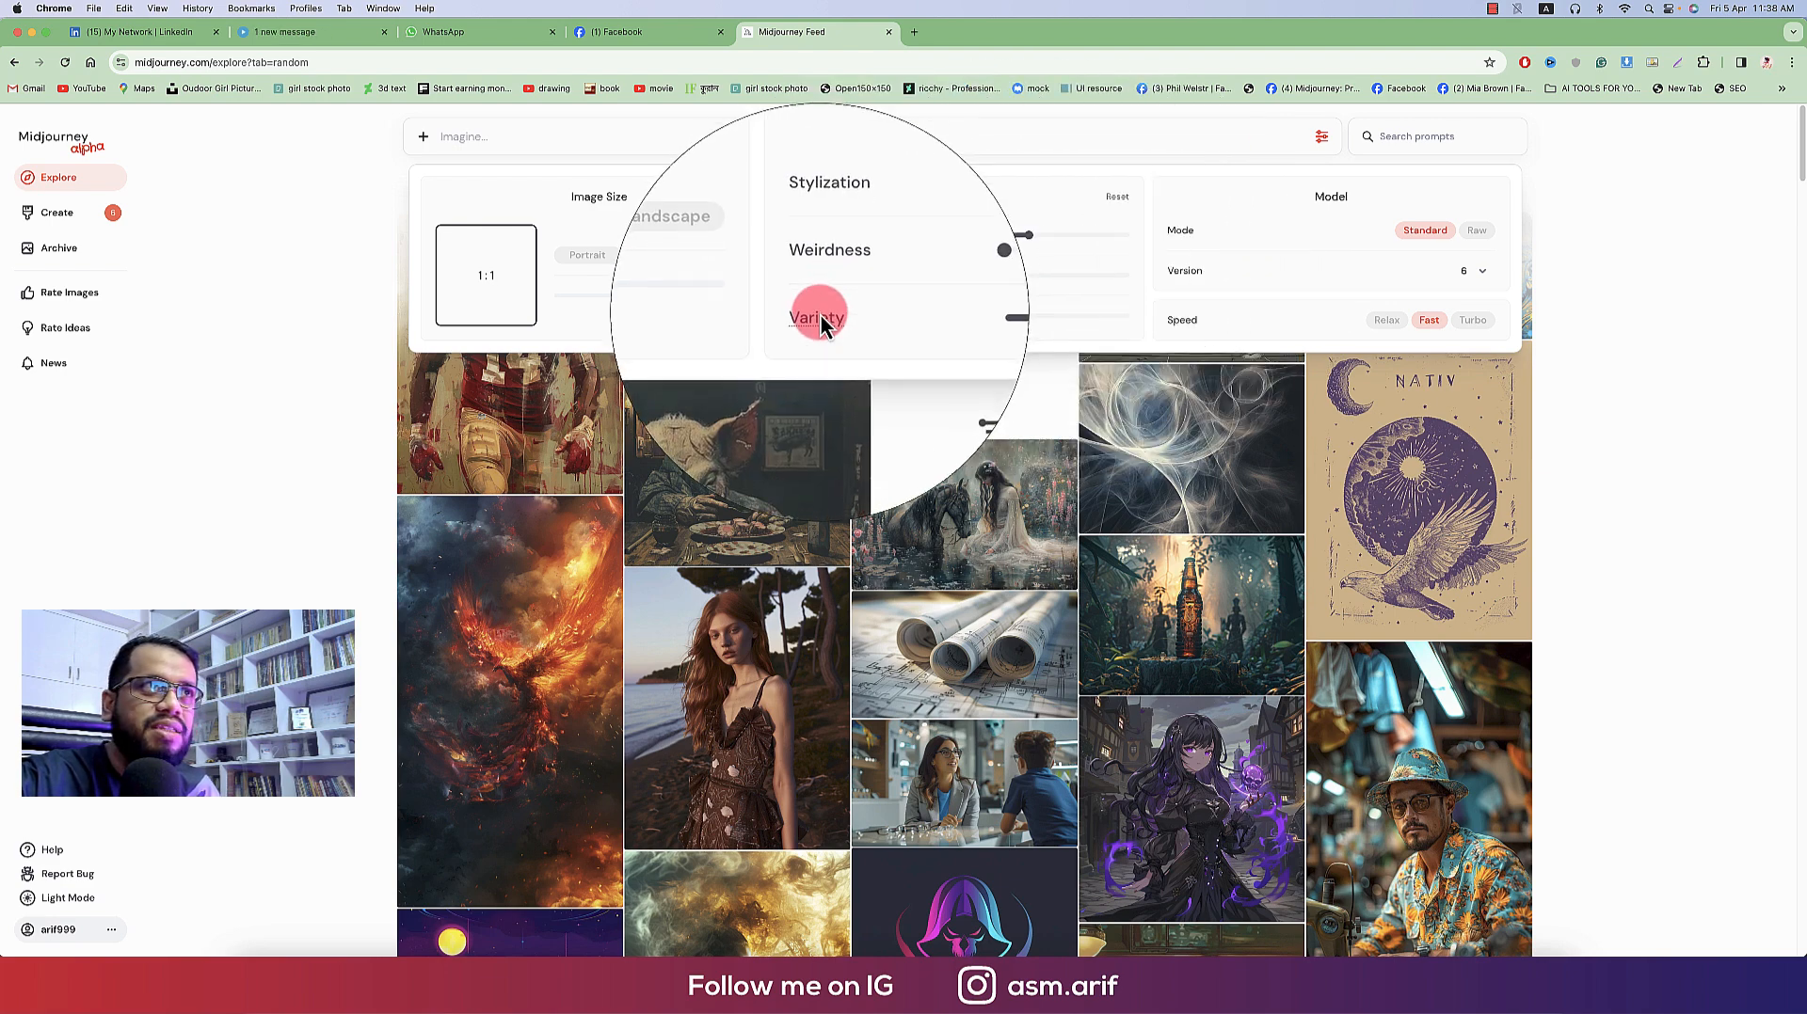
pyautogui.moveTo(817, 317)
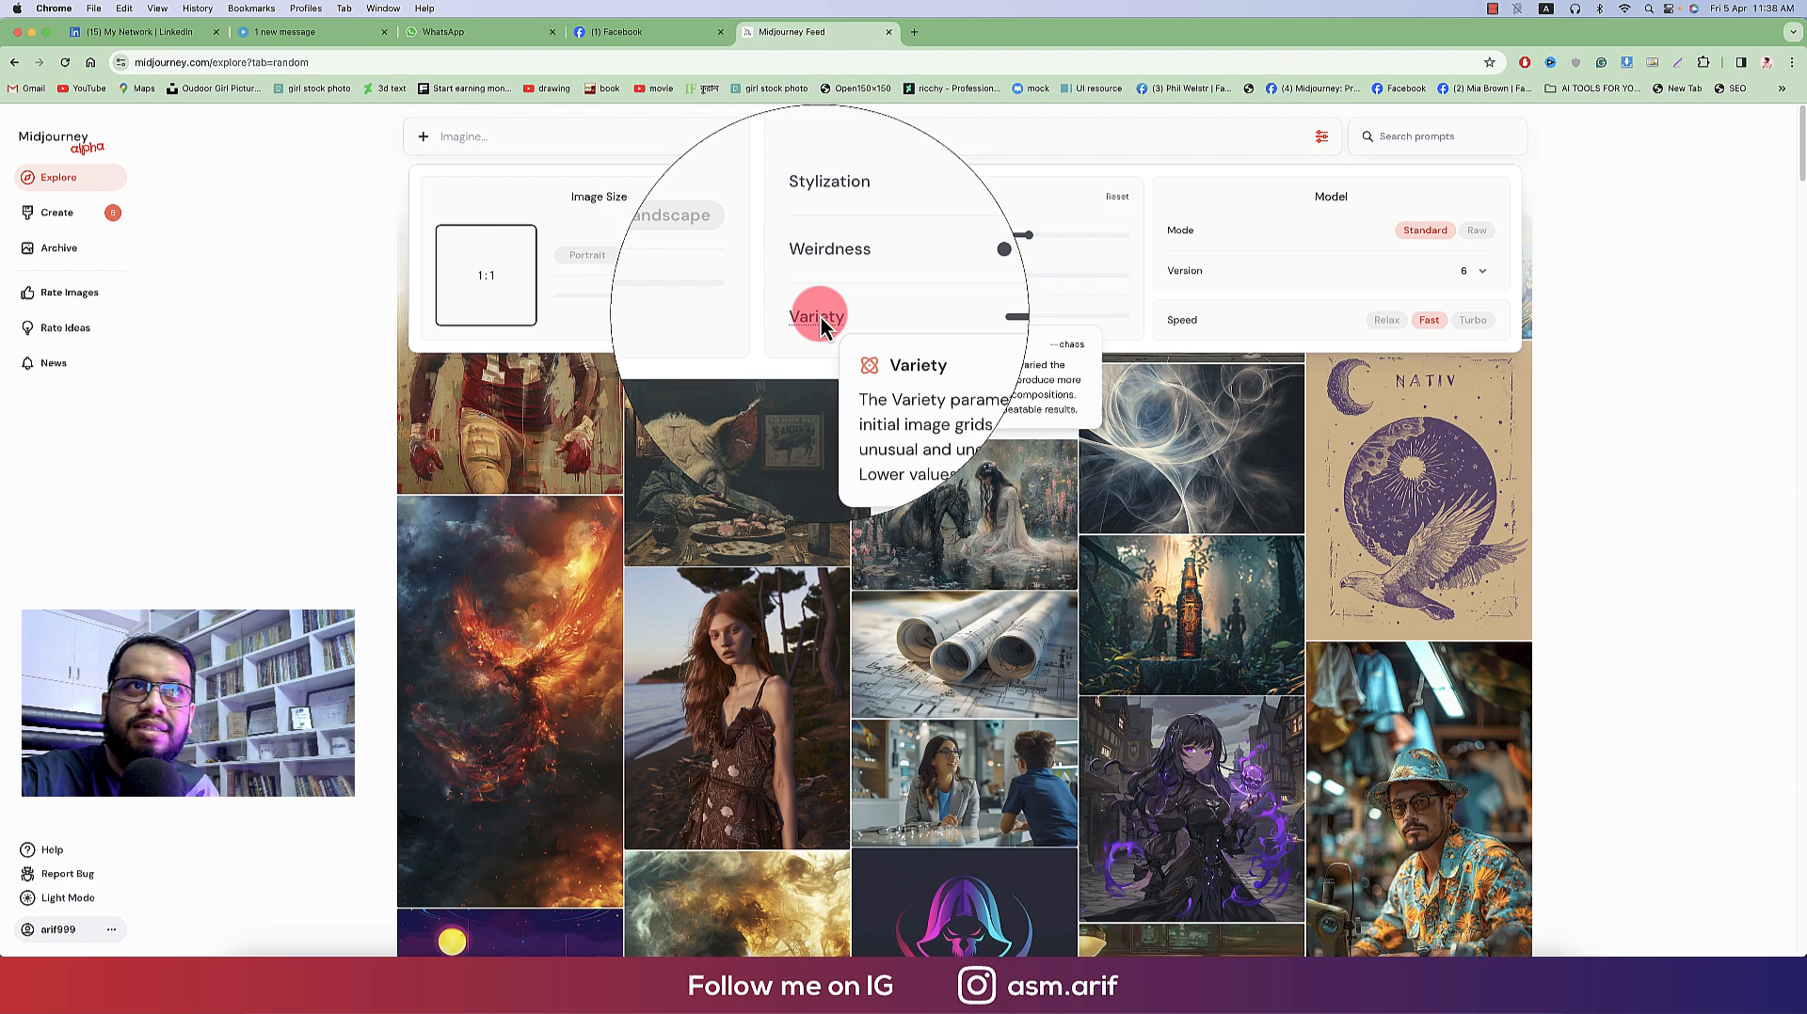
# Reset Aesthetics to defaults, raise Stylization from 100 to 300, and drag Variety to 0
pyautogui.click(1114, 195)
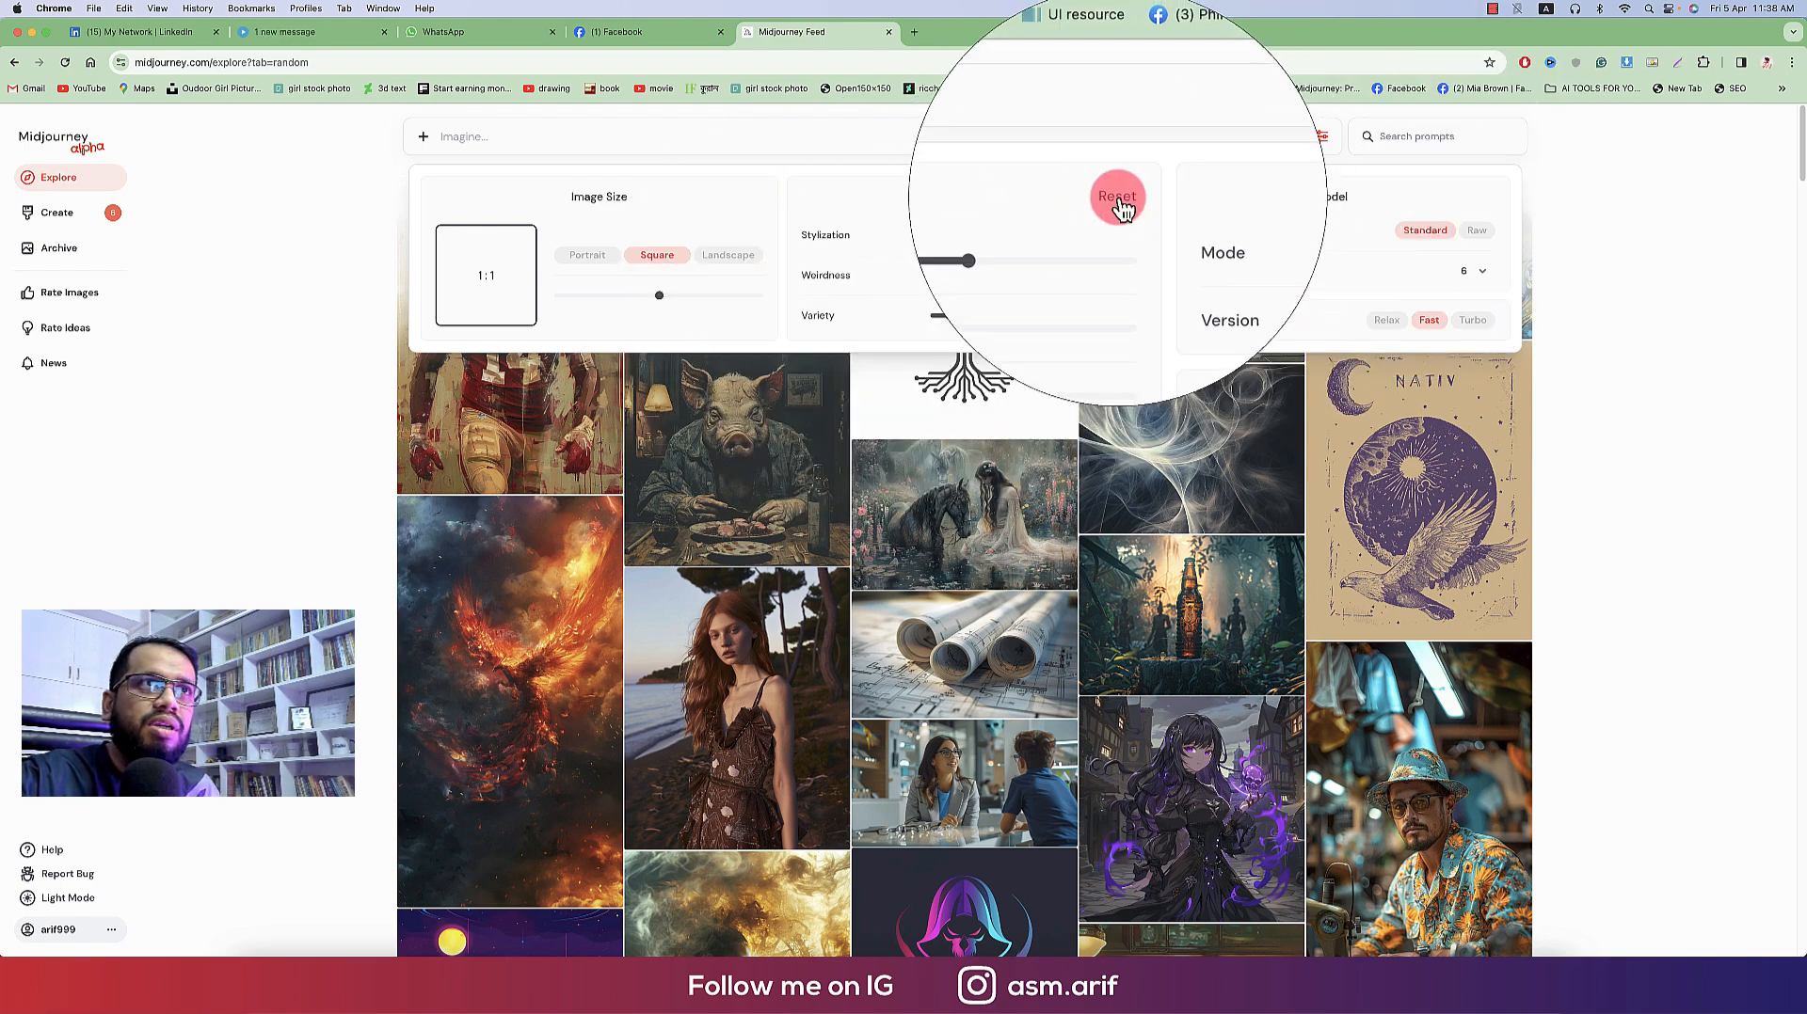
pyautogui.click(1115, 196)
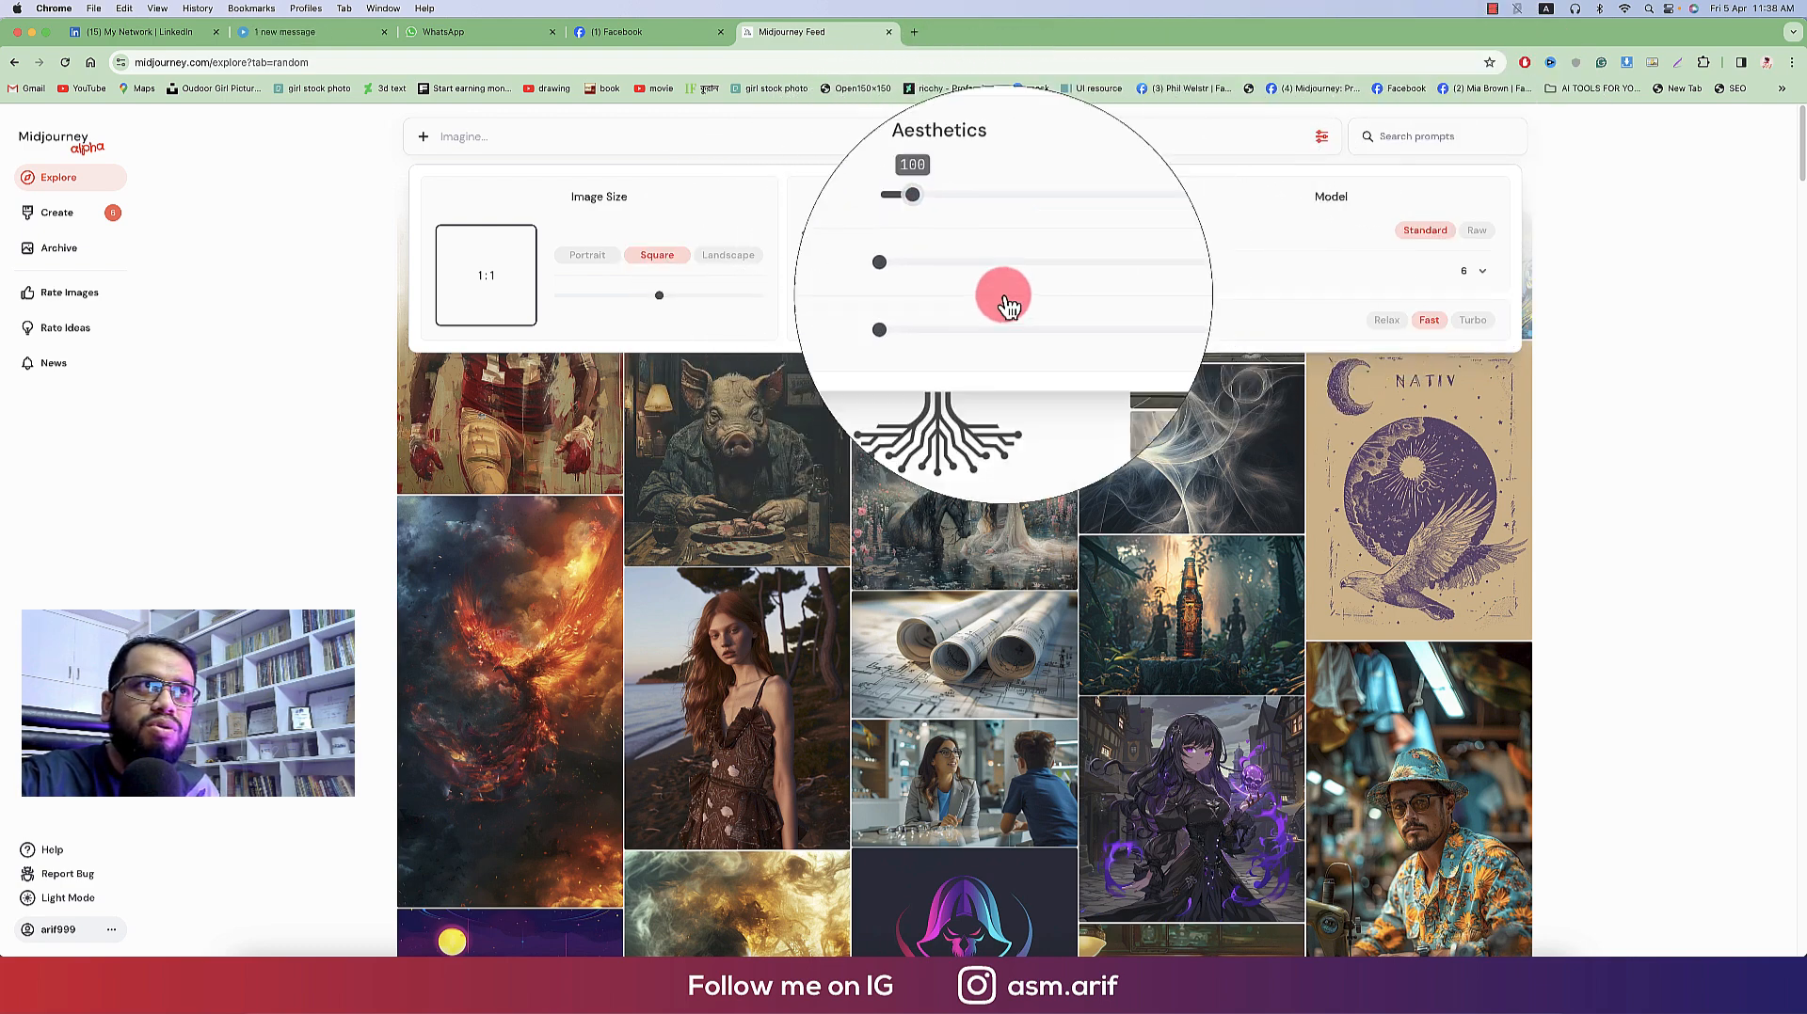
pyautogui.moveTo(915, 194); pyautogui.dragTo(980, 236)
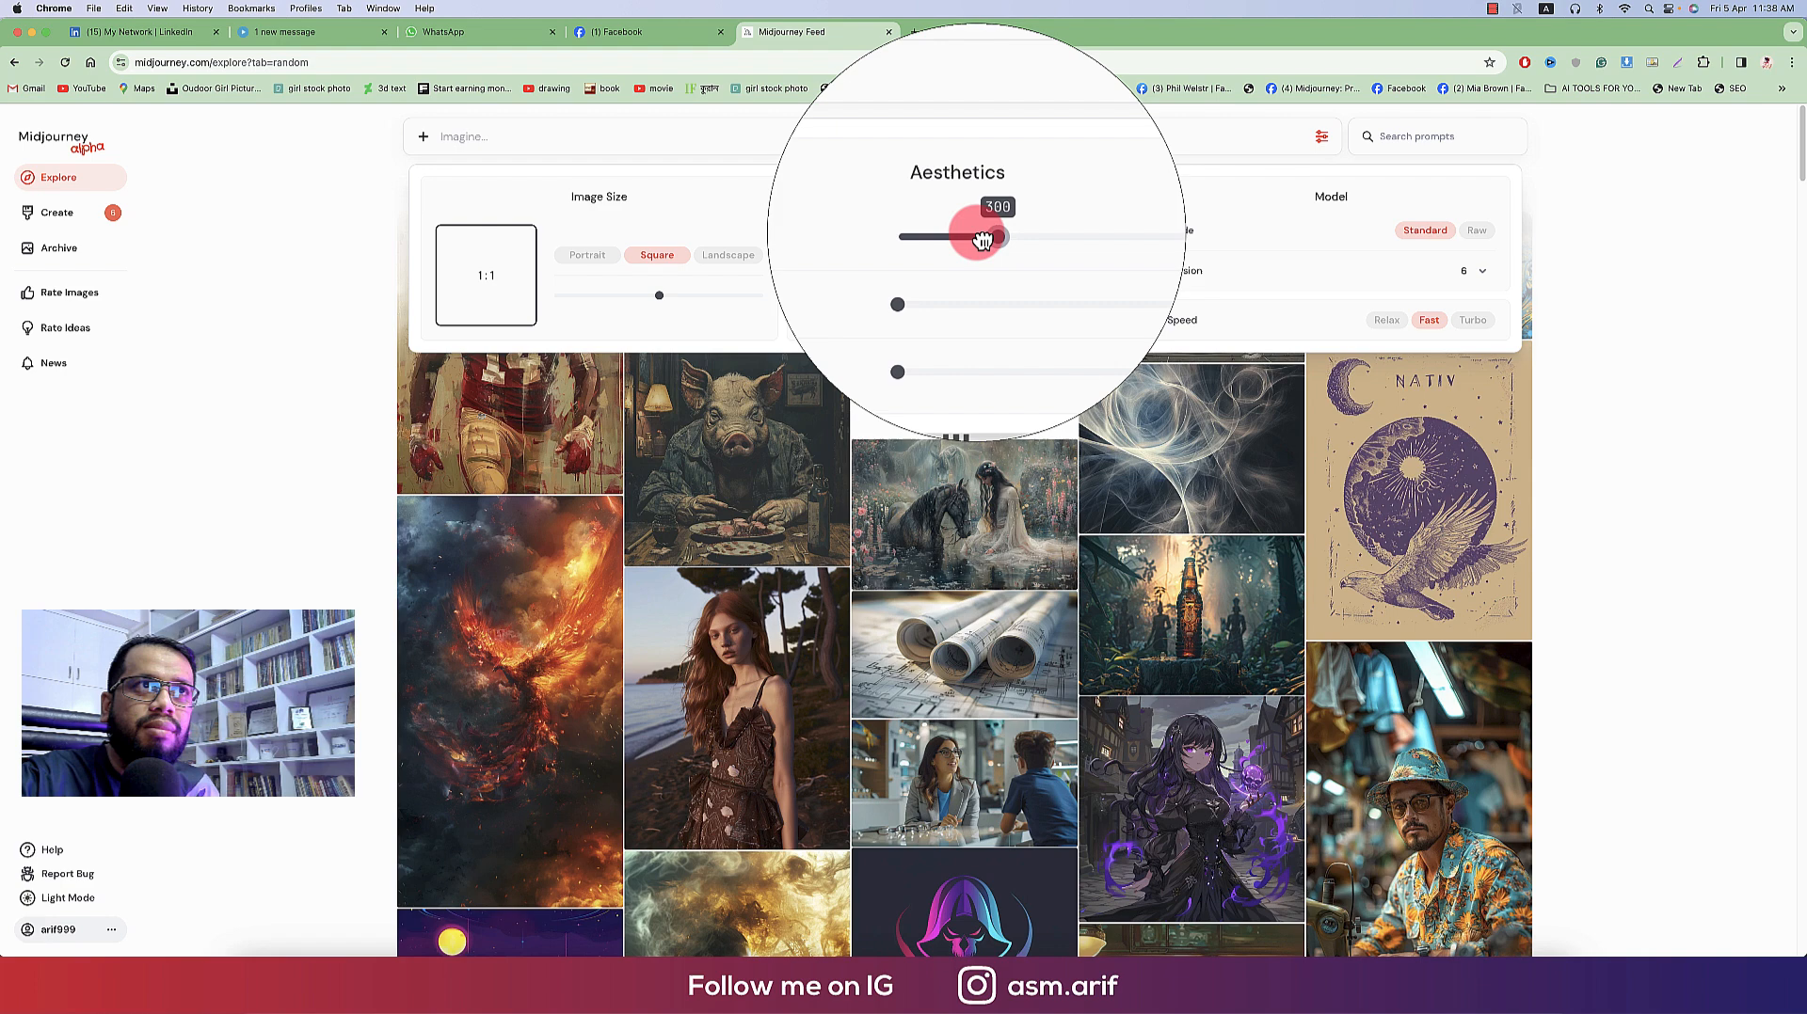
pyautogui.moveTo(979, 237); pyautogui.dragTo(1061, 237)
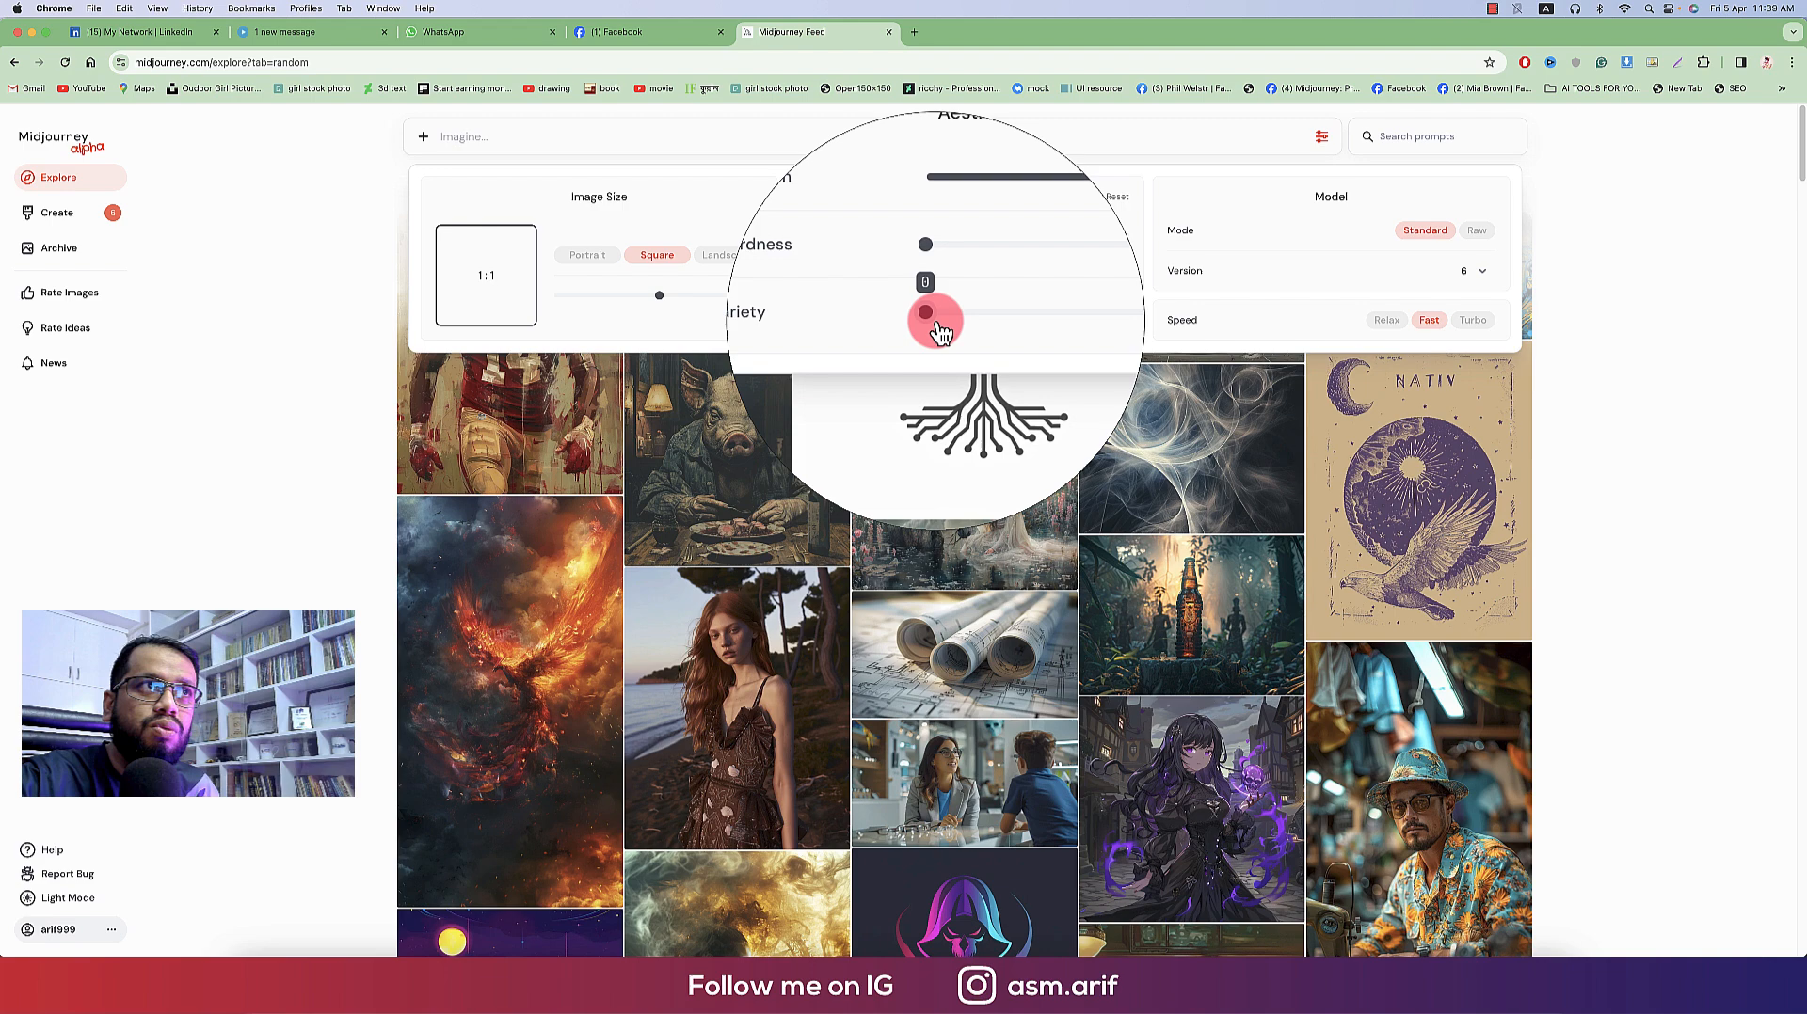
pyautogui.moveTo(934, 321); pyautogui.dragTo(989, 320)
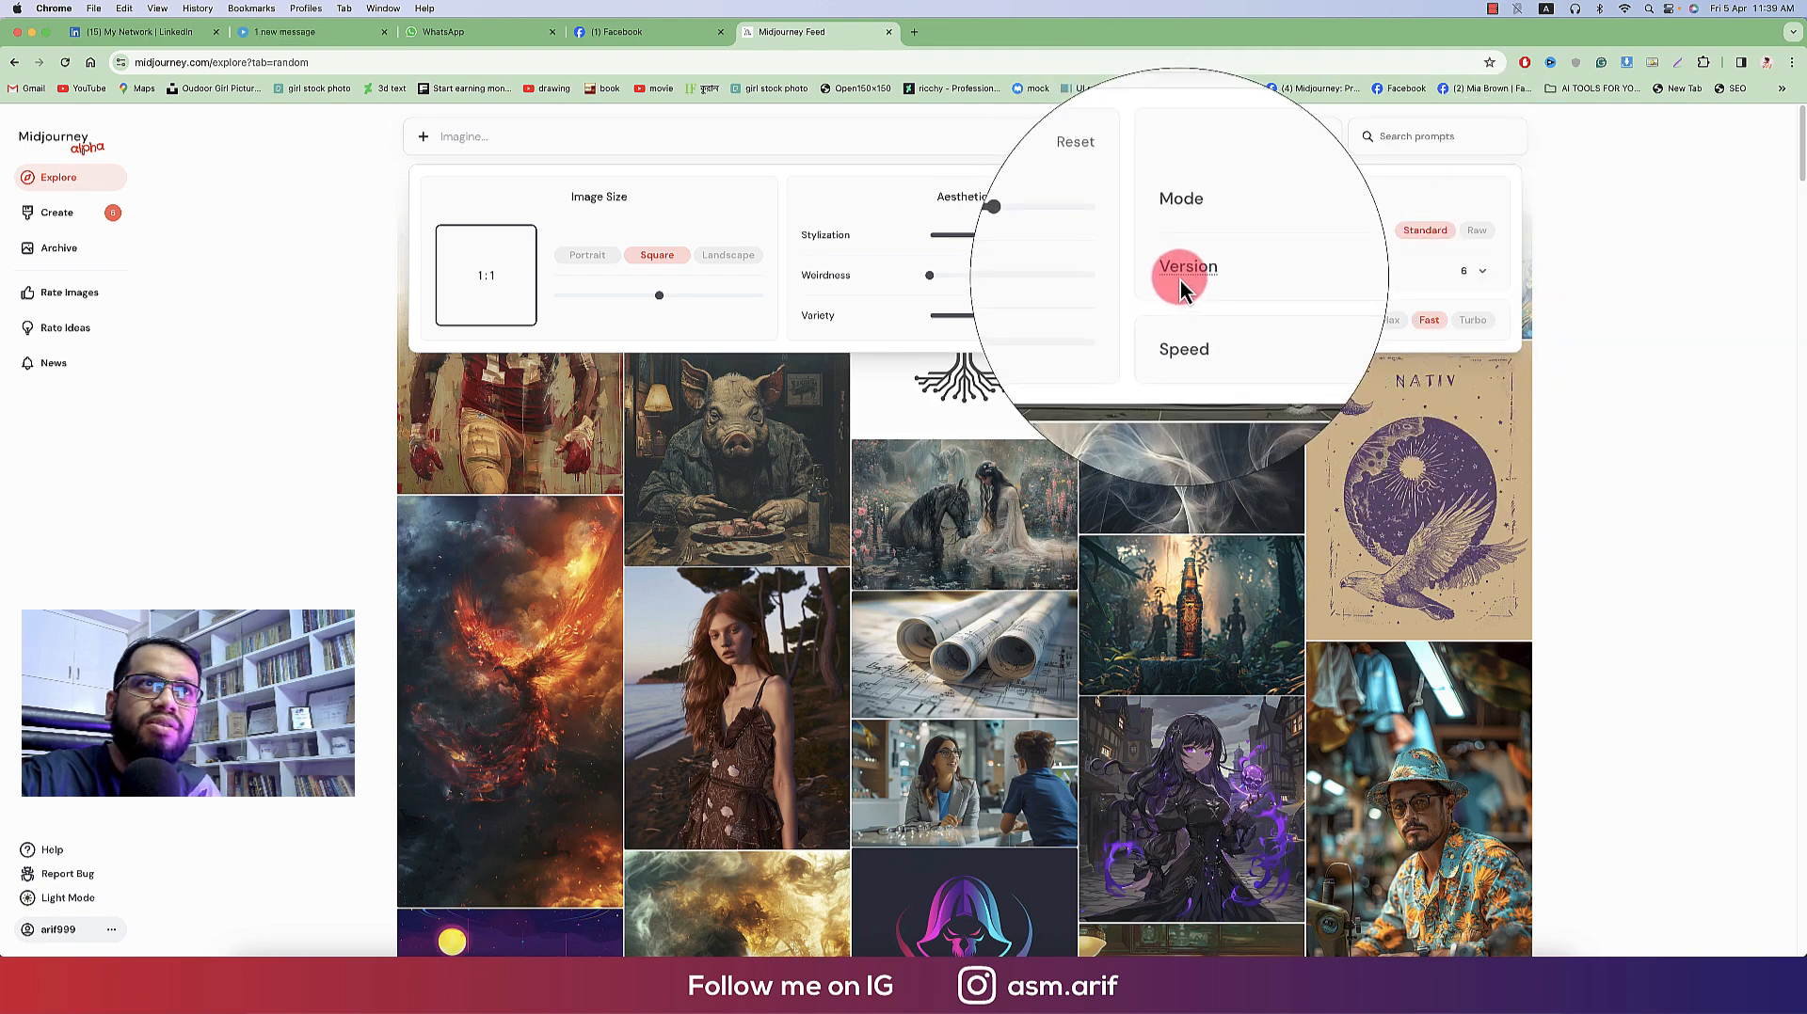
# Close the settings panel and go to Create, listing earlier VR-headset images
pyautogui.click(1473, 270)
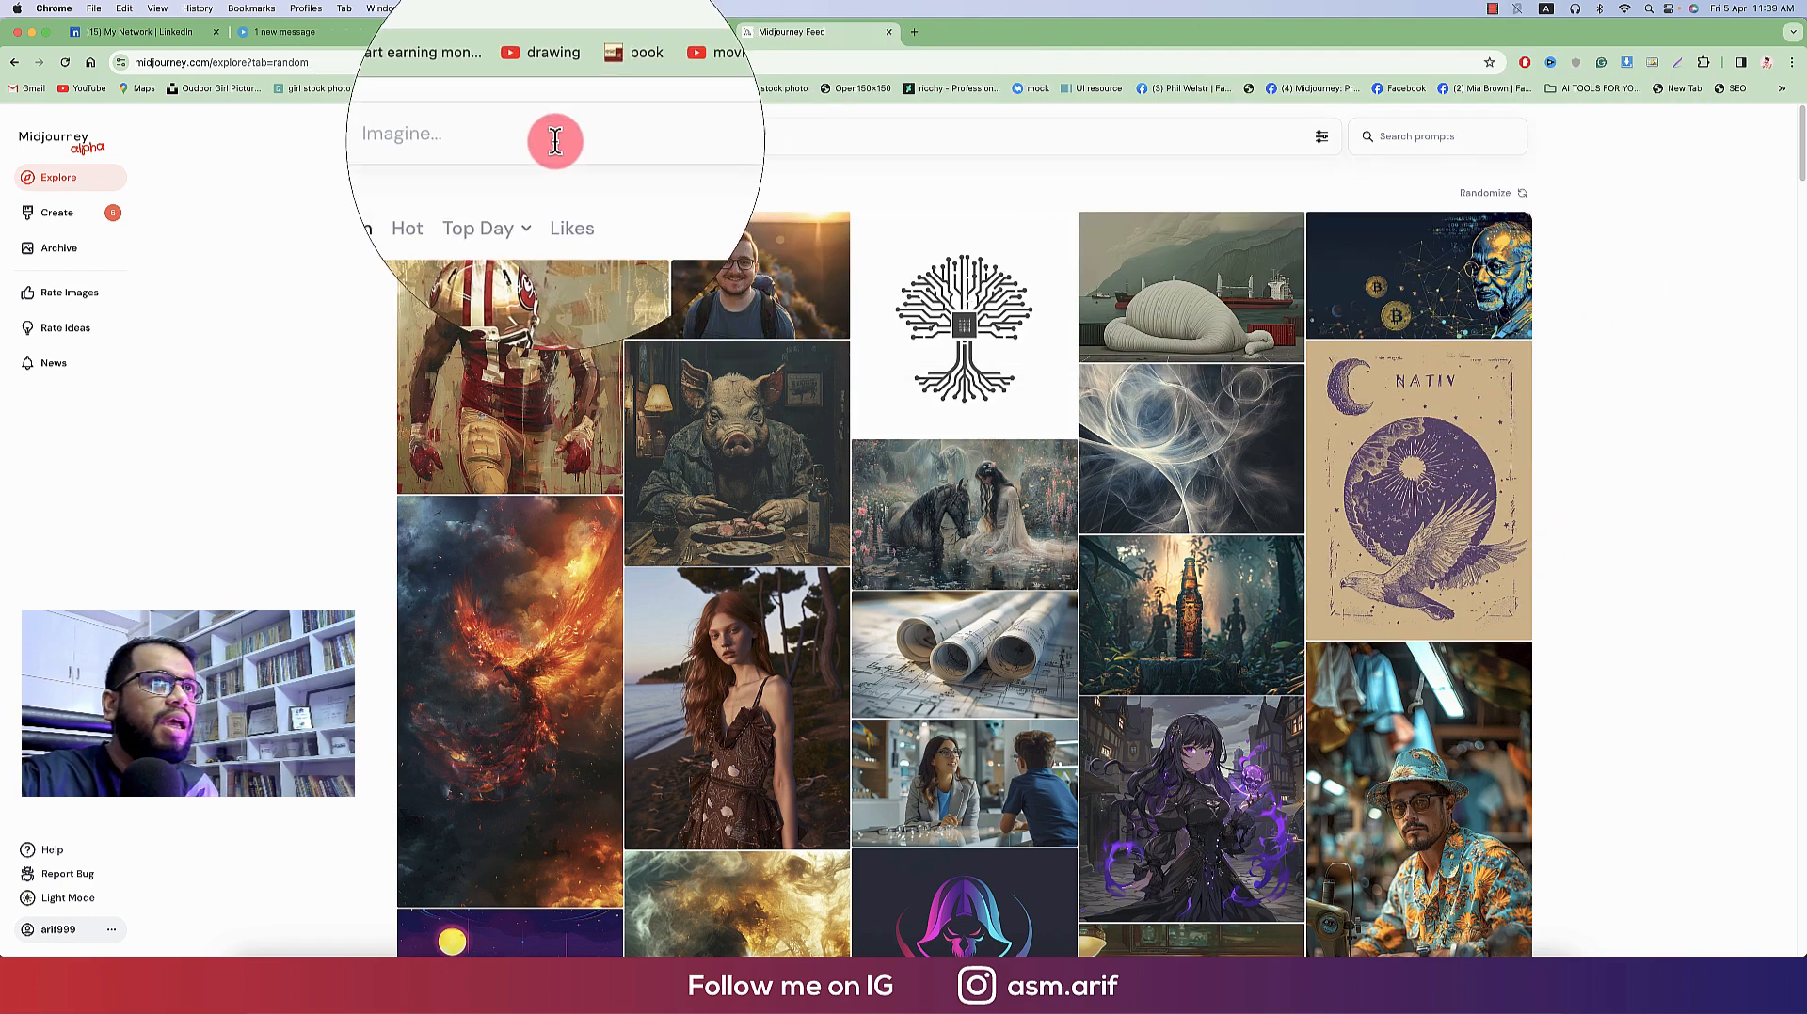
pyautogui.click(554, 136)
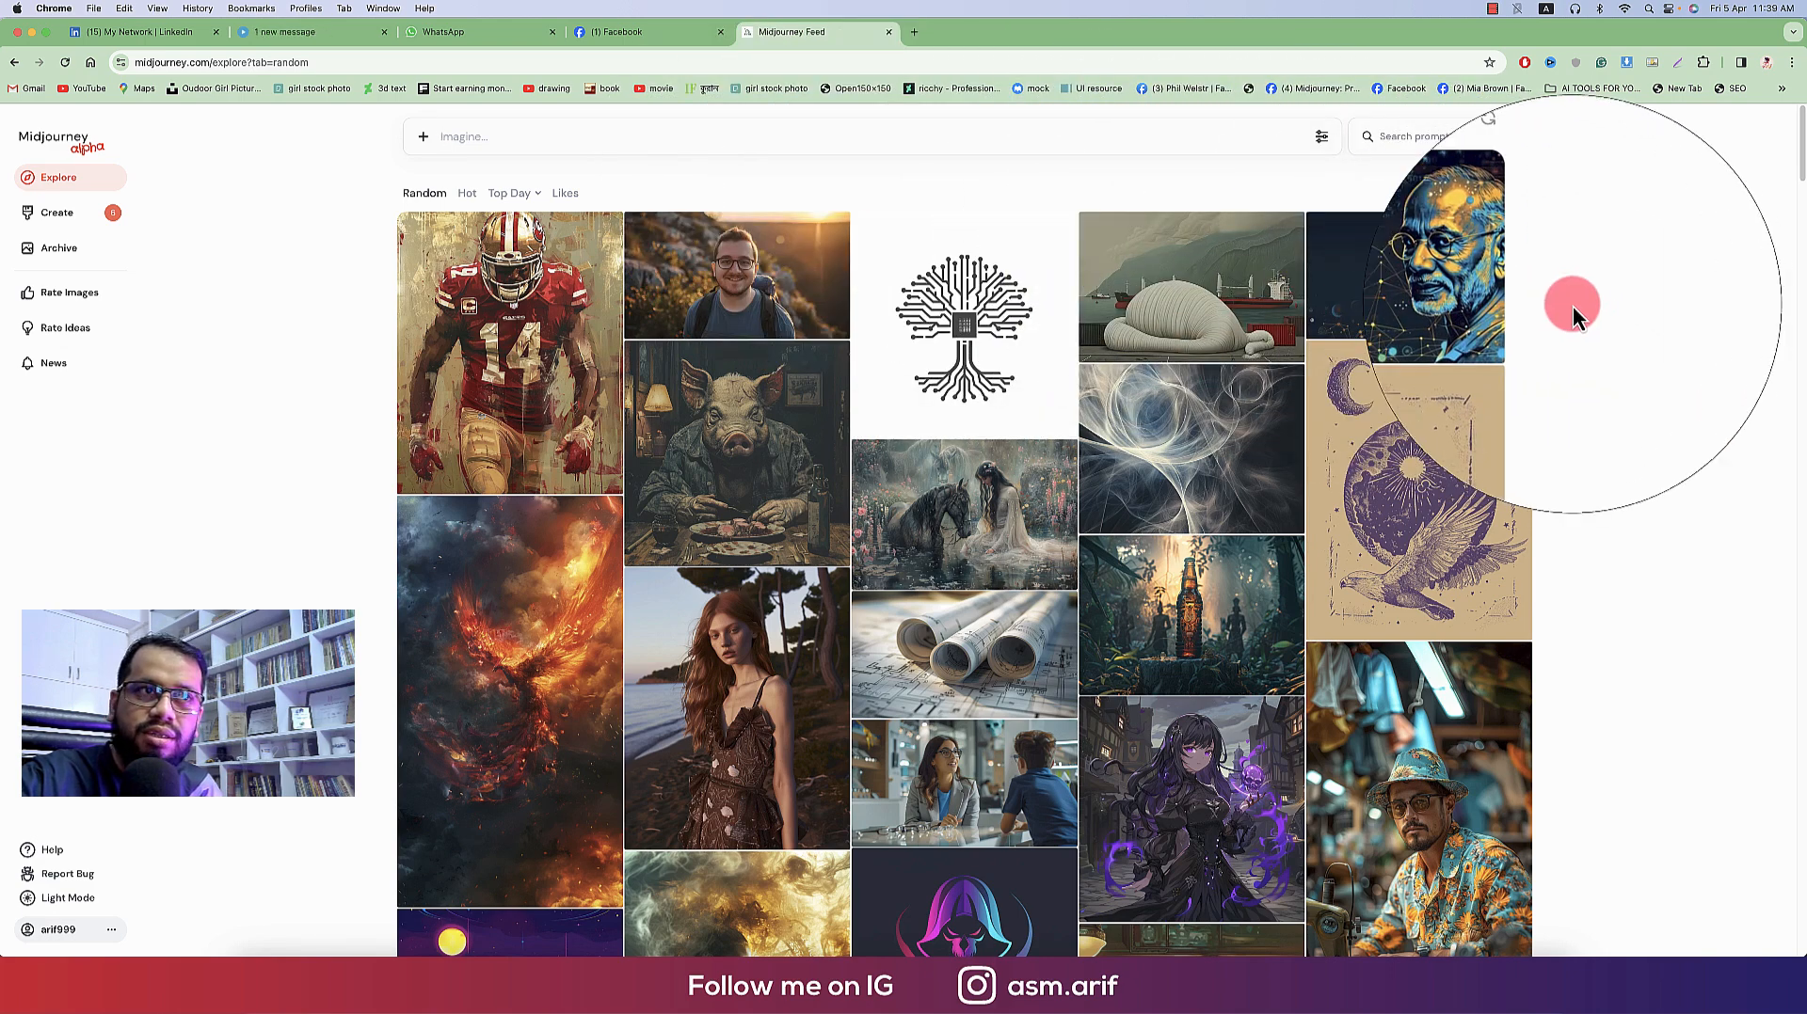
pyautogui.click(57, 212)
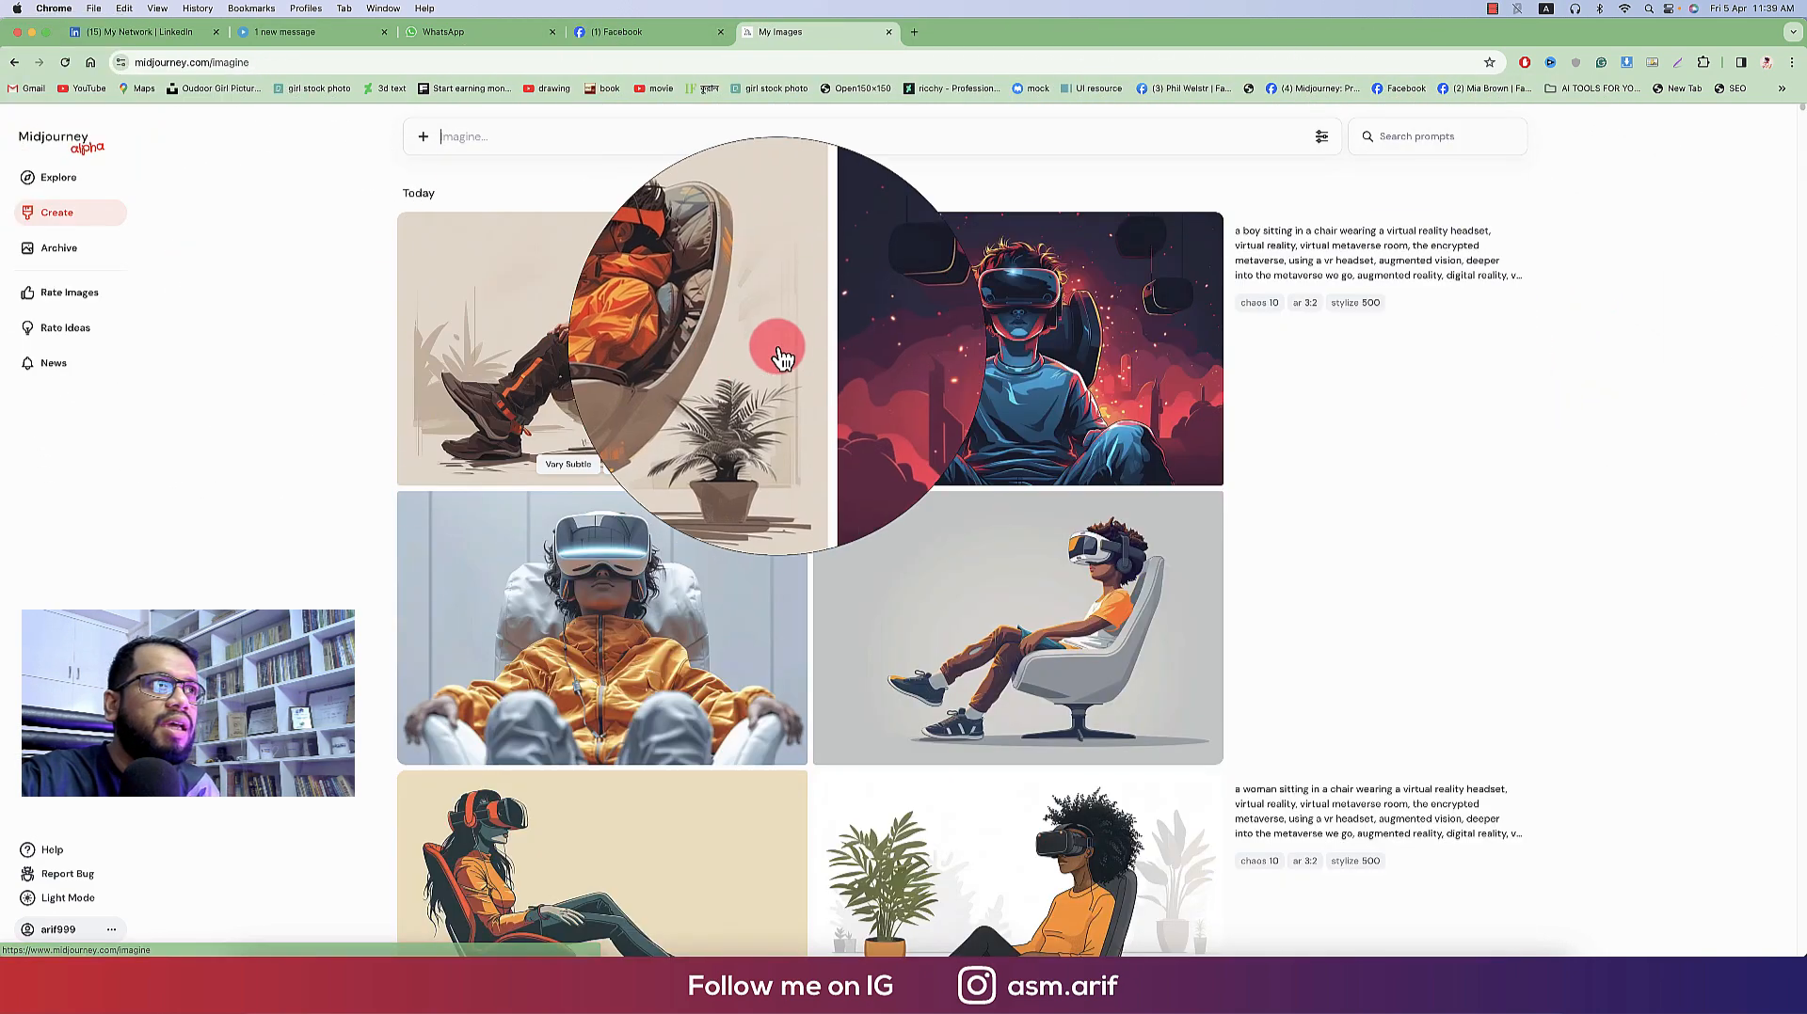
pyautogui.scroll(-3)
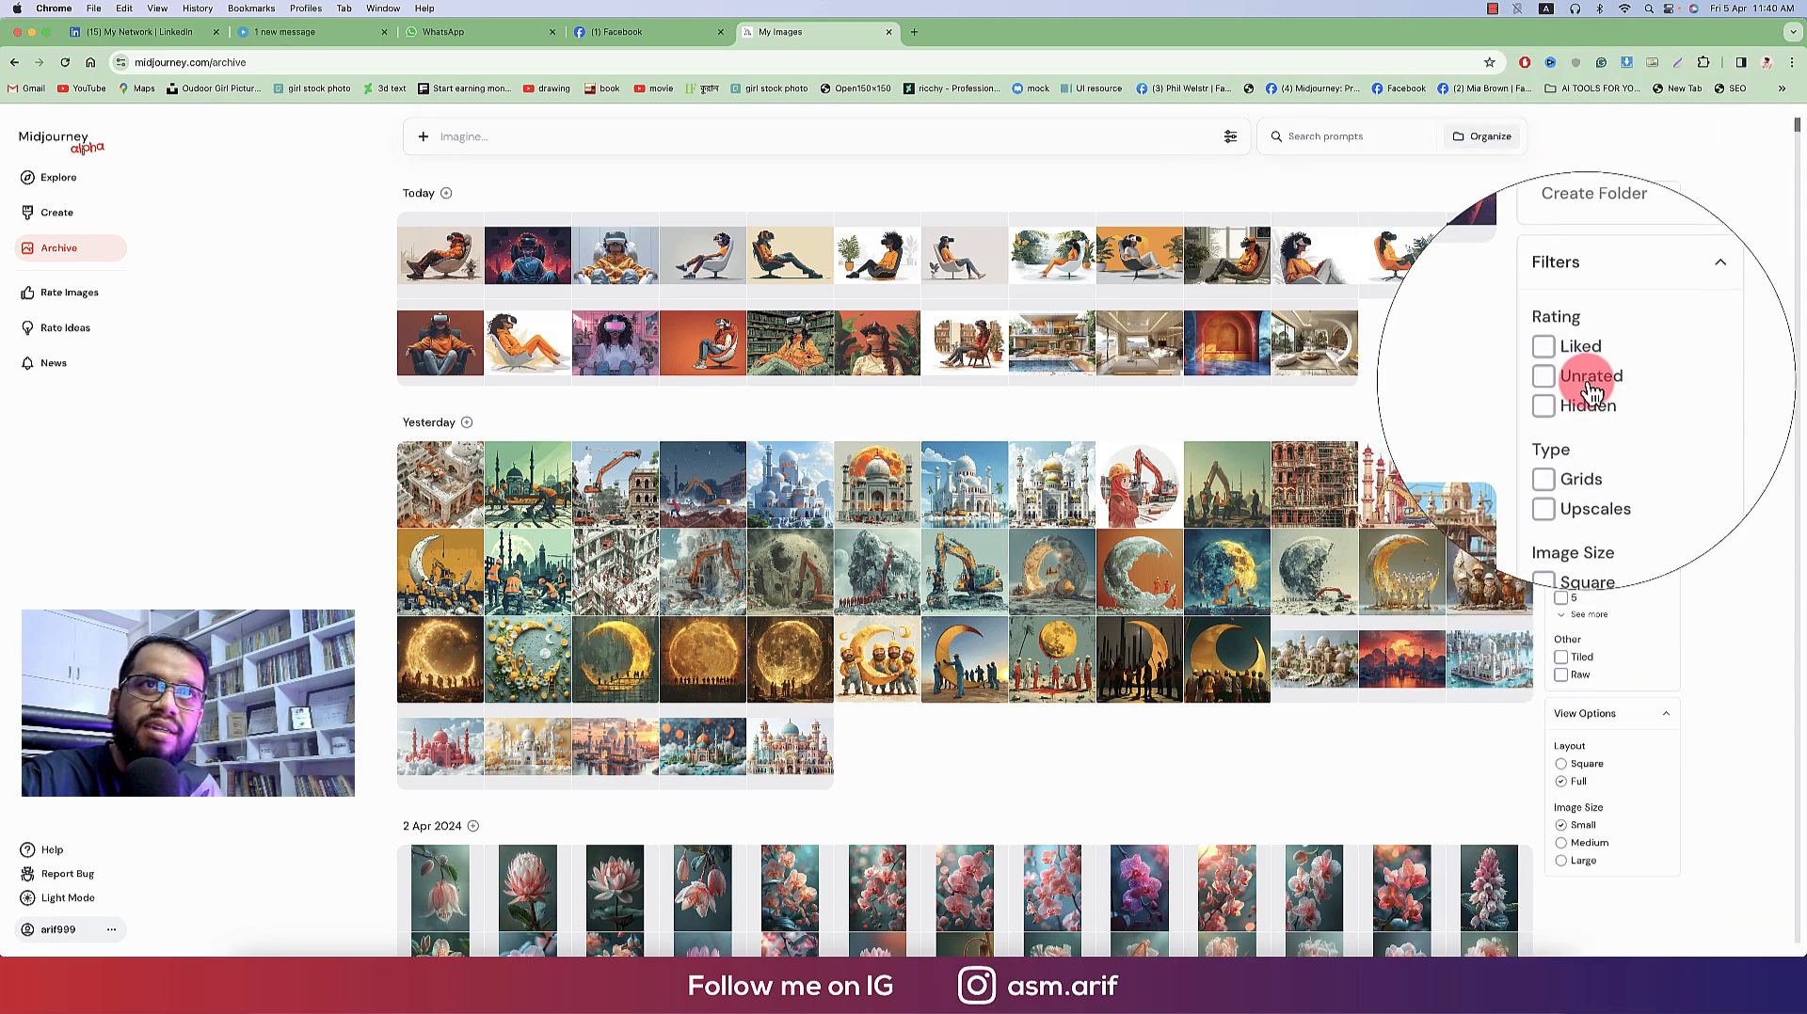
# Try Unrated and version 5, 1 and 4 archive filters, expand all versions, and scroll
pyautogui.click(1543, 346)
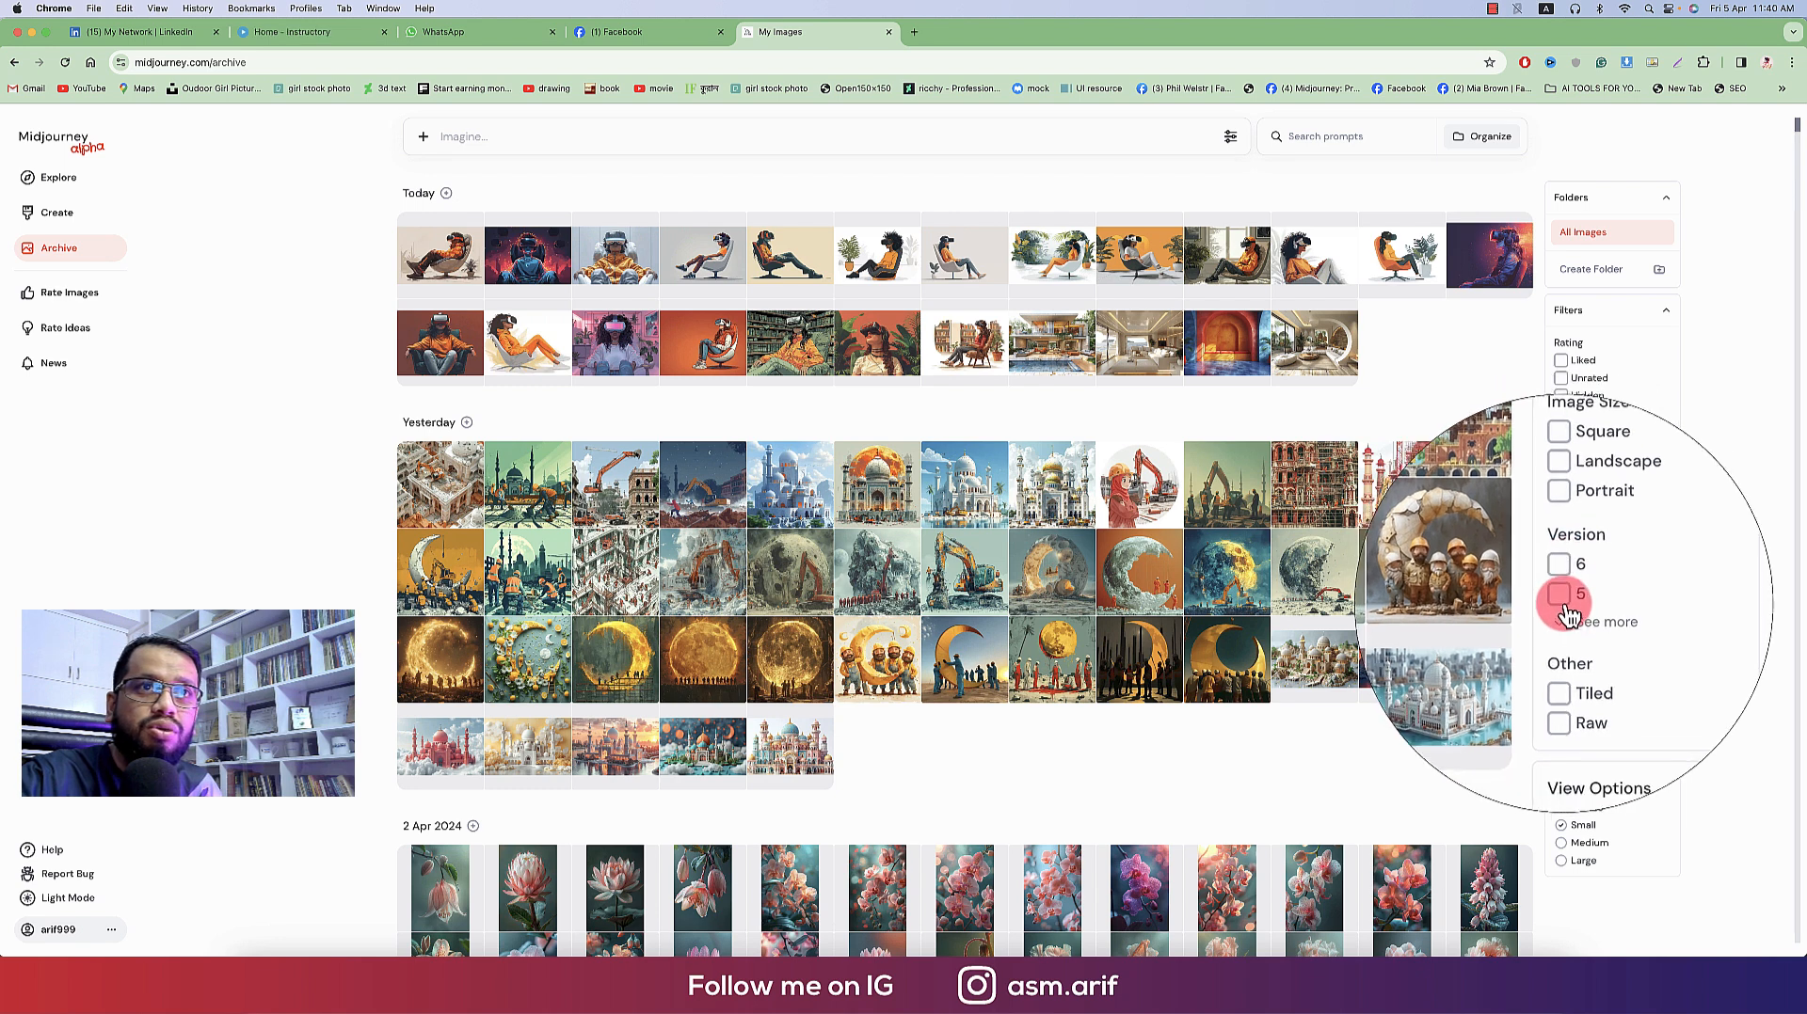
pyautogui.click(1559, 597)
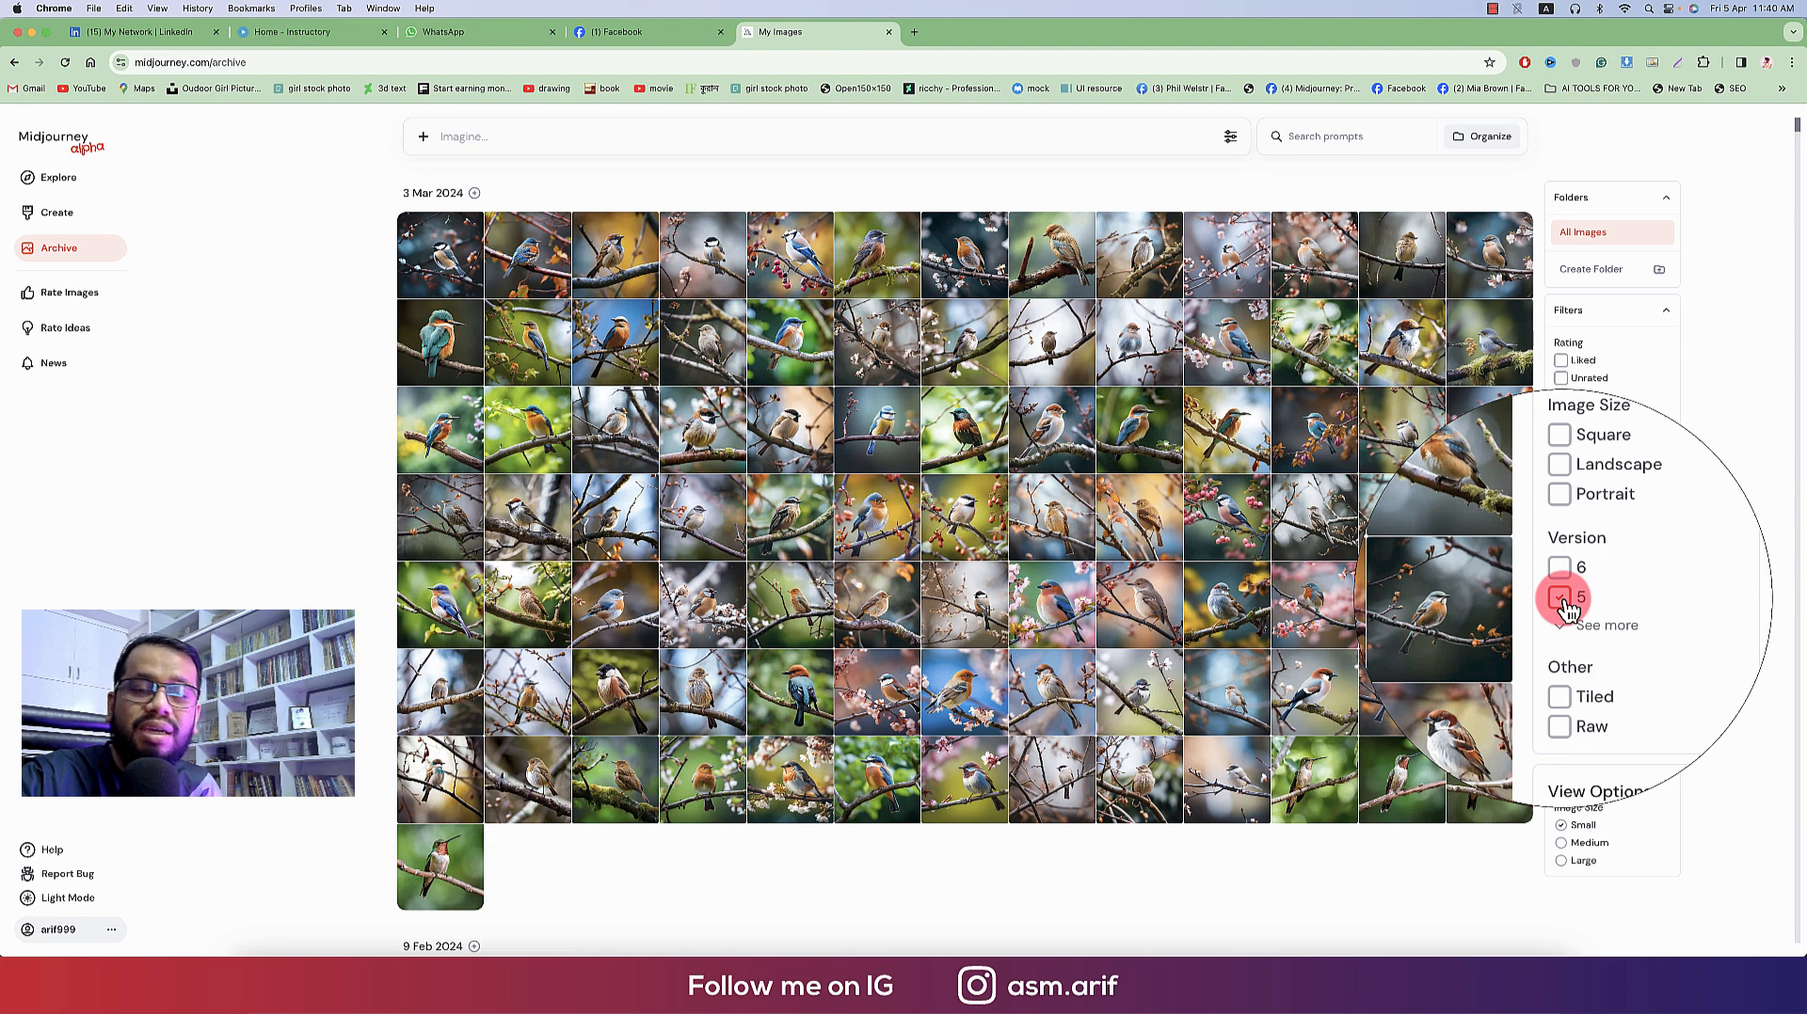
pyautogui.click(1606, 624)
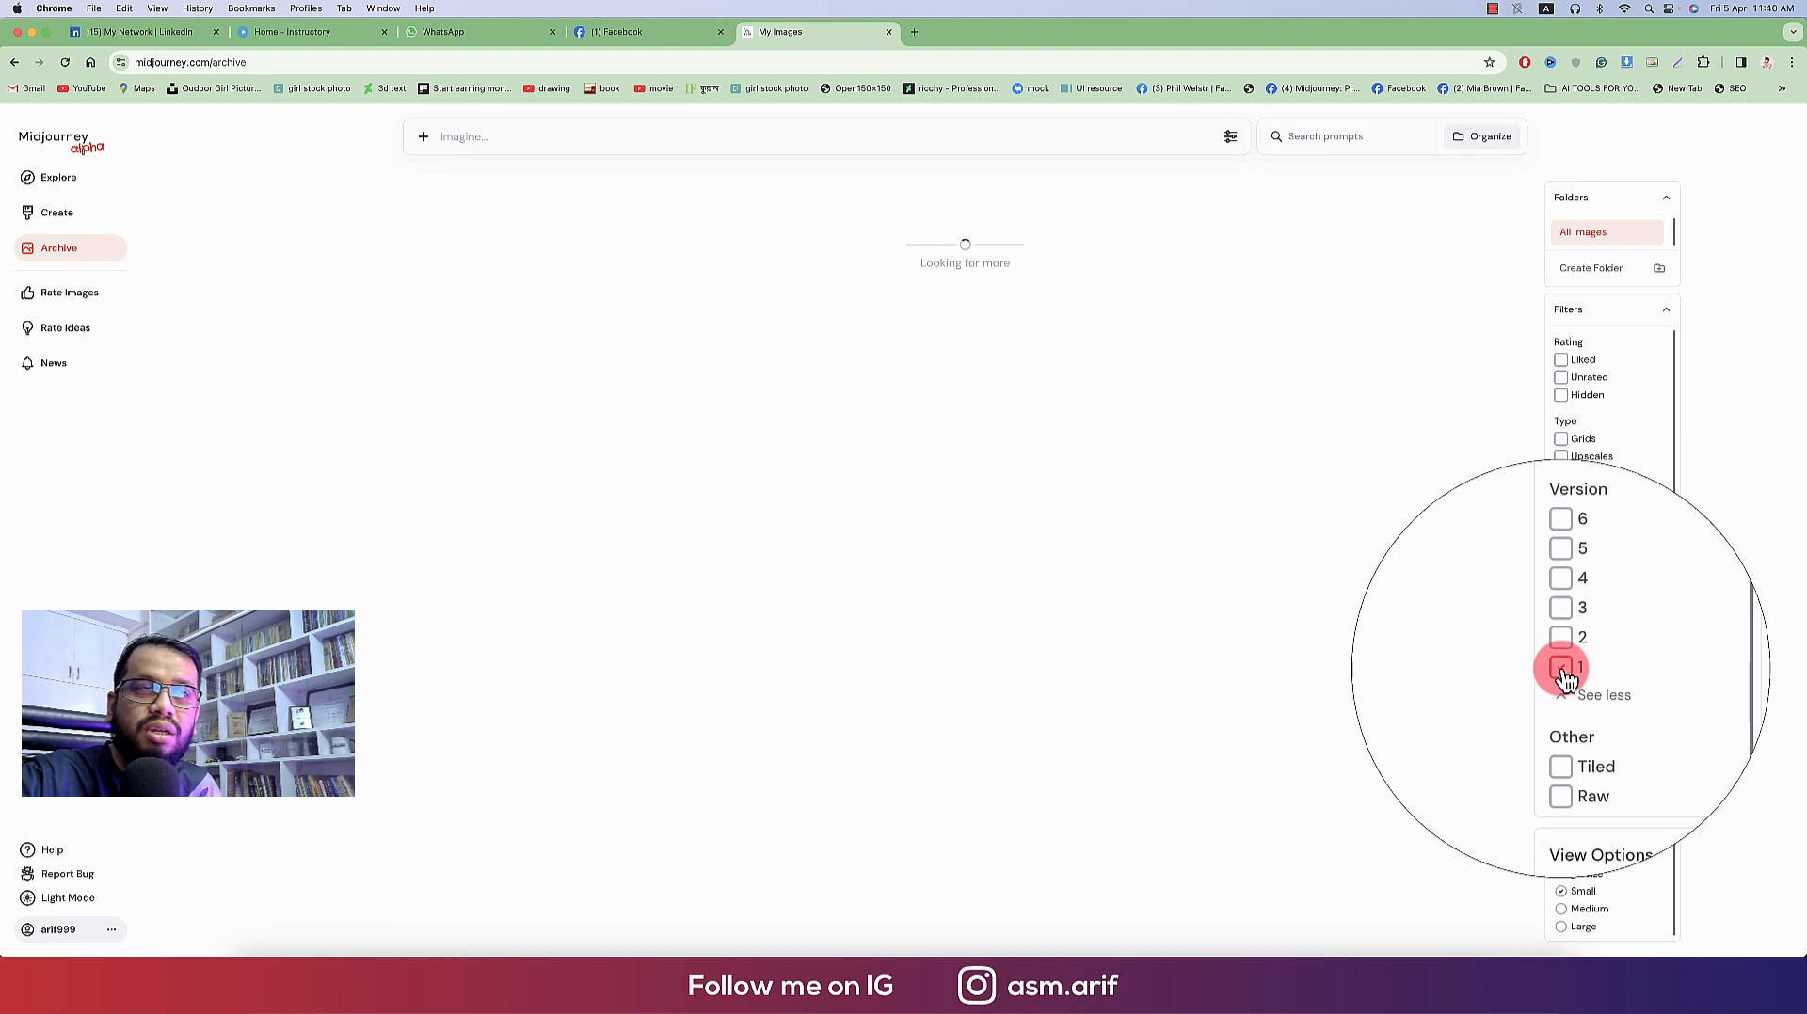
pyautogui.click(1561, 668)
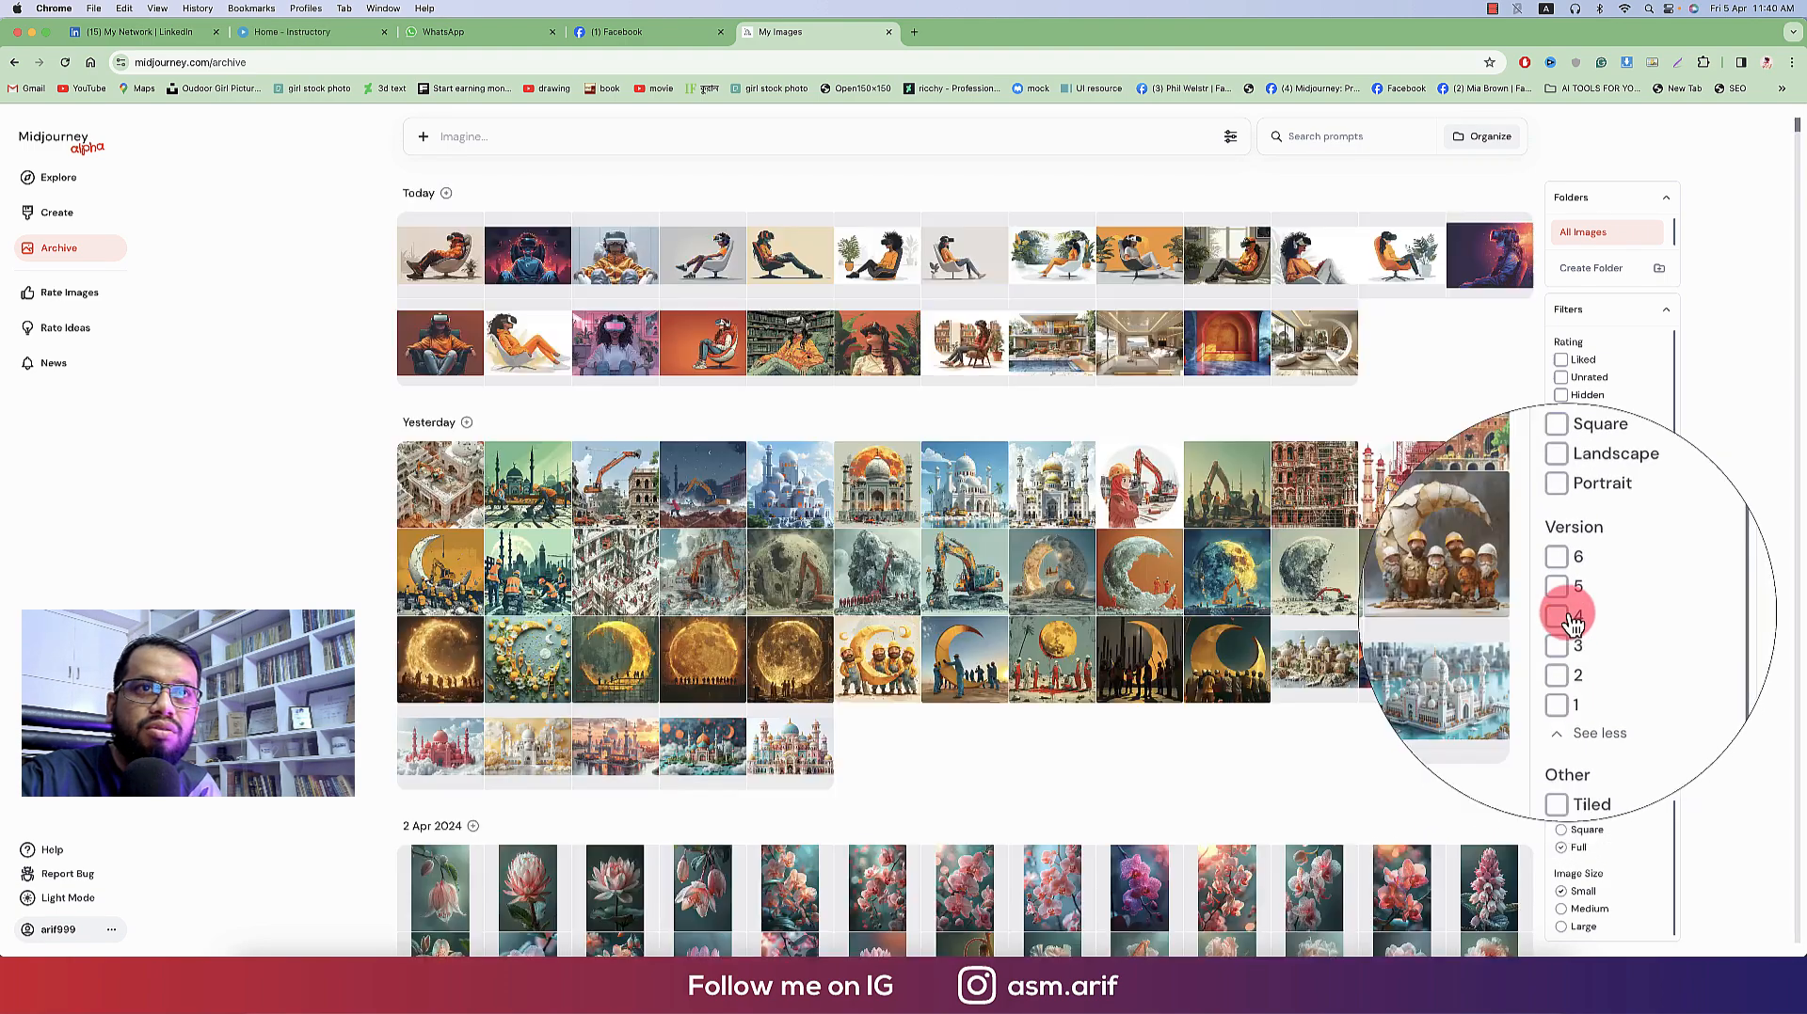
pyautogui.click(1555, 597)
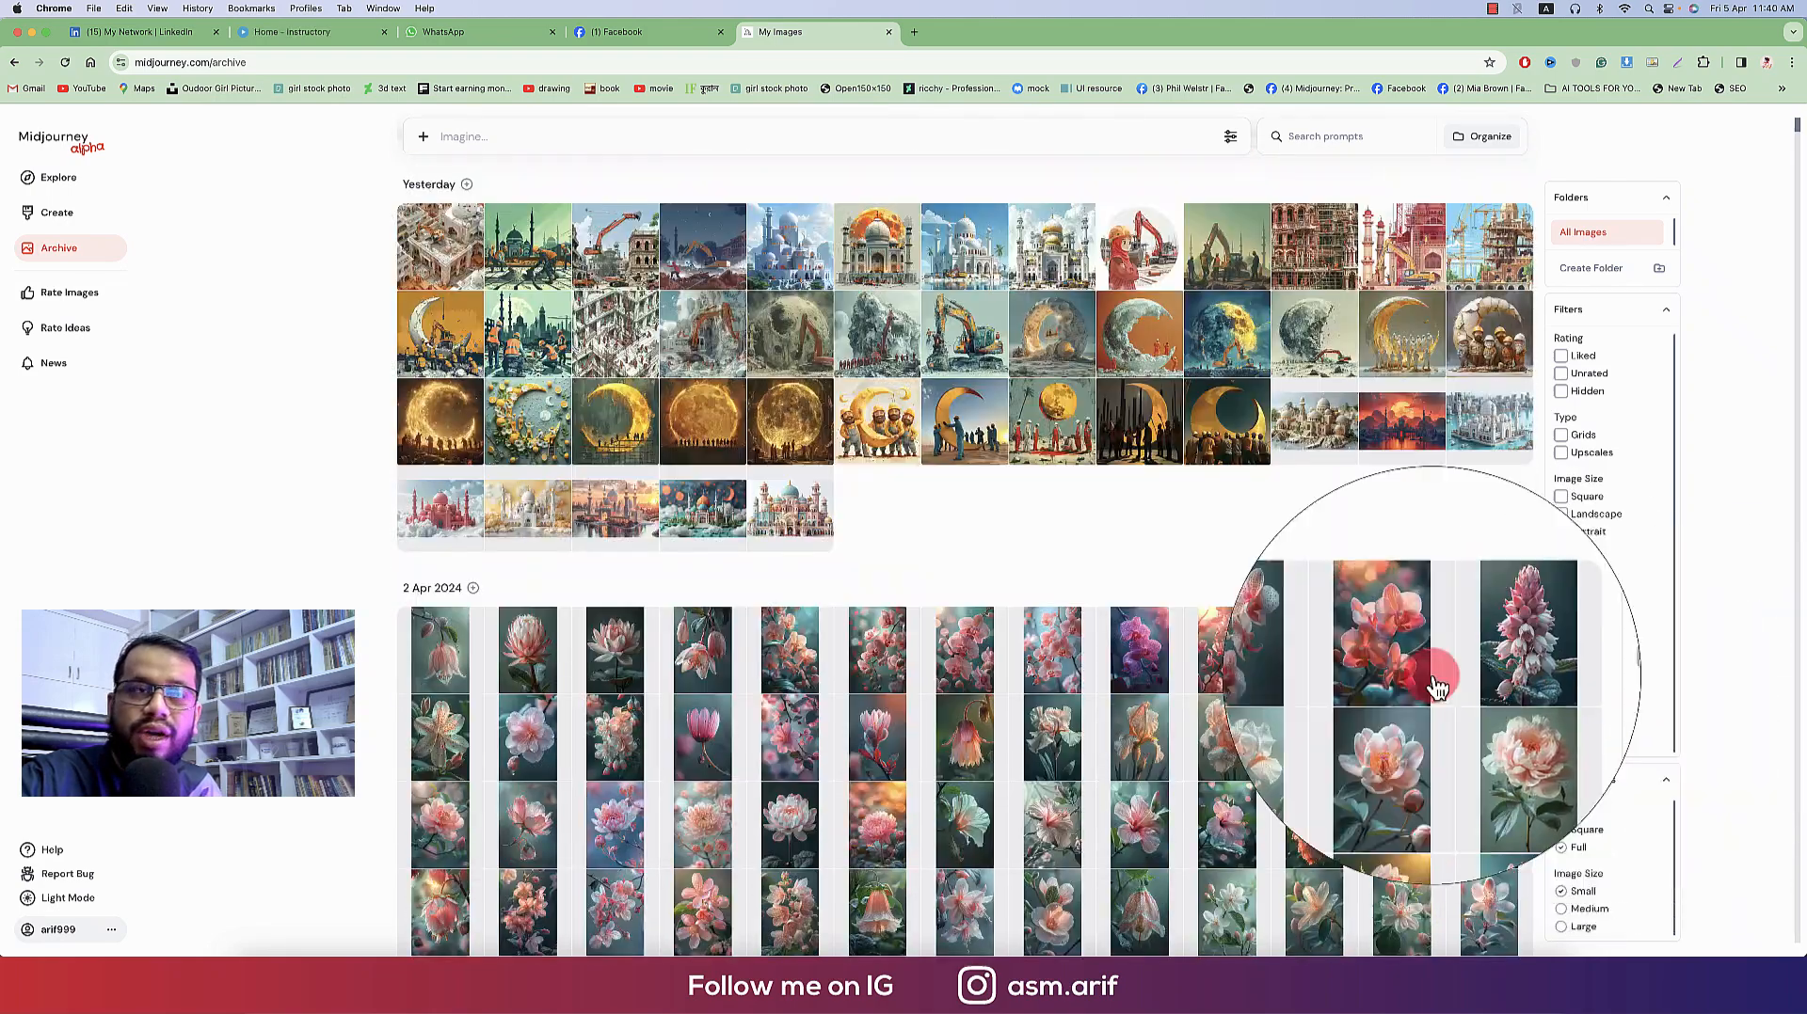
pyautogui.scroll(-3)
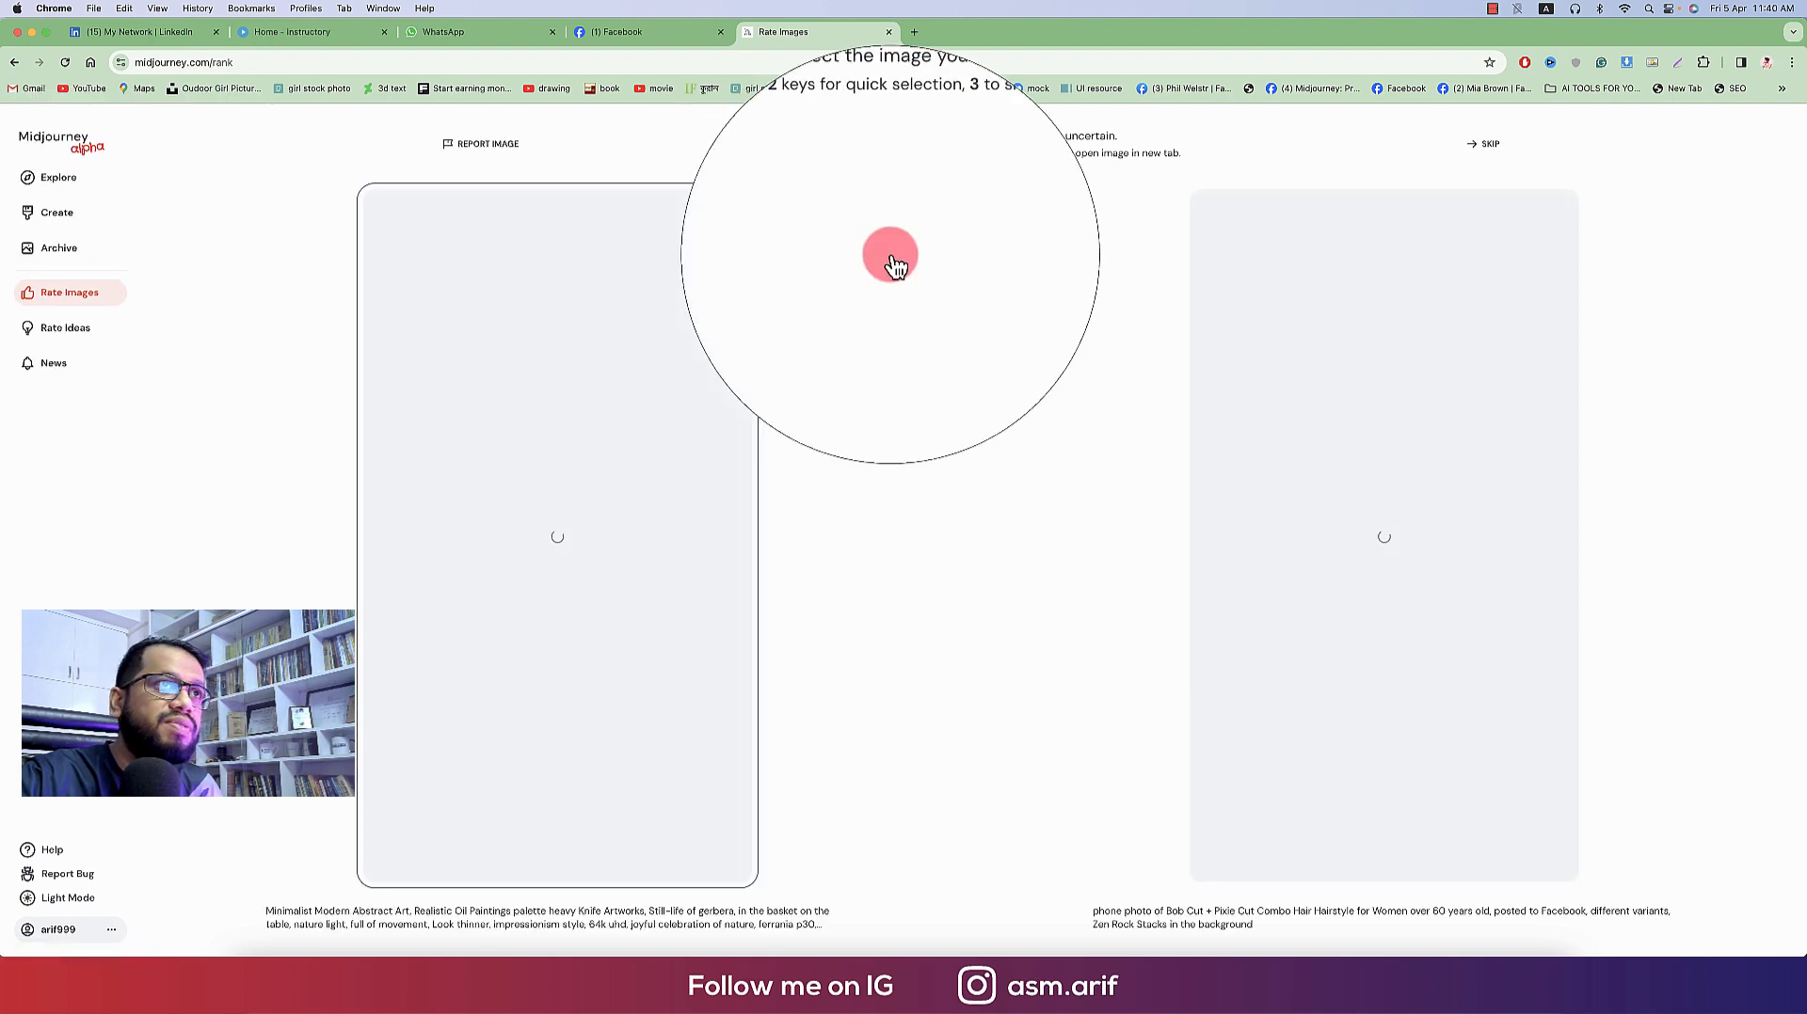
# Go to Rate Ideas and move from Assign Points to the Leaderboard
pyautogui.click(65, 327)
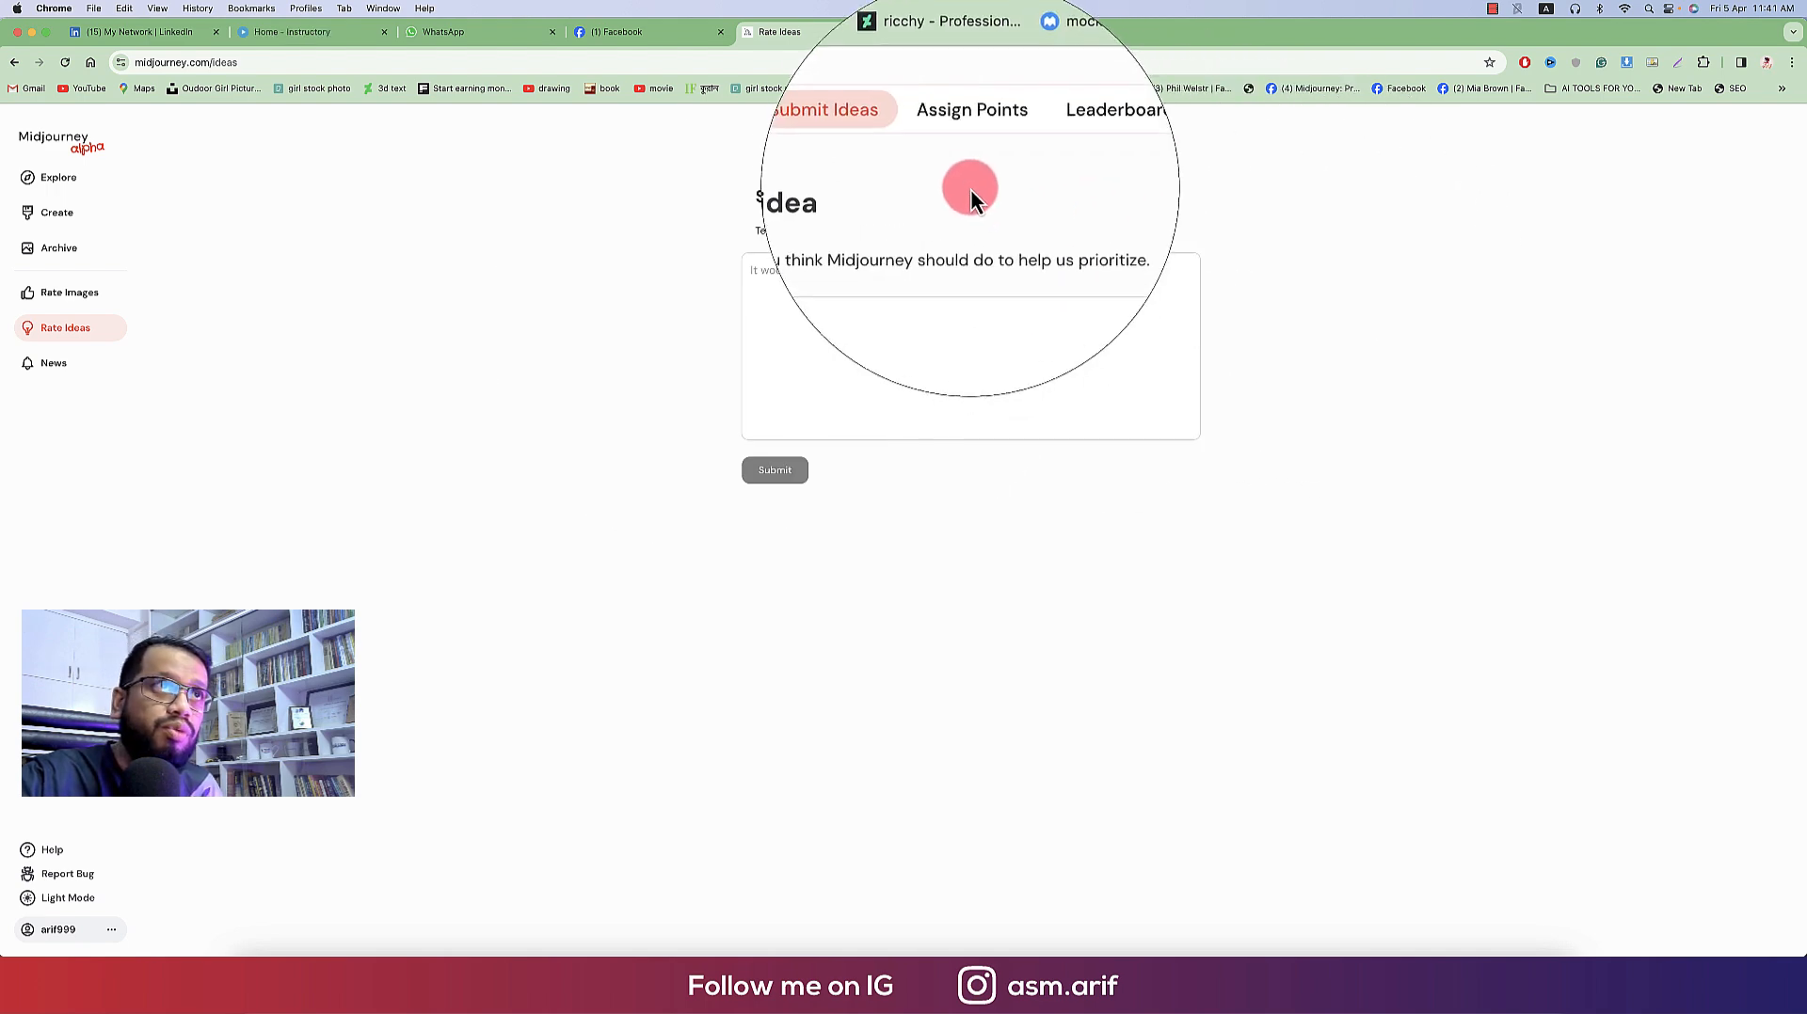
pyautogui.click(971, 109)
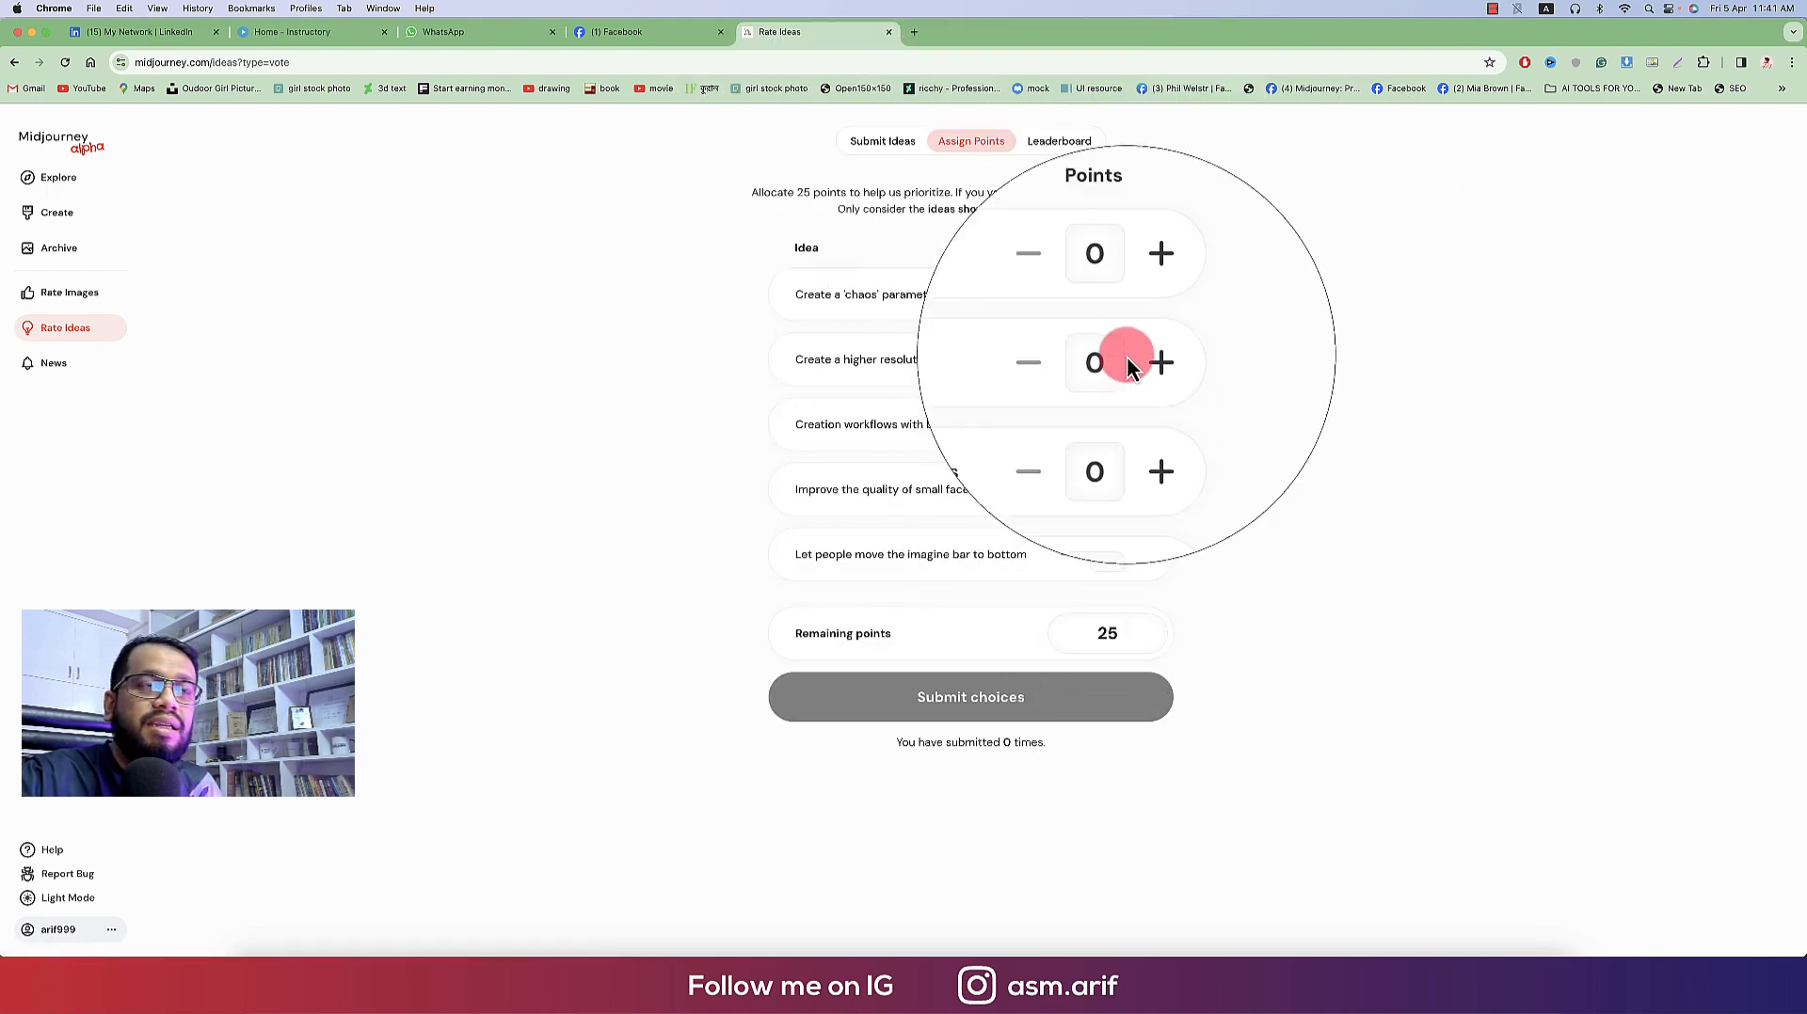
pyautogui.click(1057, 139)
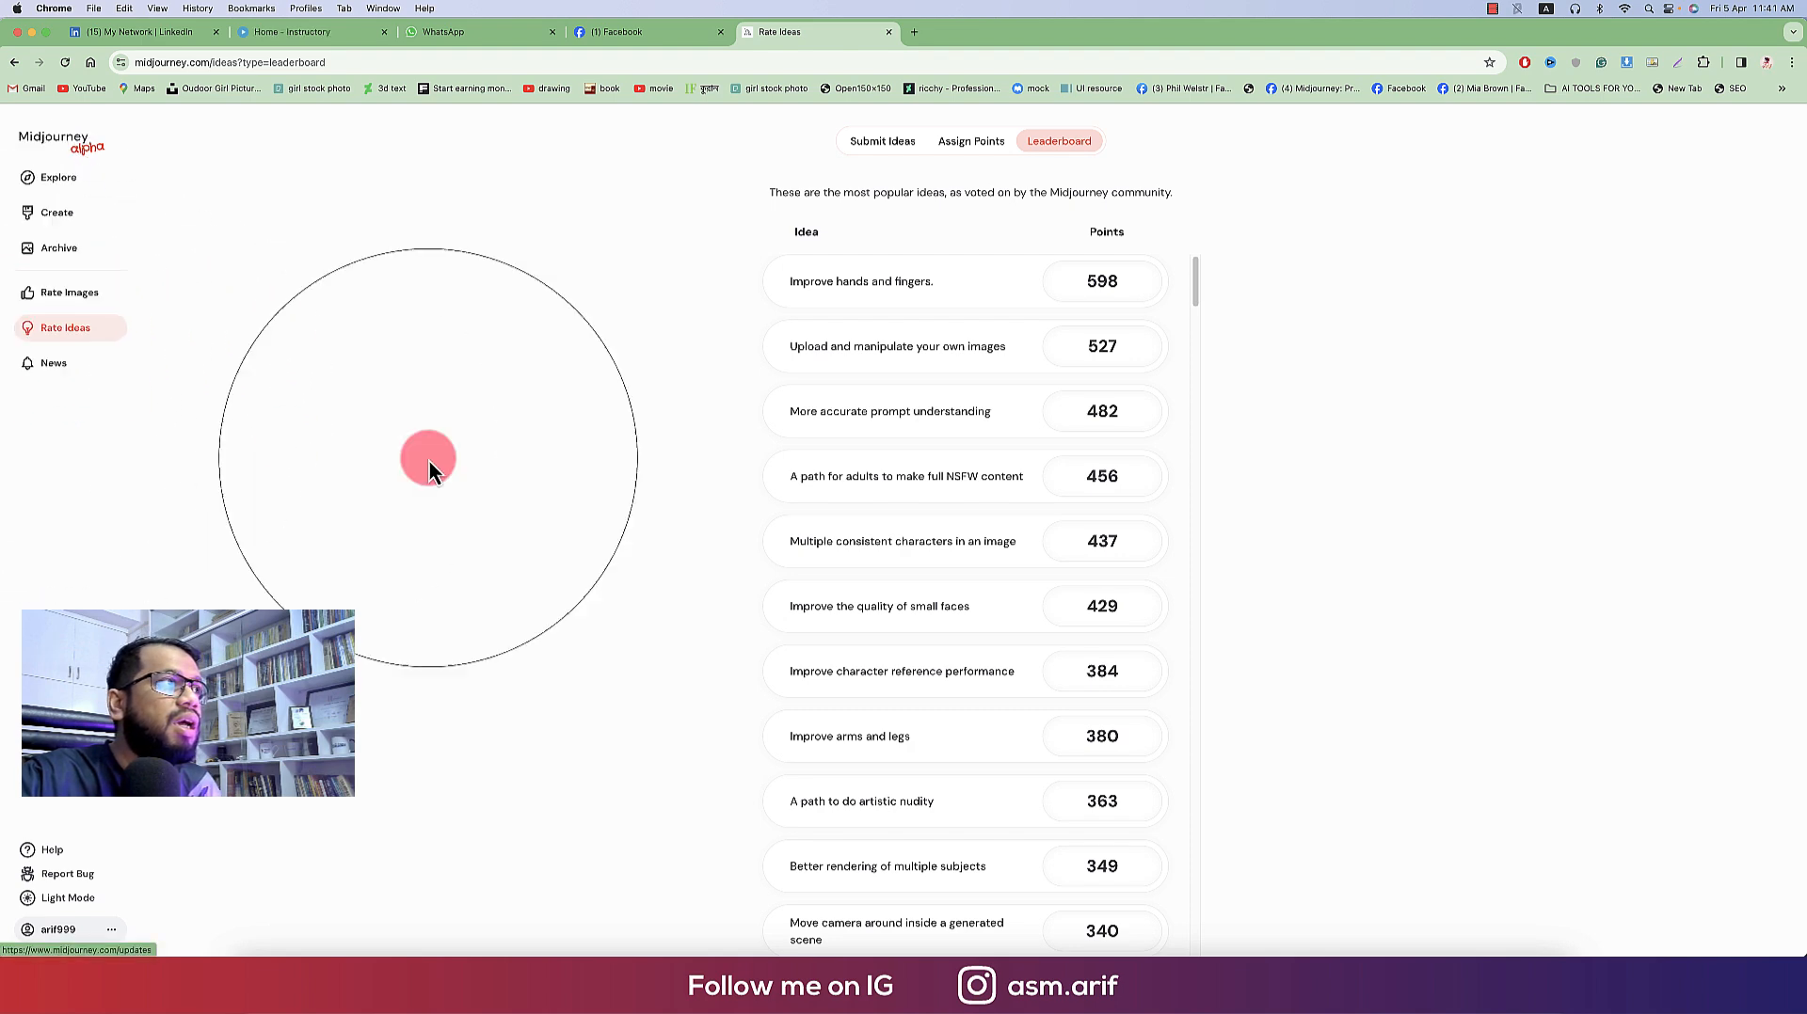
# Scroll through the News updates, switch to Light Mode, and return to Create
pyautogui.click(52, 362)
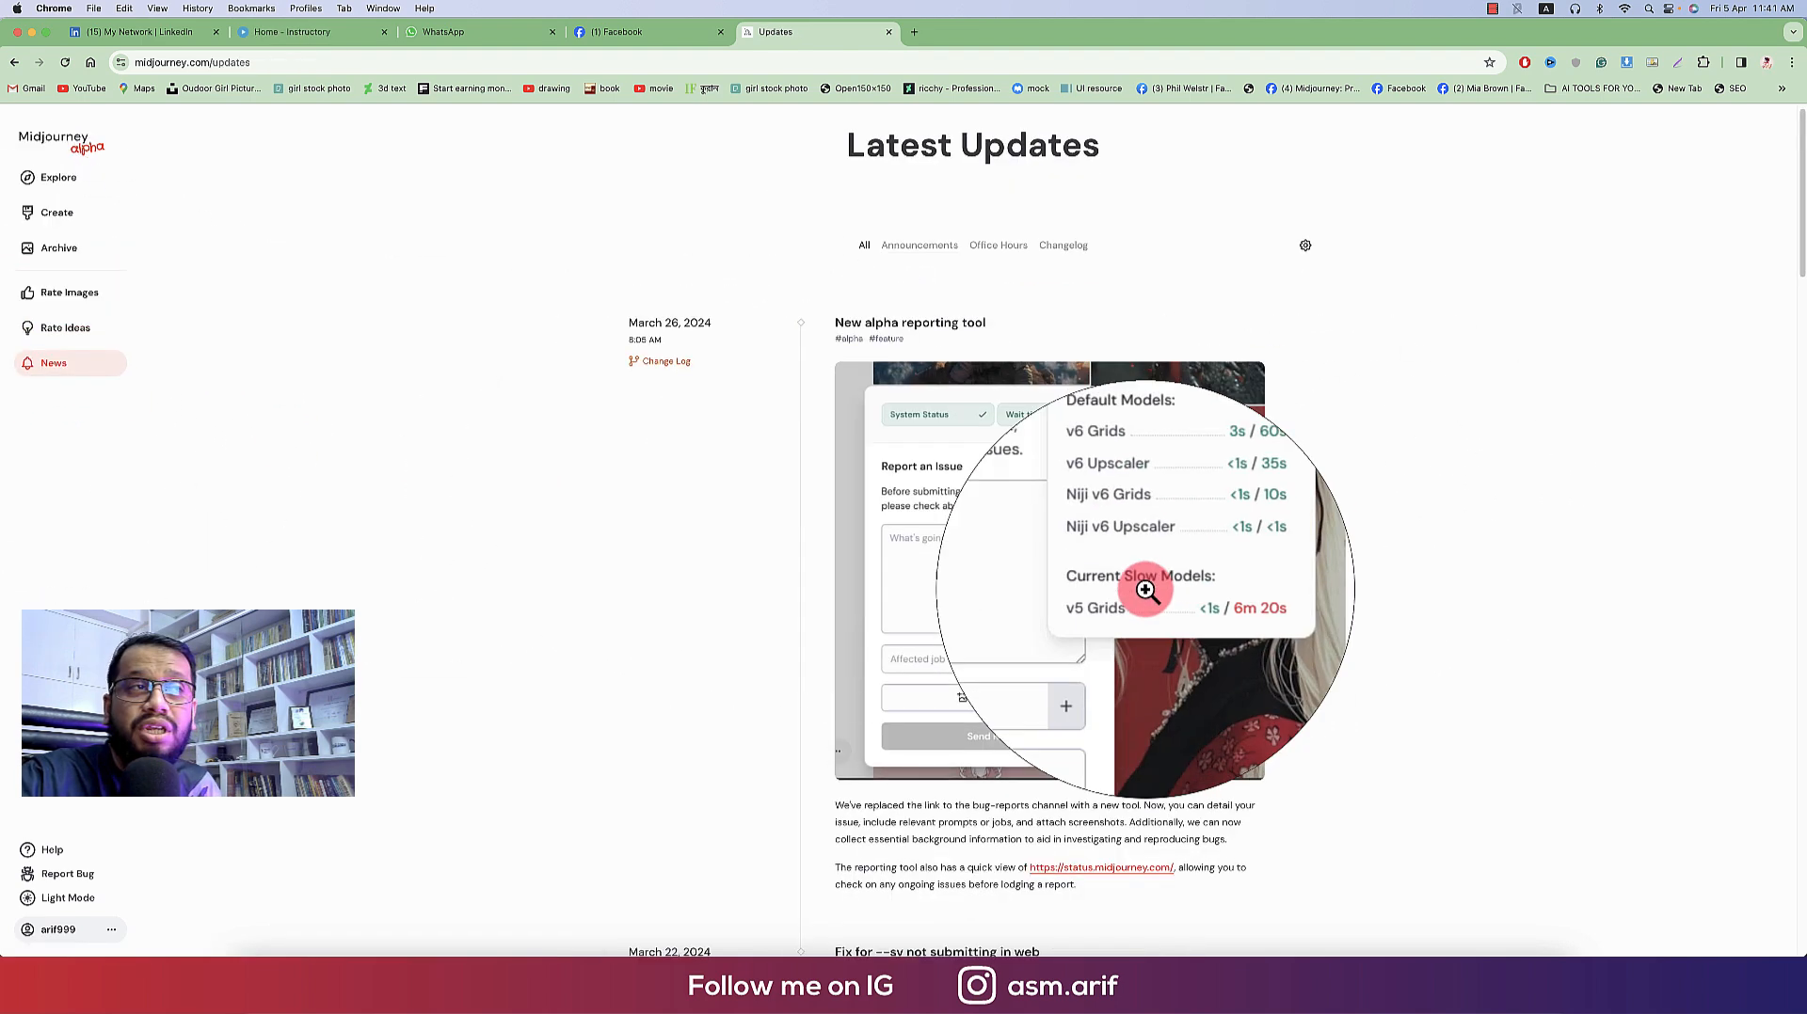
pyautogui.scroll(-3)
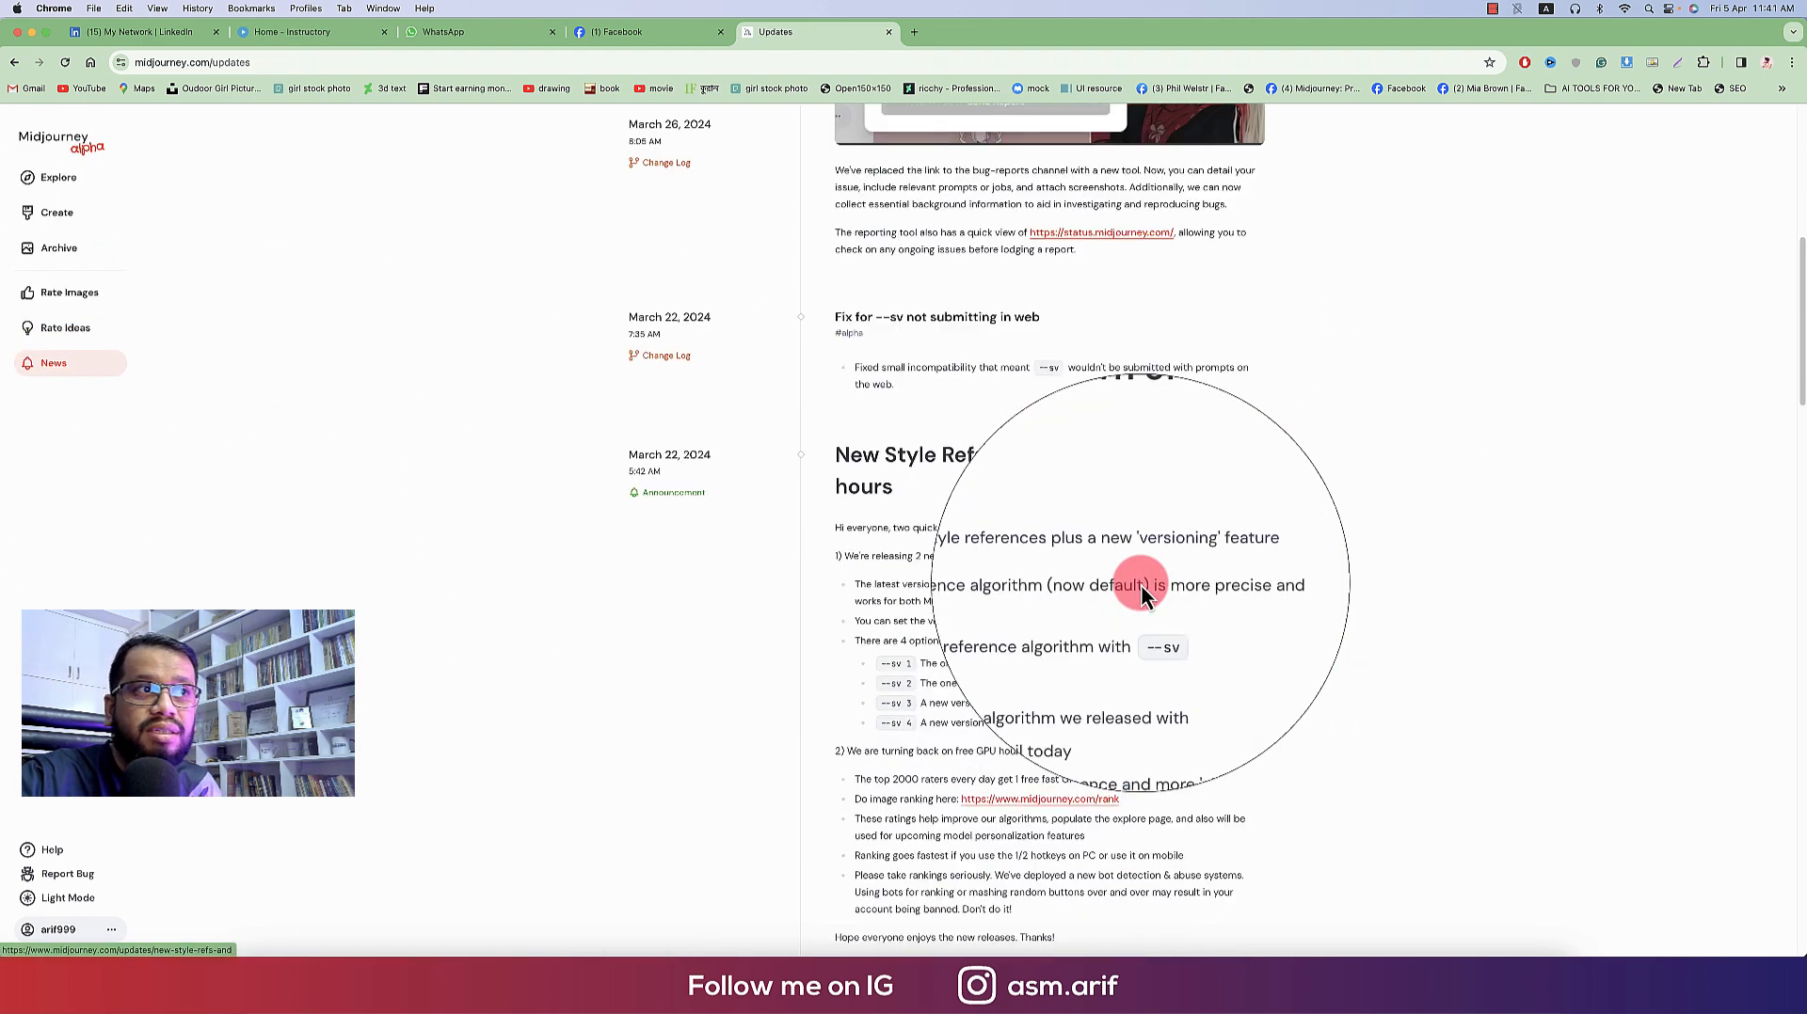
pyautogui.scroll(-3)
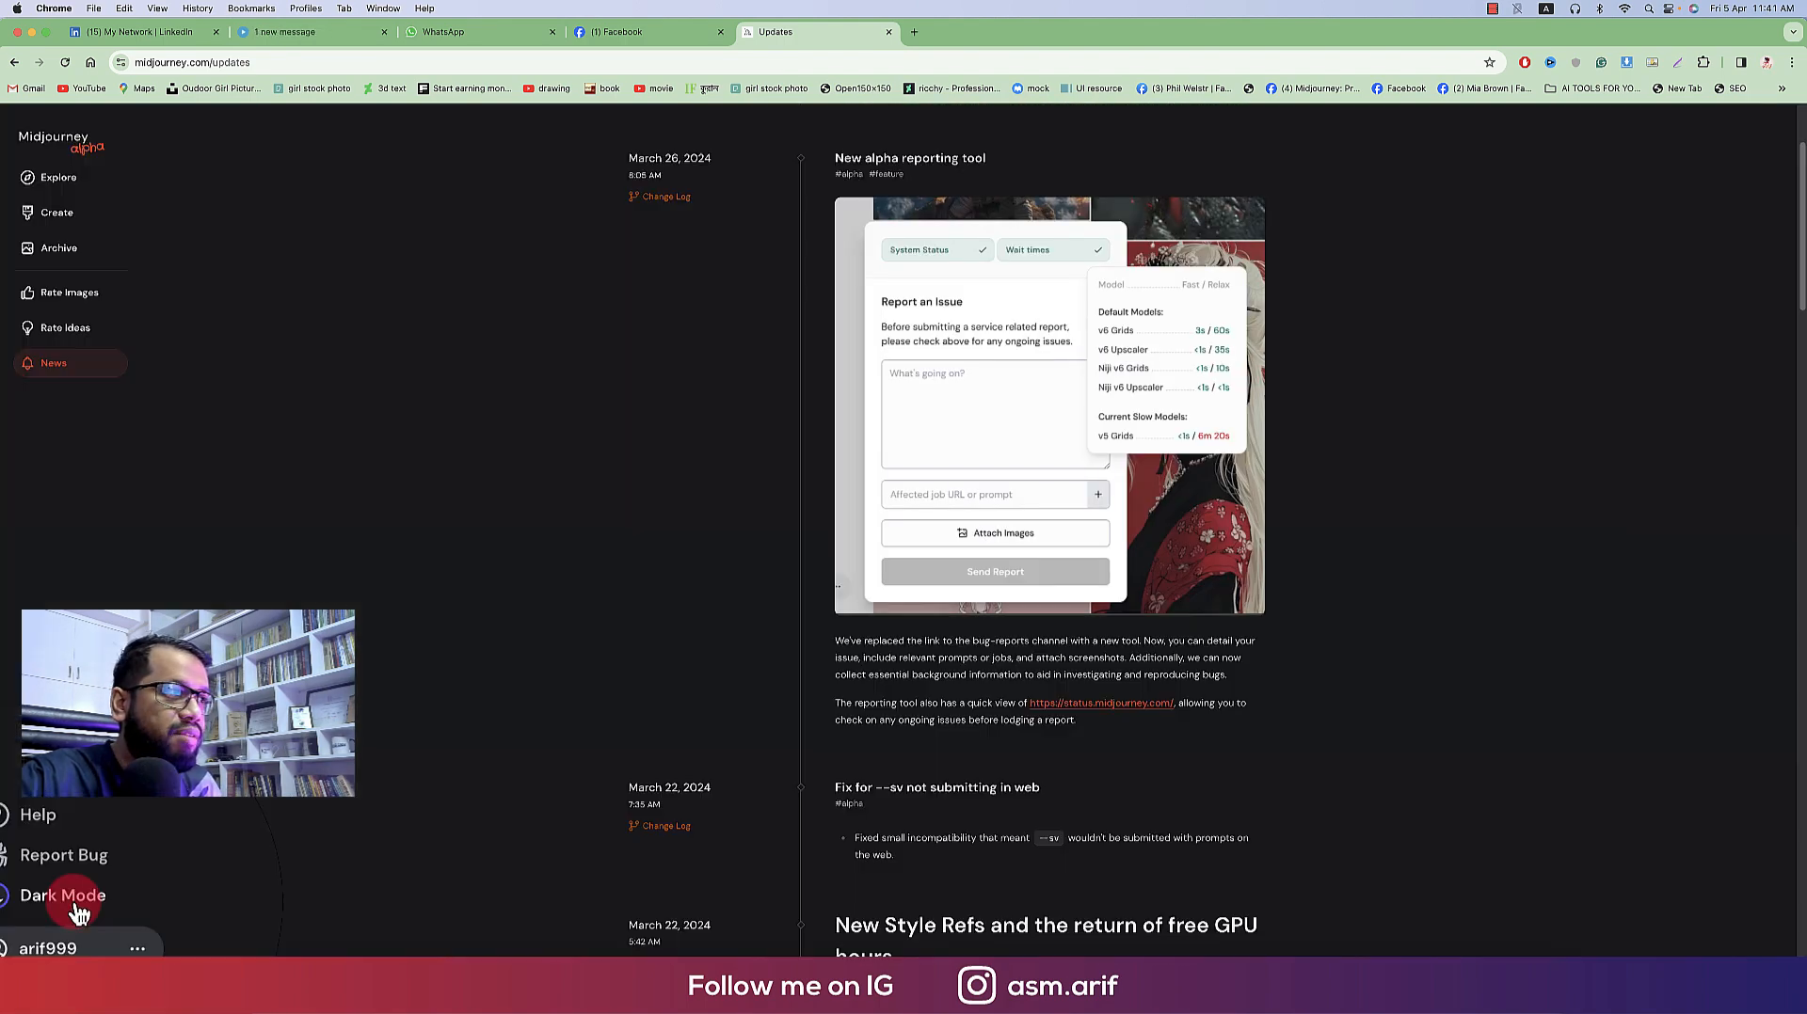
pyautogui.click(62, 895)
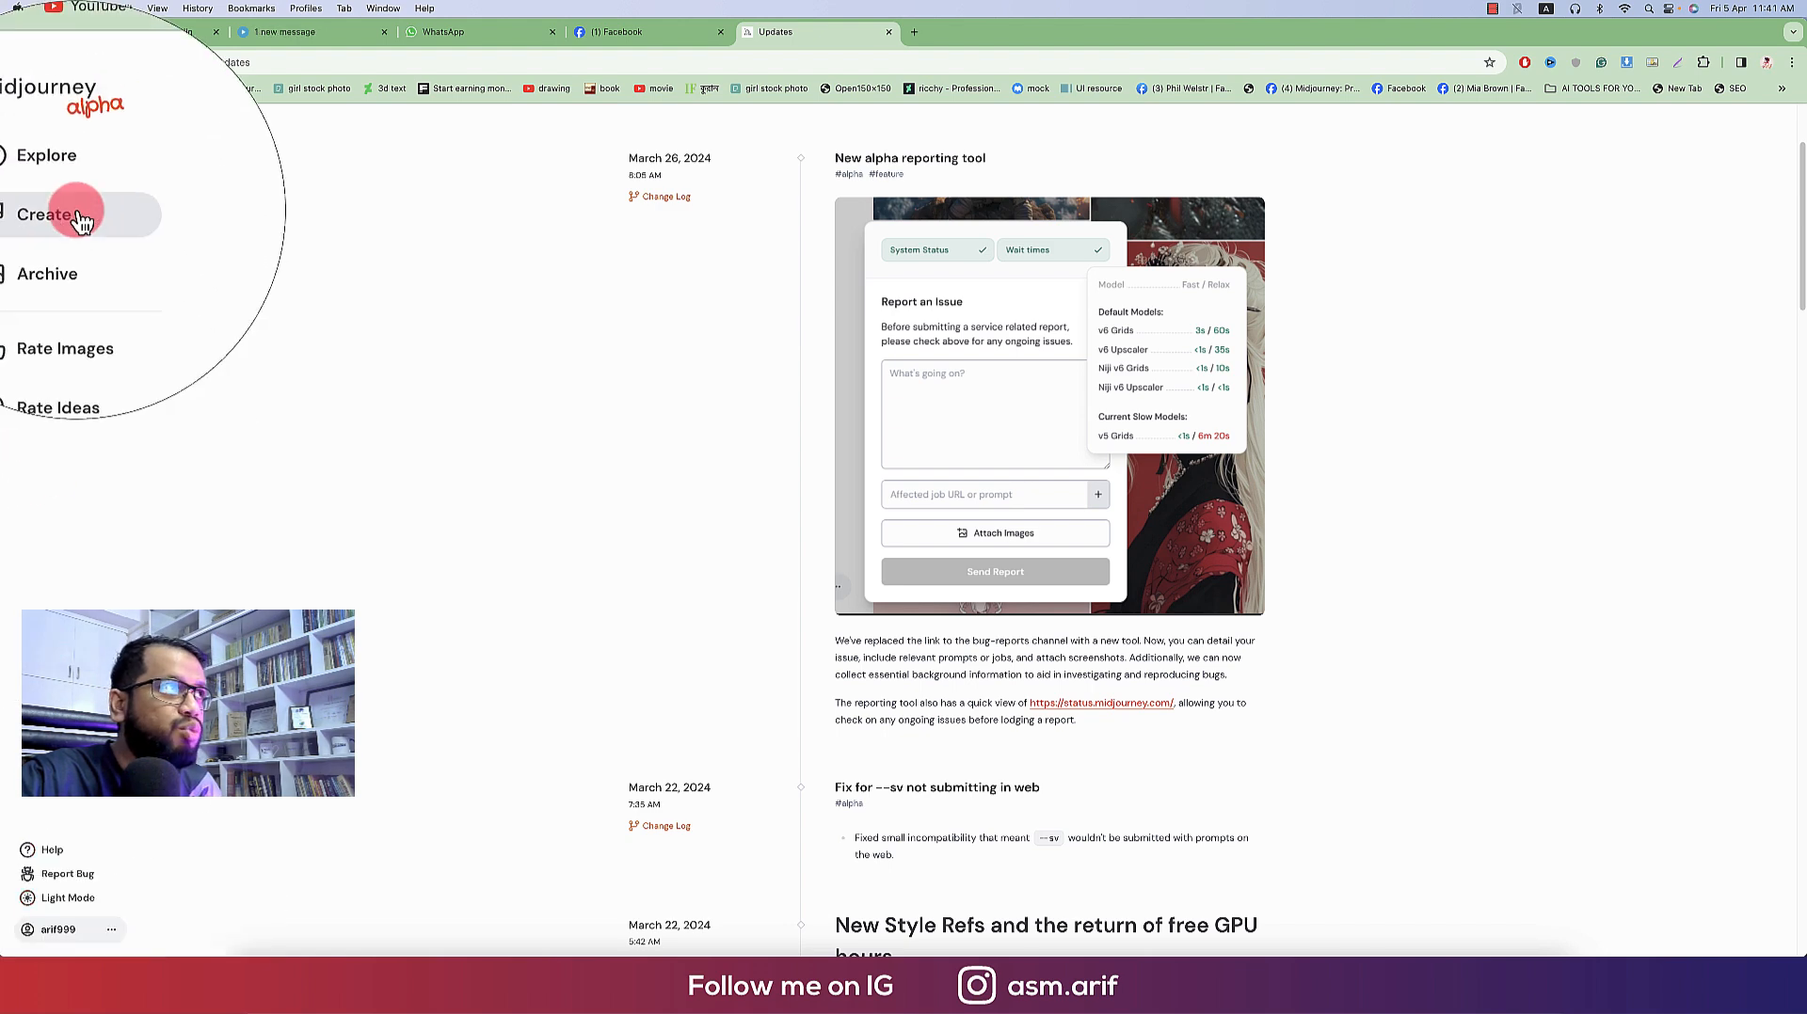
pyautogui.click(51, 214)
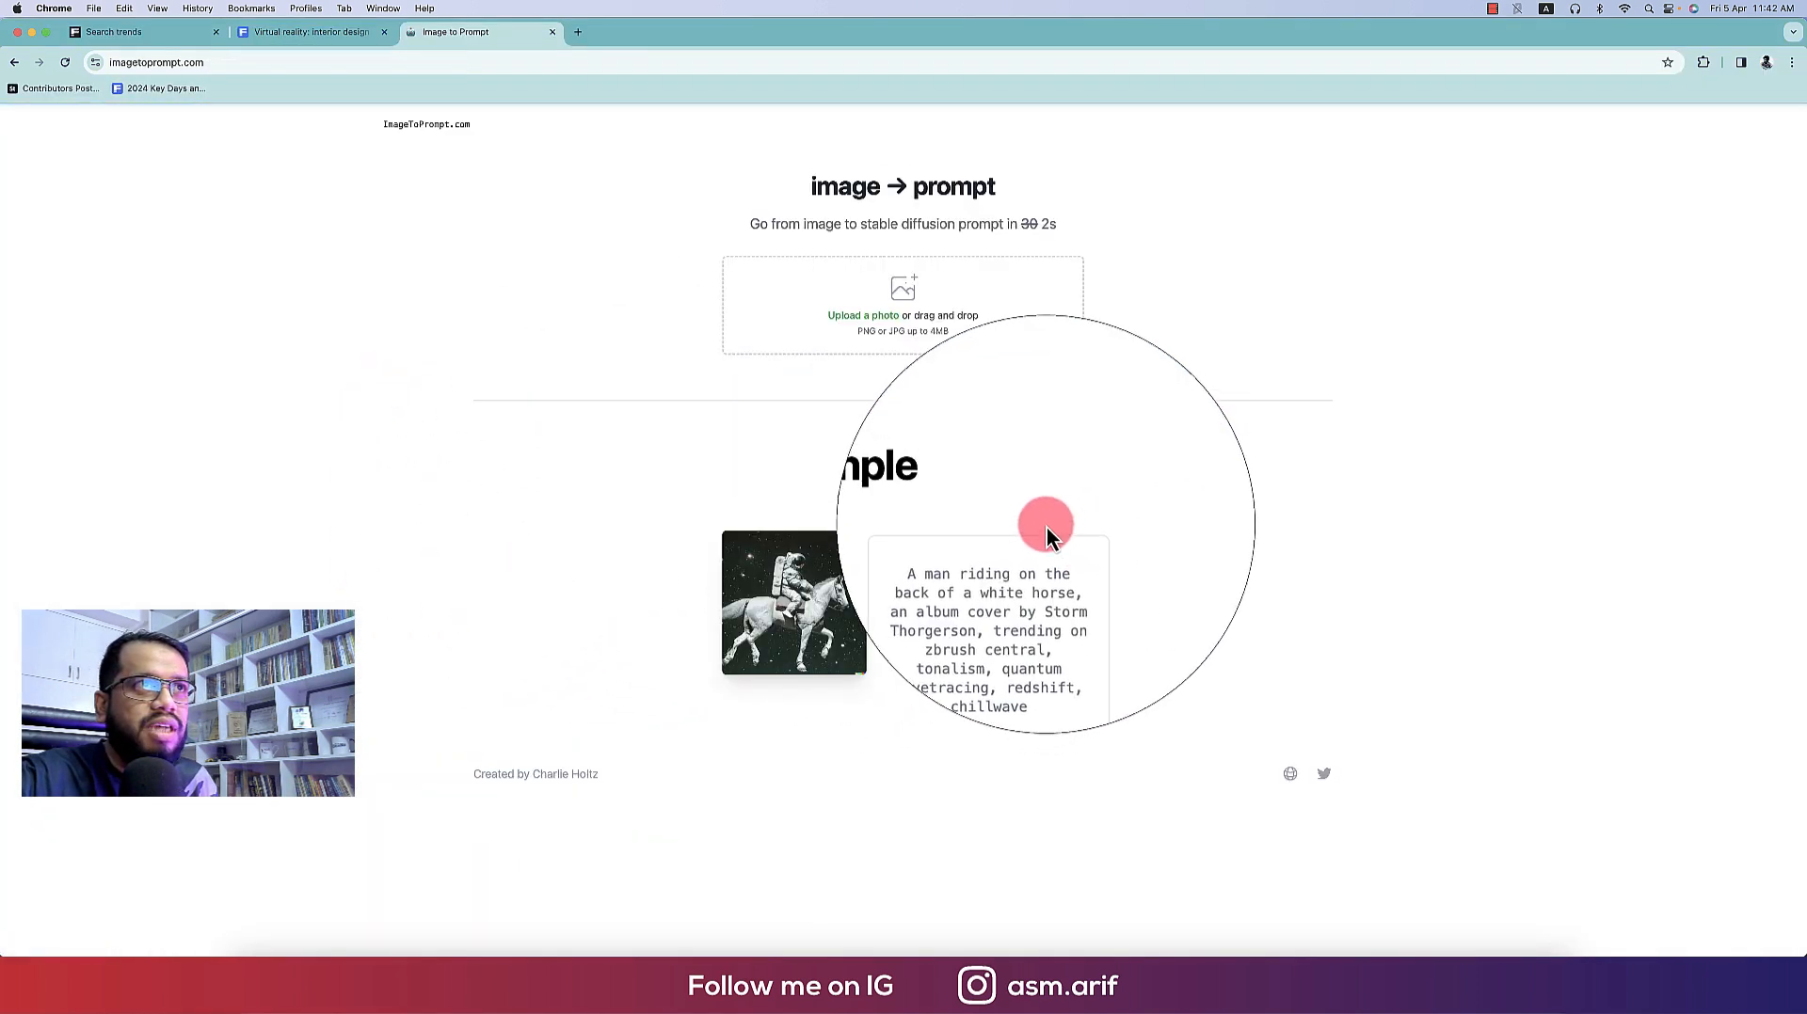
# Upload the Desktop screenshot to imagetoprompt.com
pyautogui.click(903, 303)
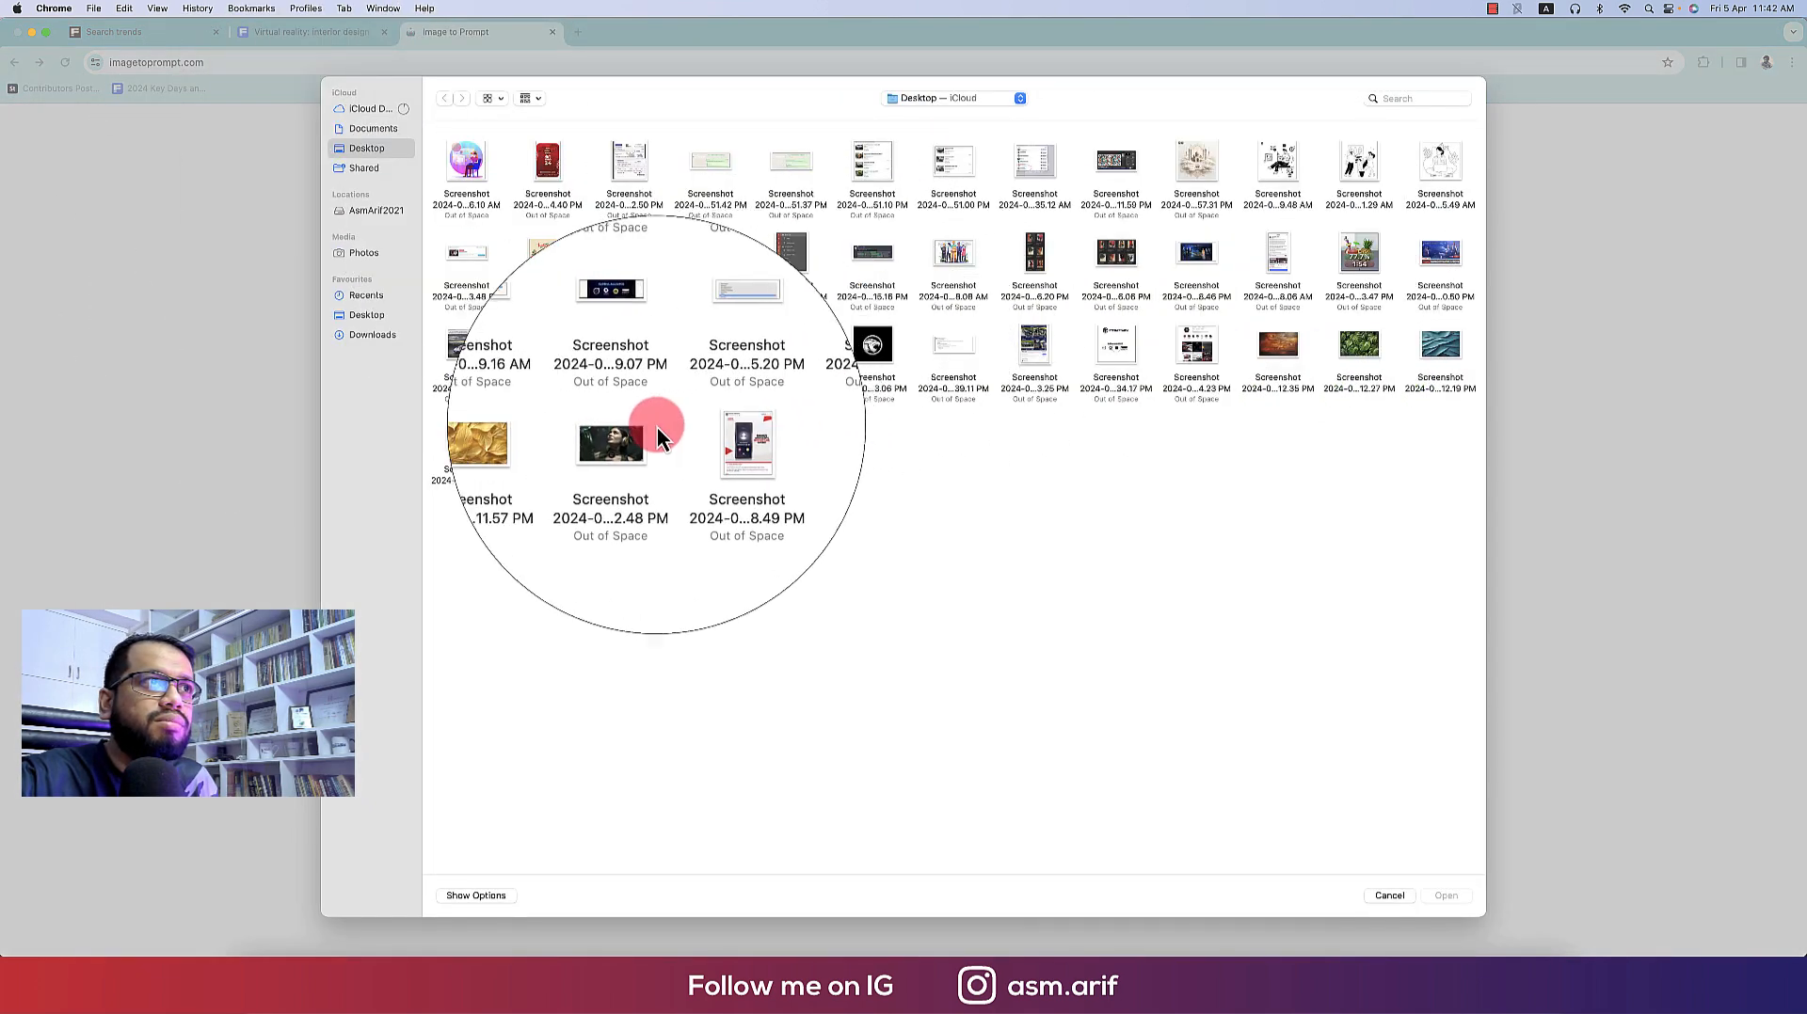
pyautogui.click(466, 338)
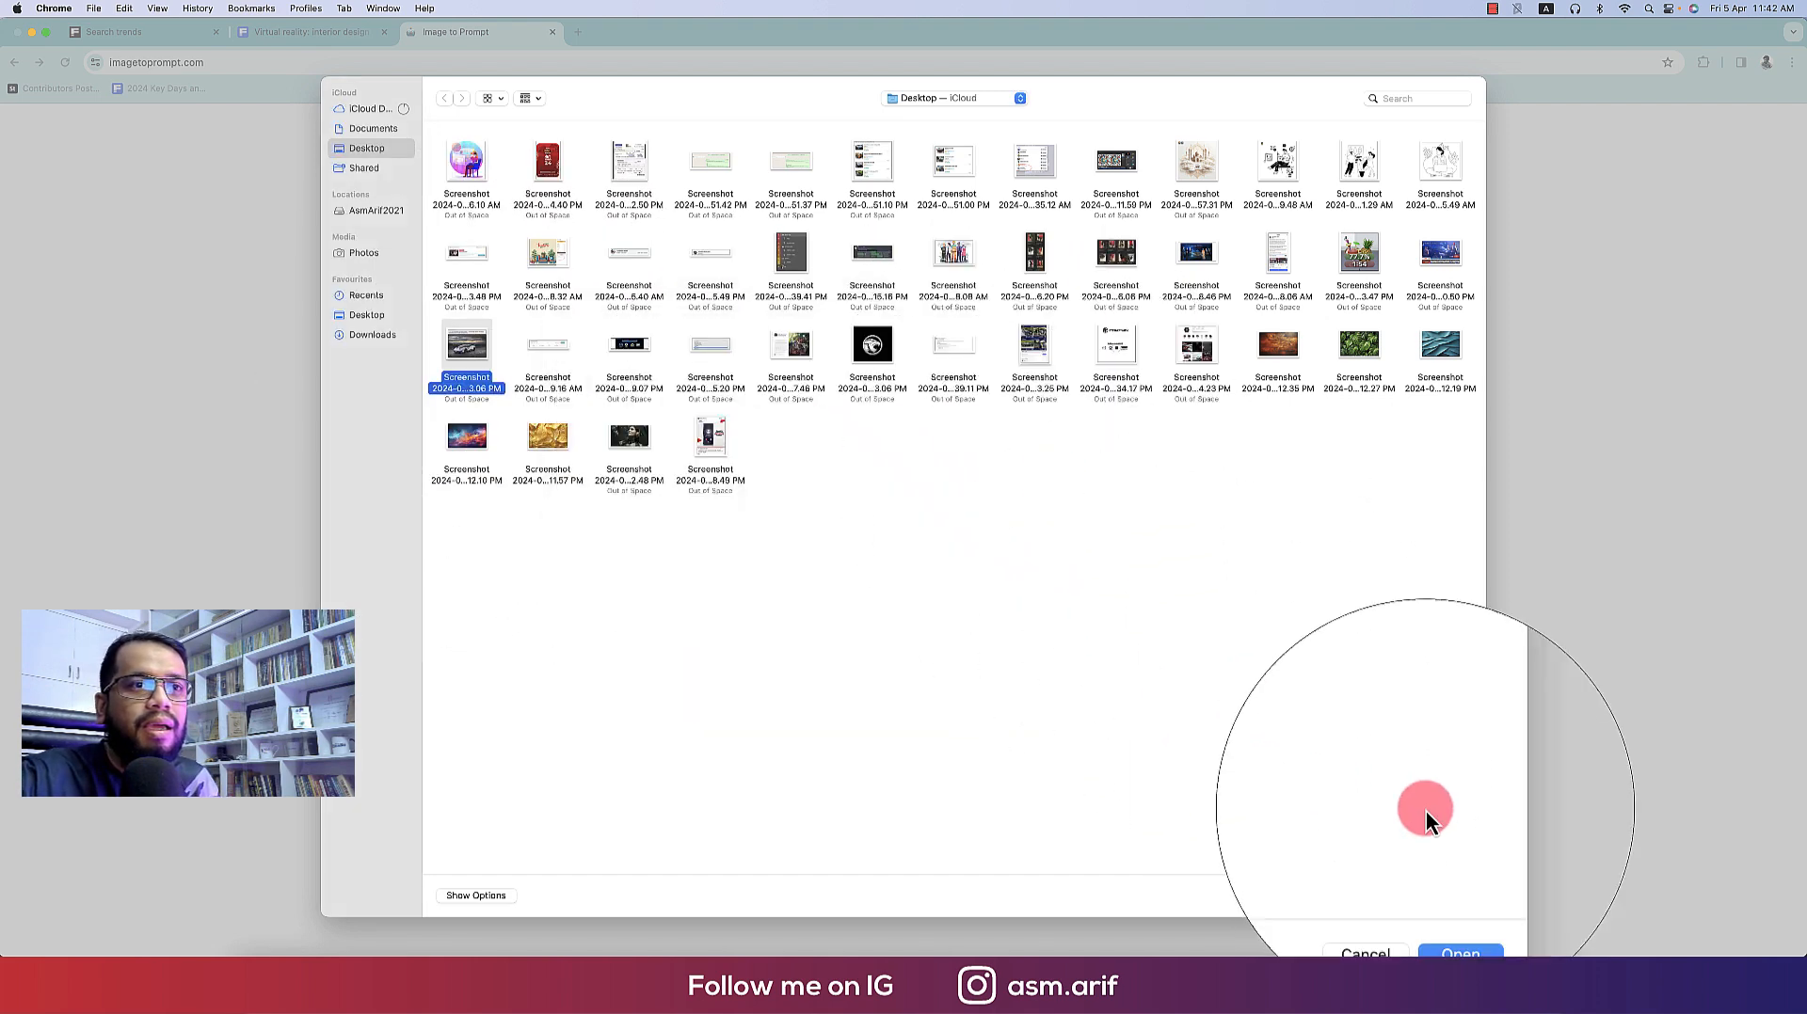
pyautogui.click(1459, 953)
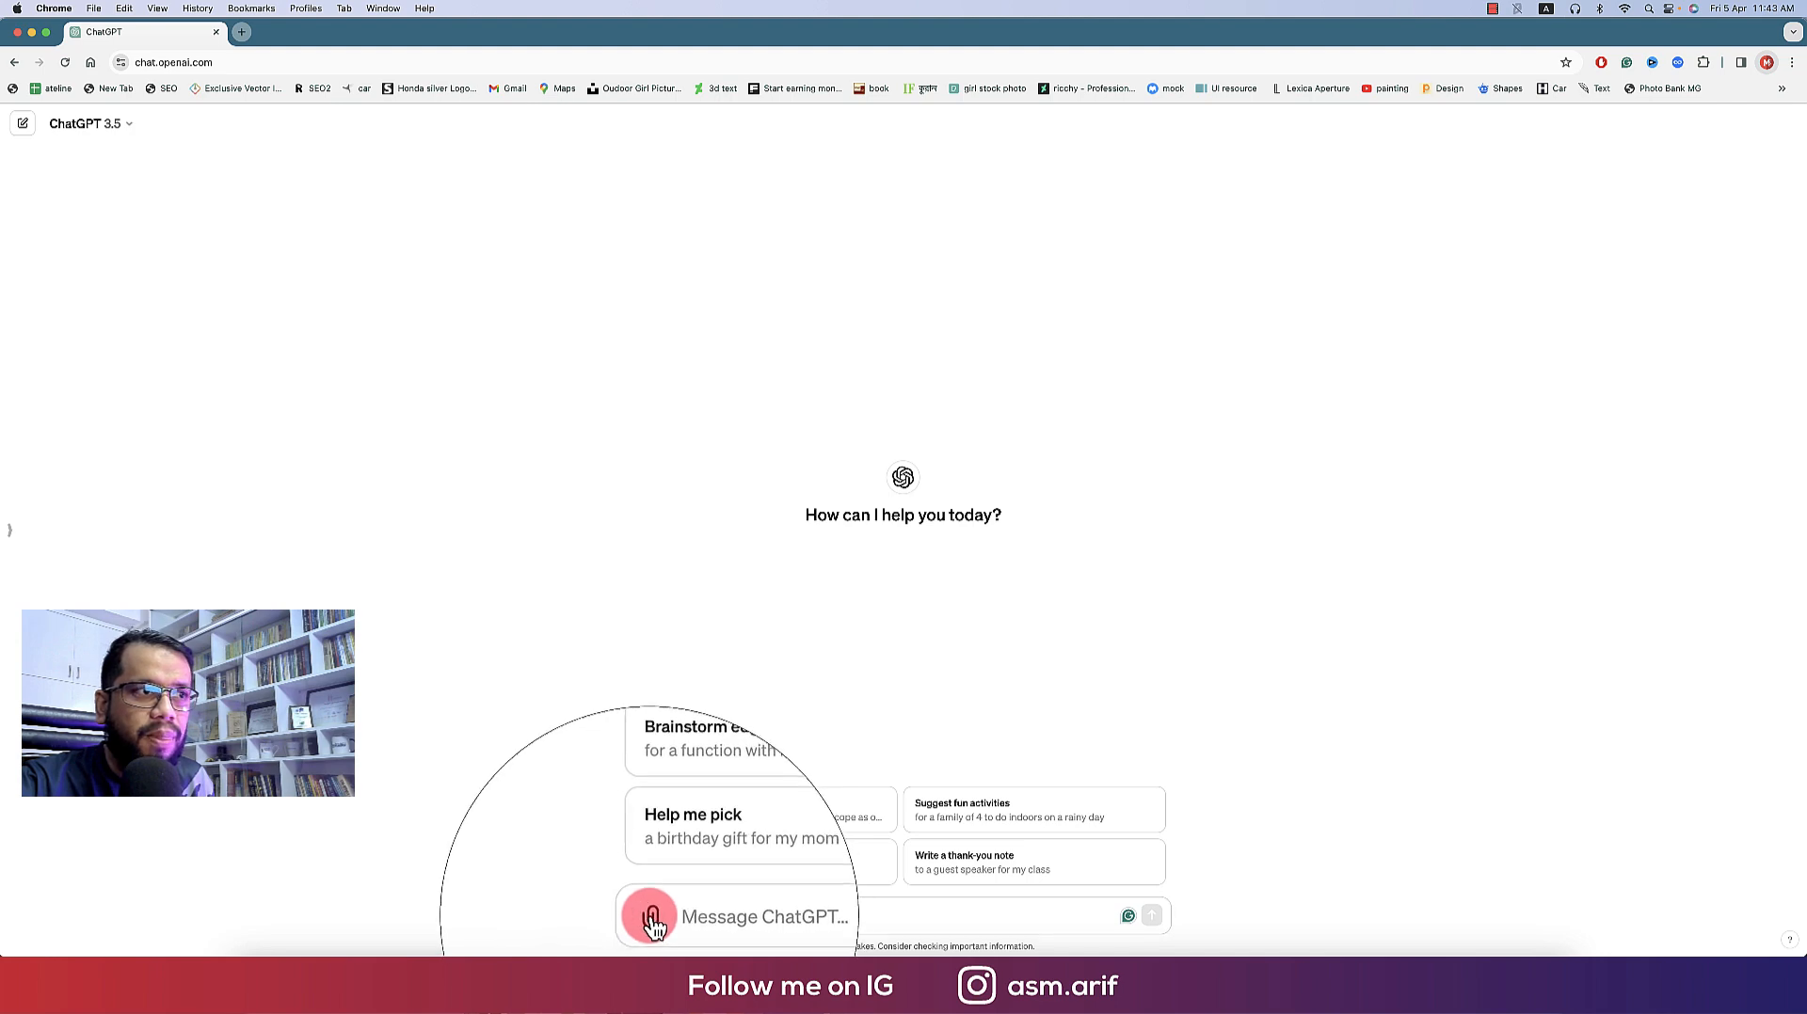
# Attach the car screenshot from the Desktop folder to the ChatGPT message
pyautogui.click(650, 917)
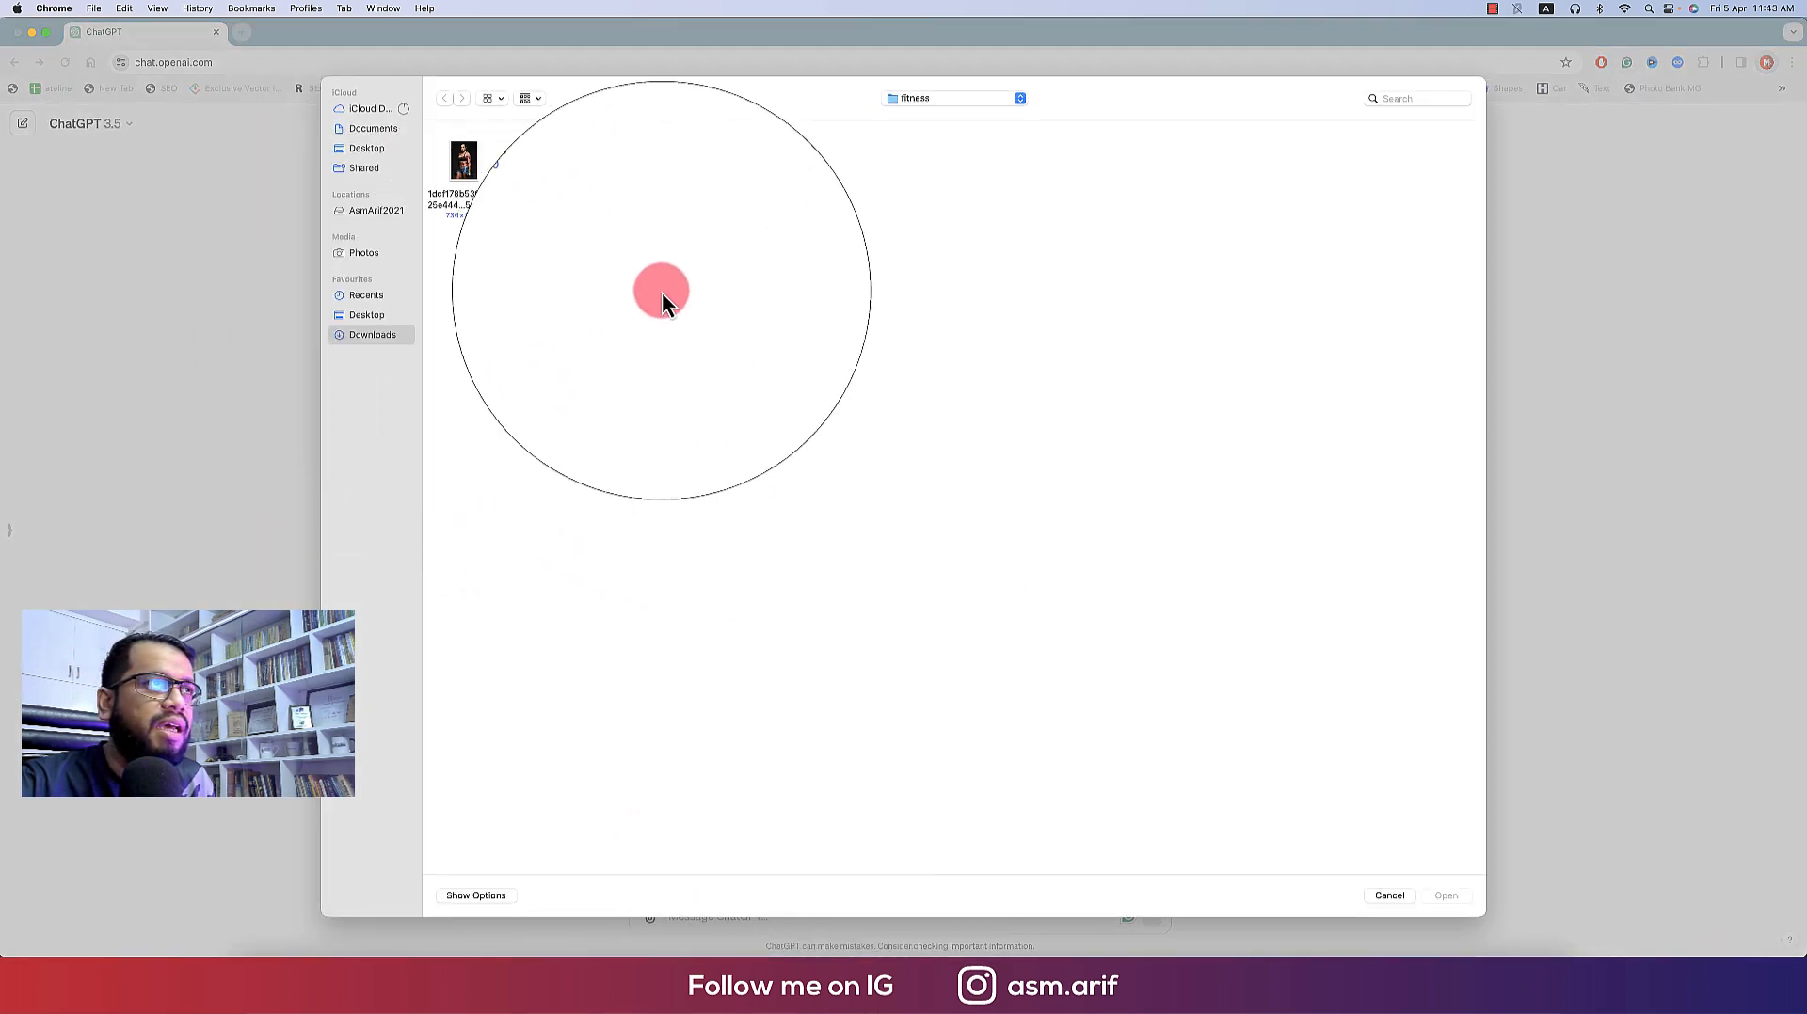
pyautogui.click(371, 334)
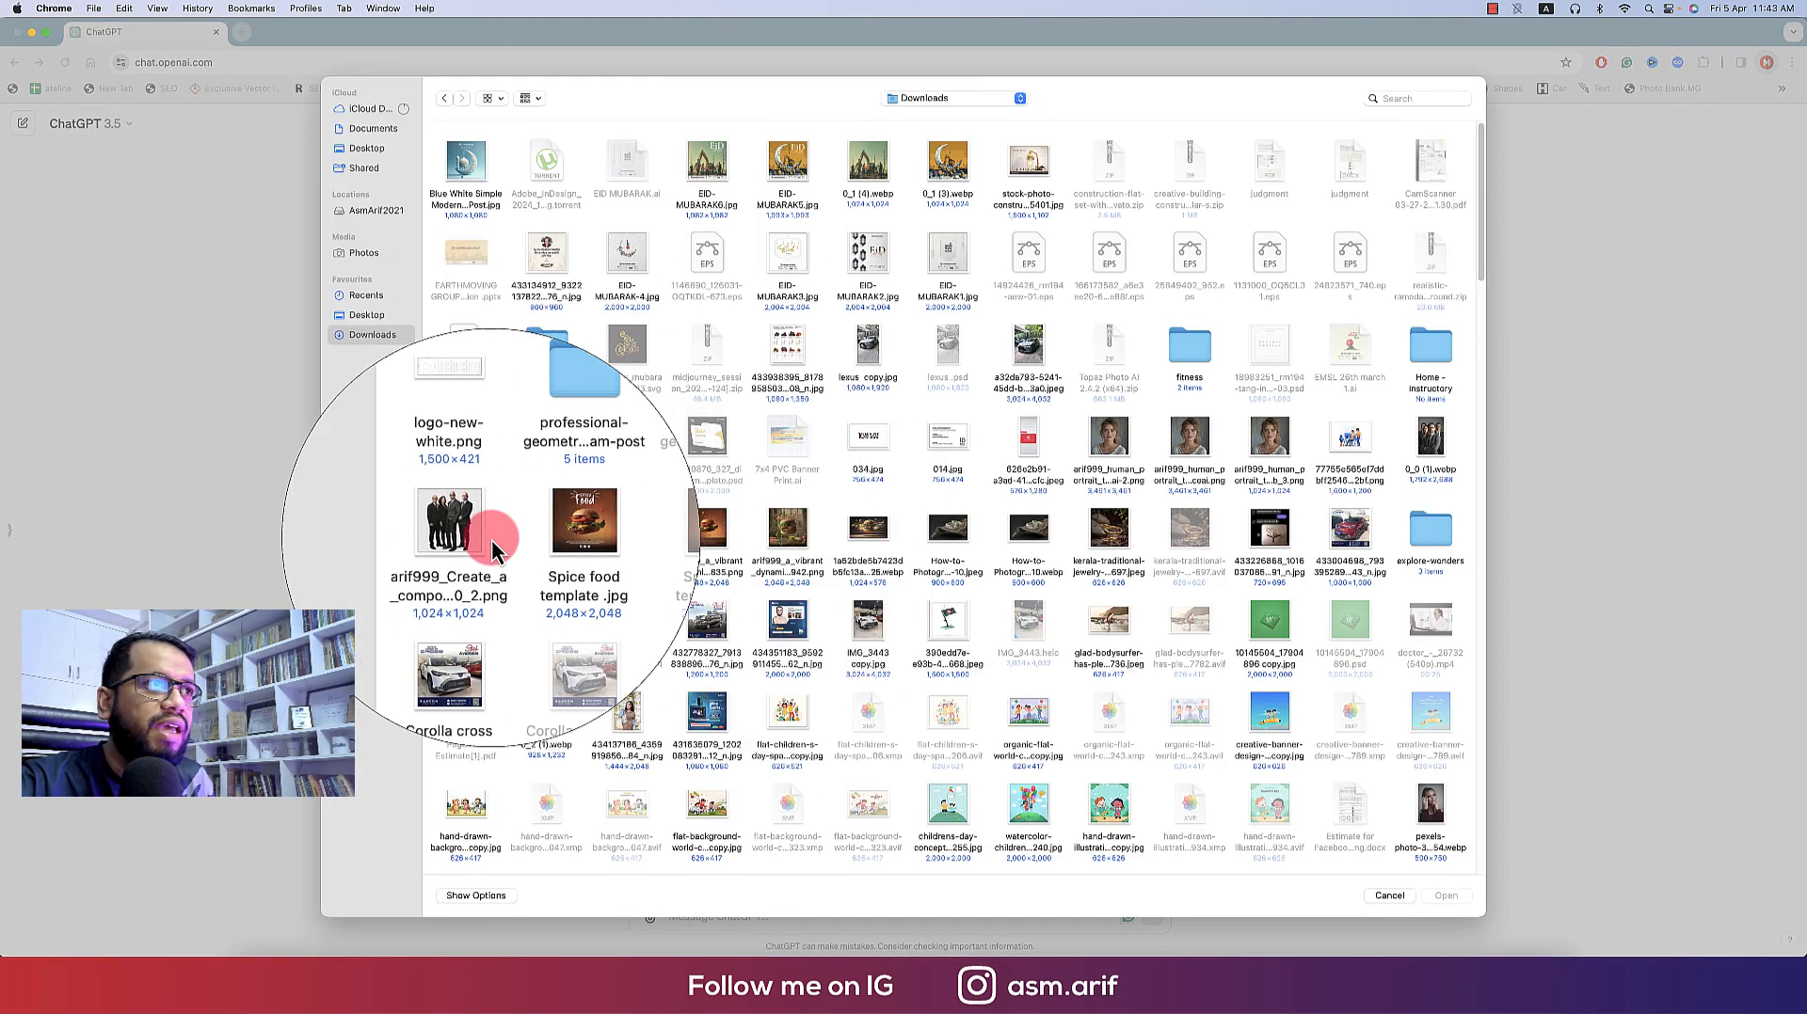
pyautogui.click(366, 148)
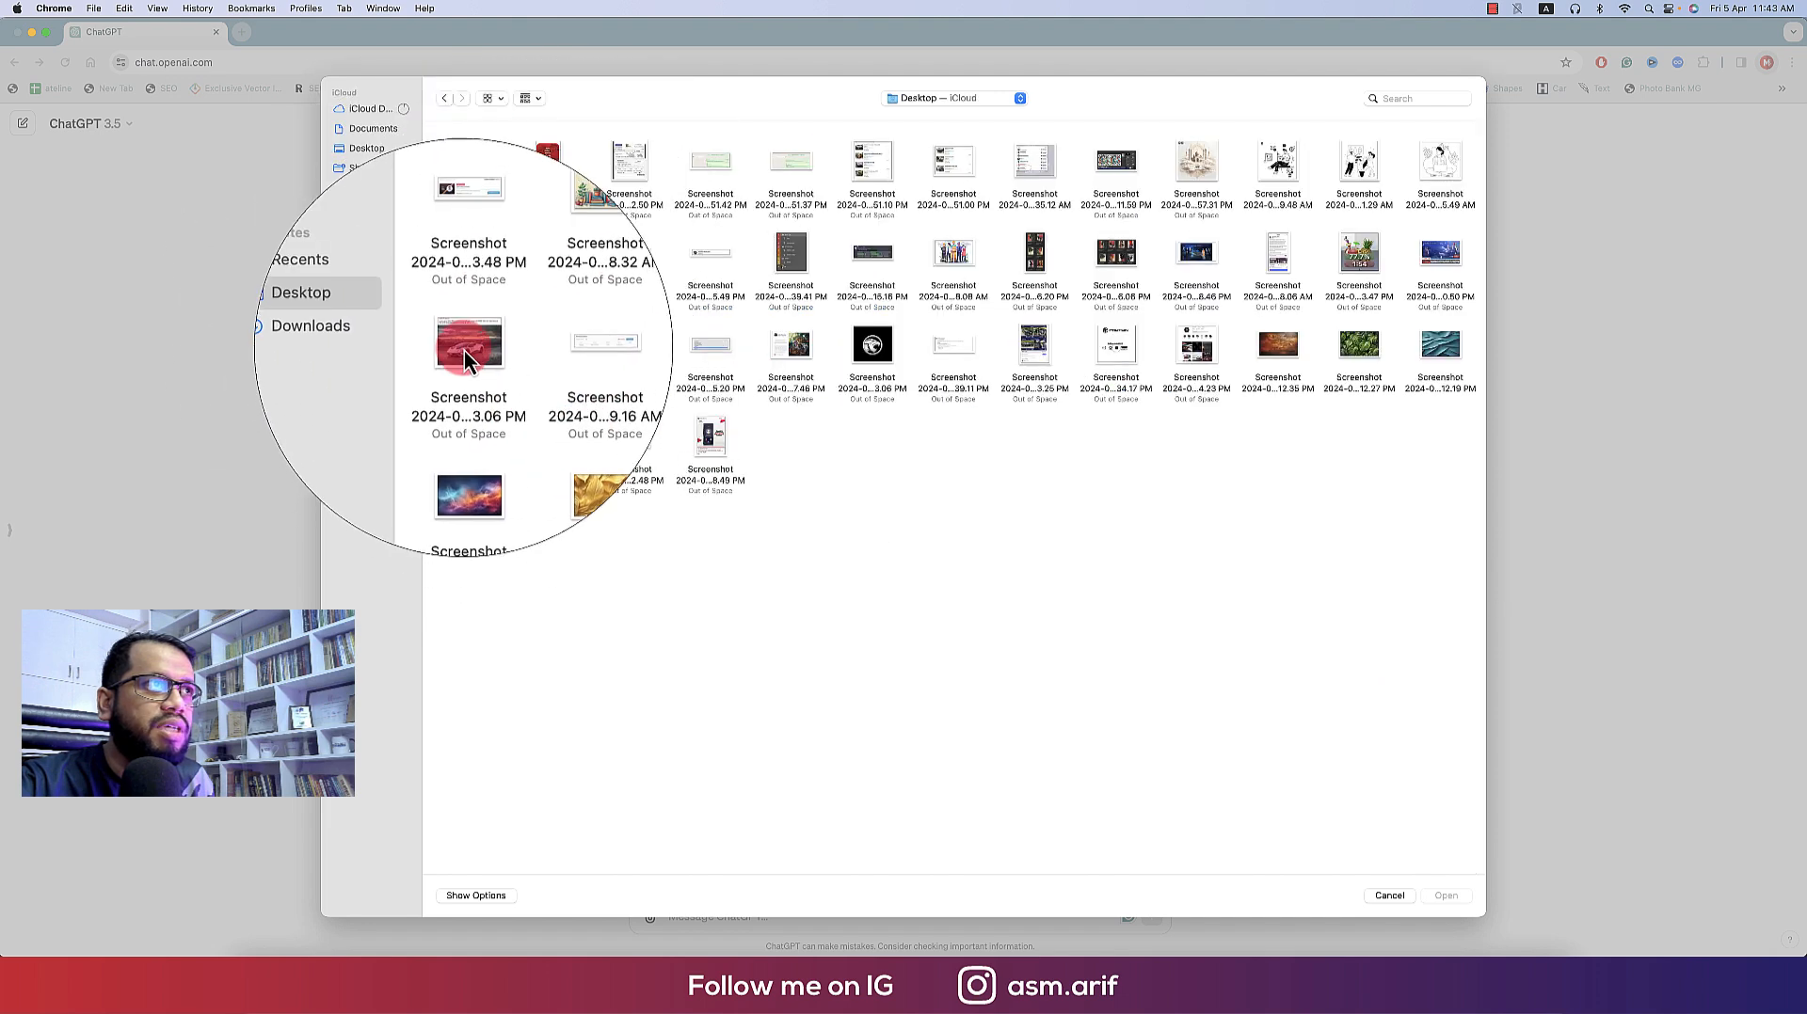
pyautogui.click(1387, 896)
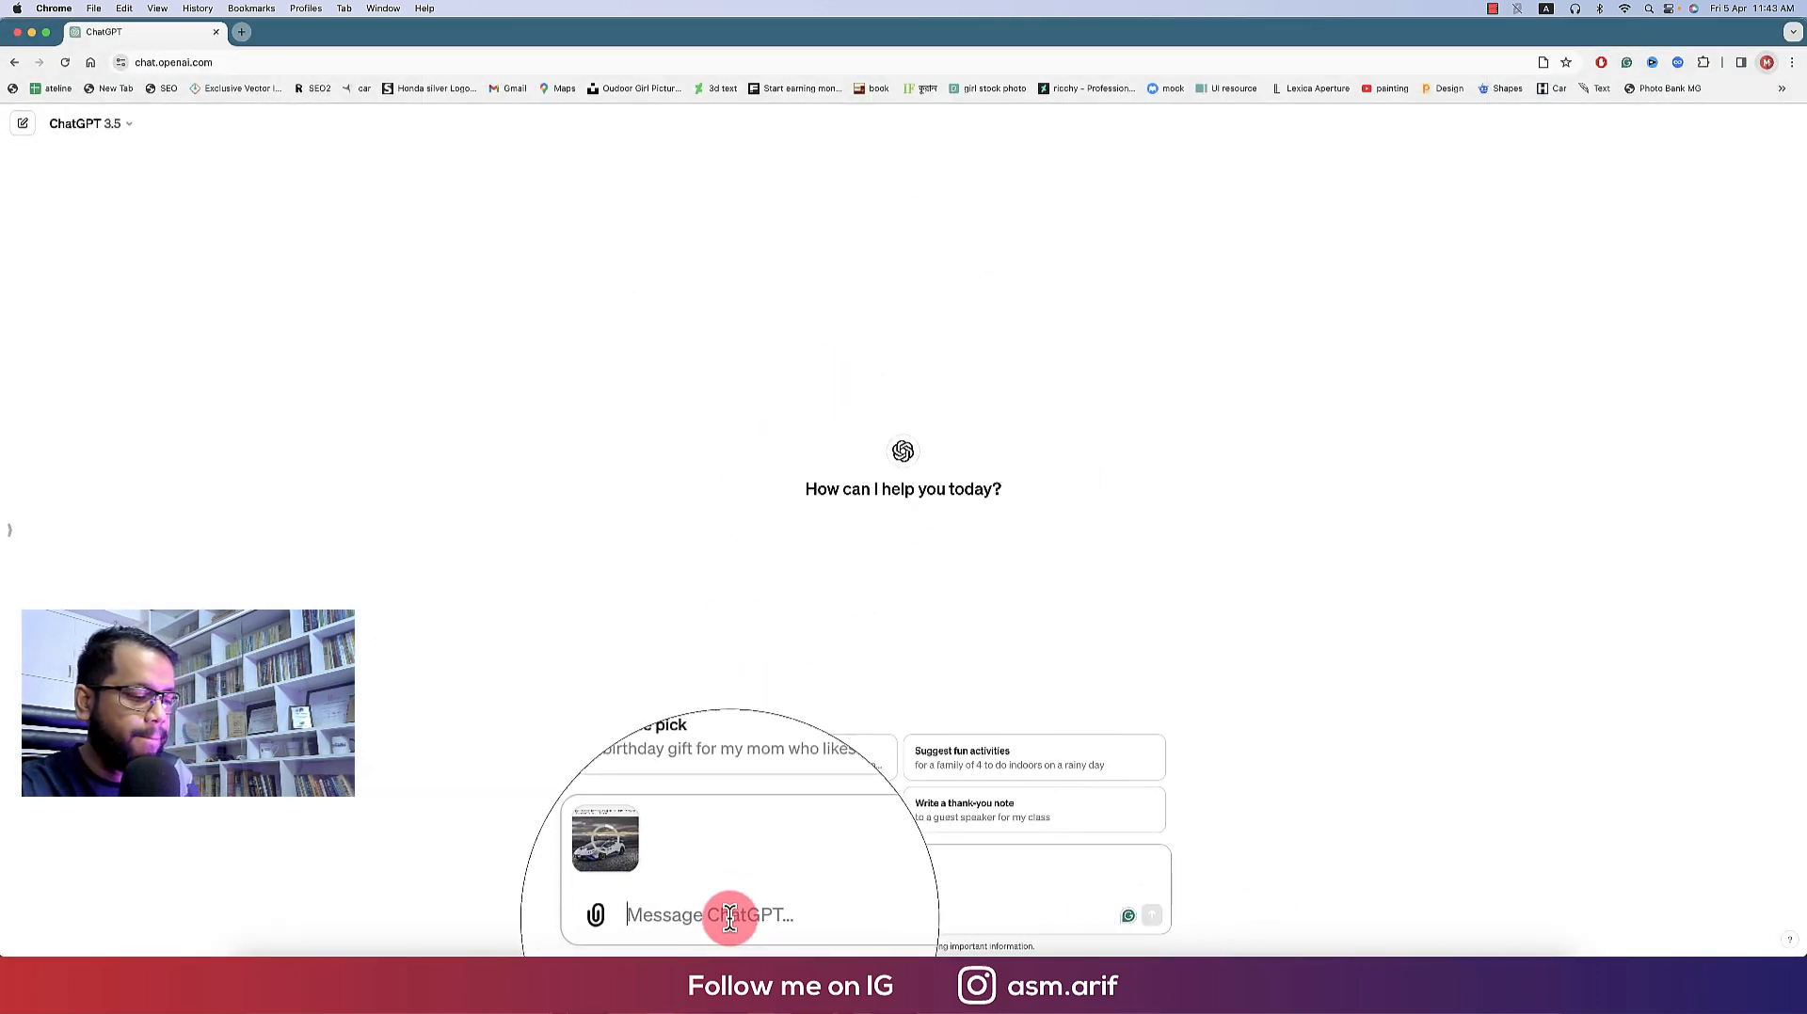
# Ask ChatGPT to "explain the photo" and send it
pyautogui.write('explain the p')
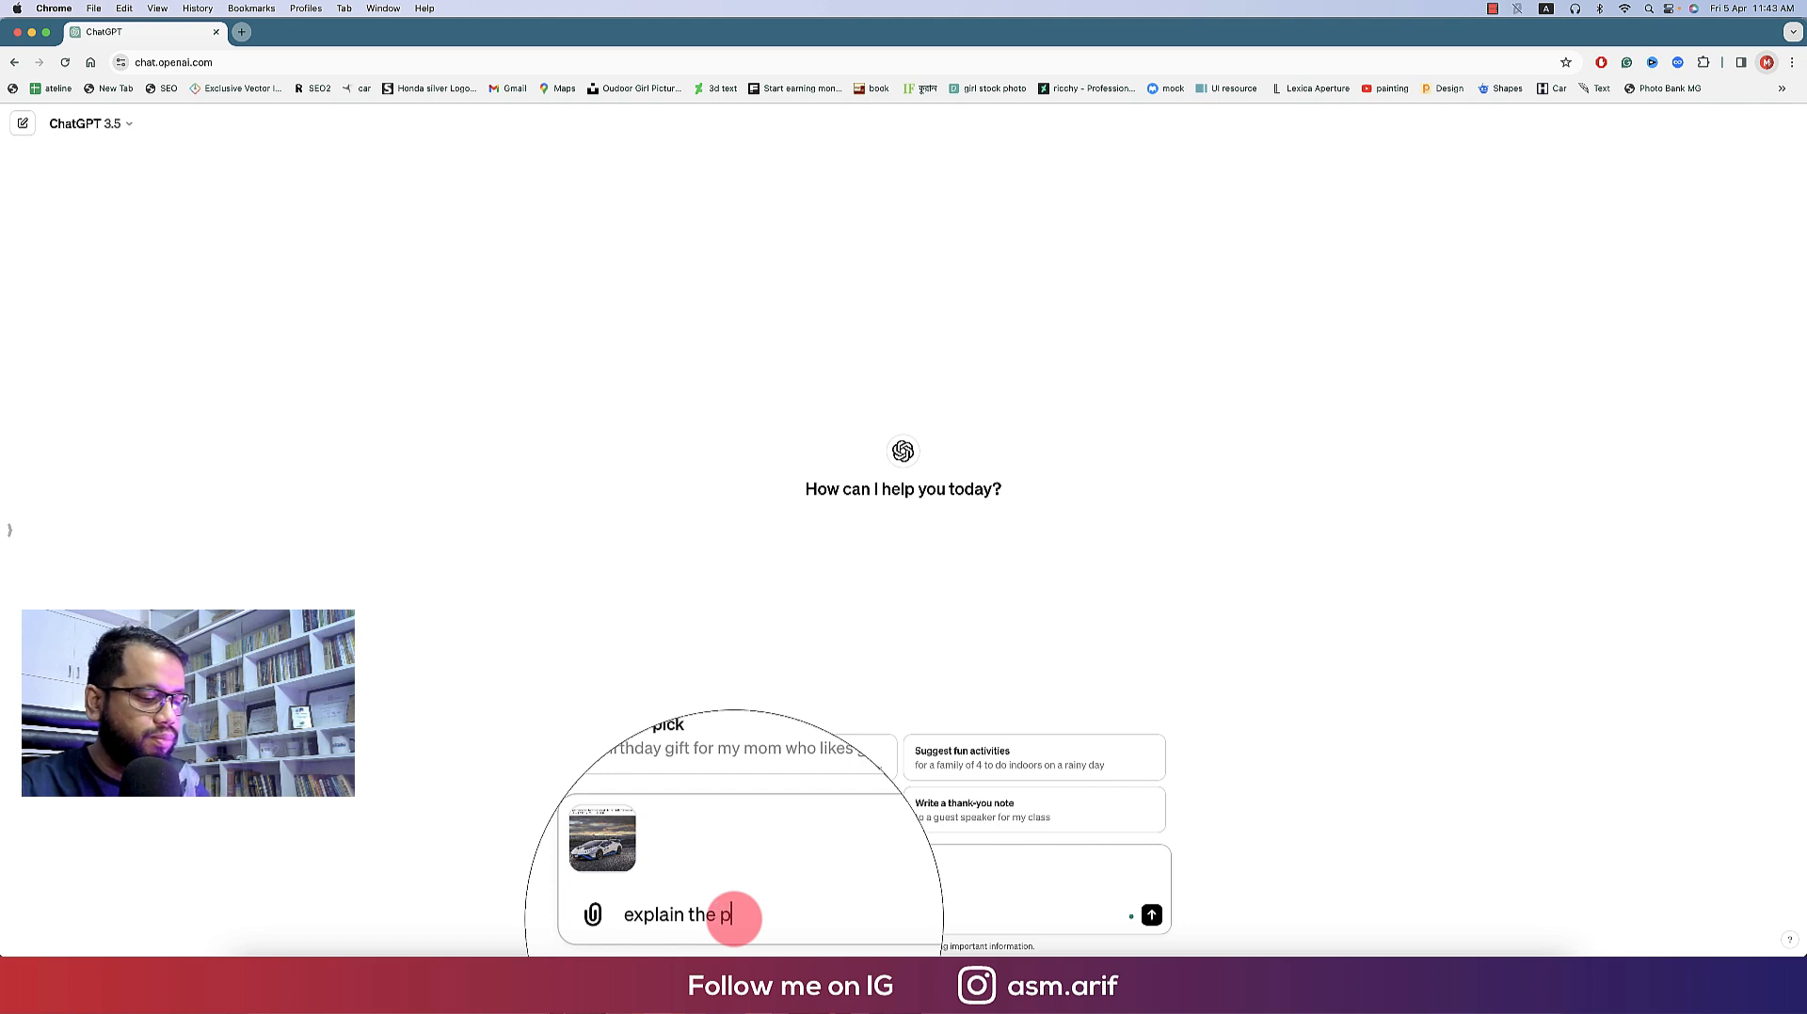
pyautogui.write('hot')
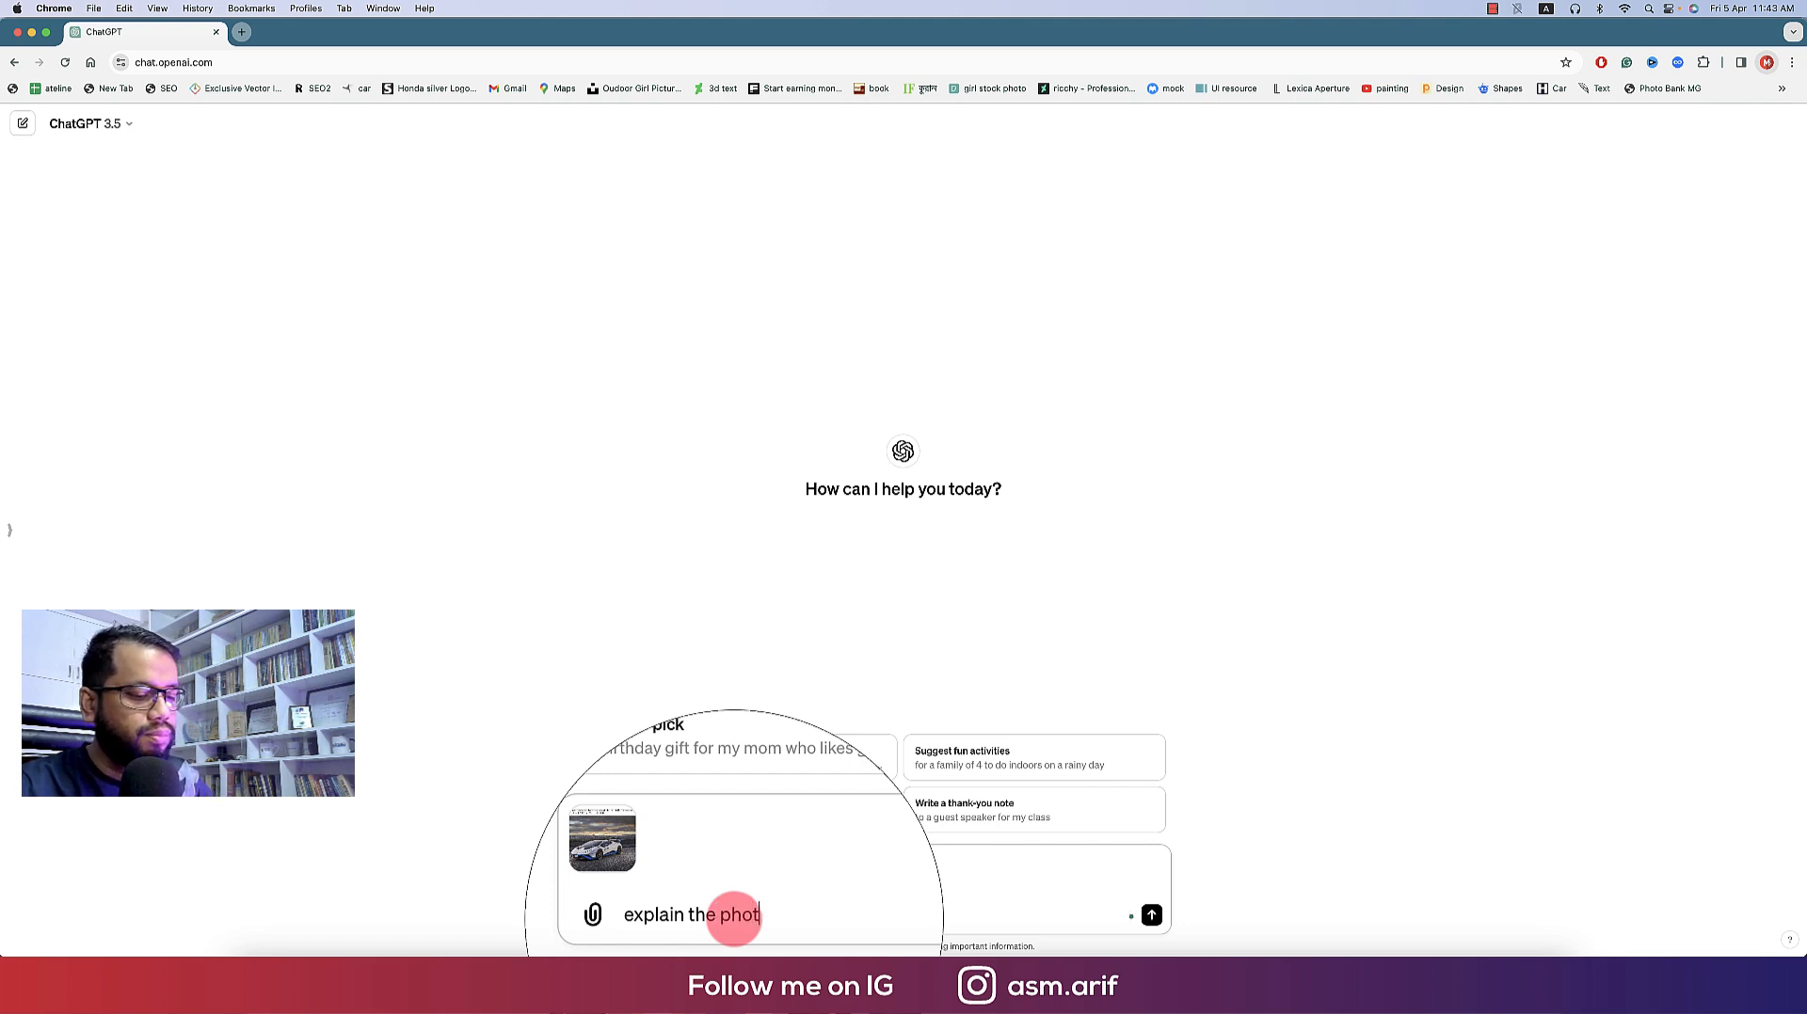
pyautogui.click(1150, 916)
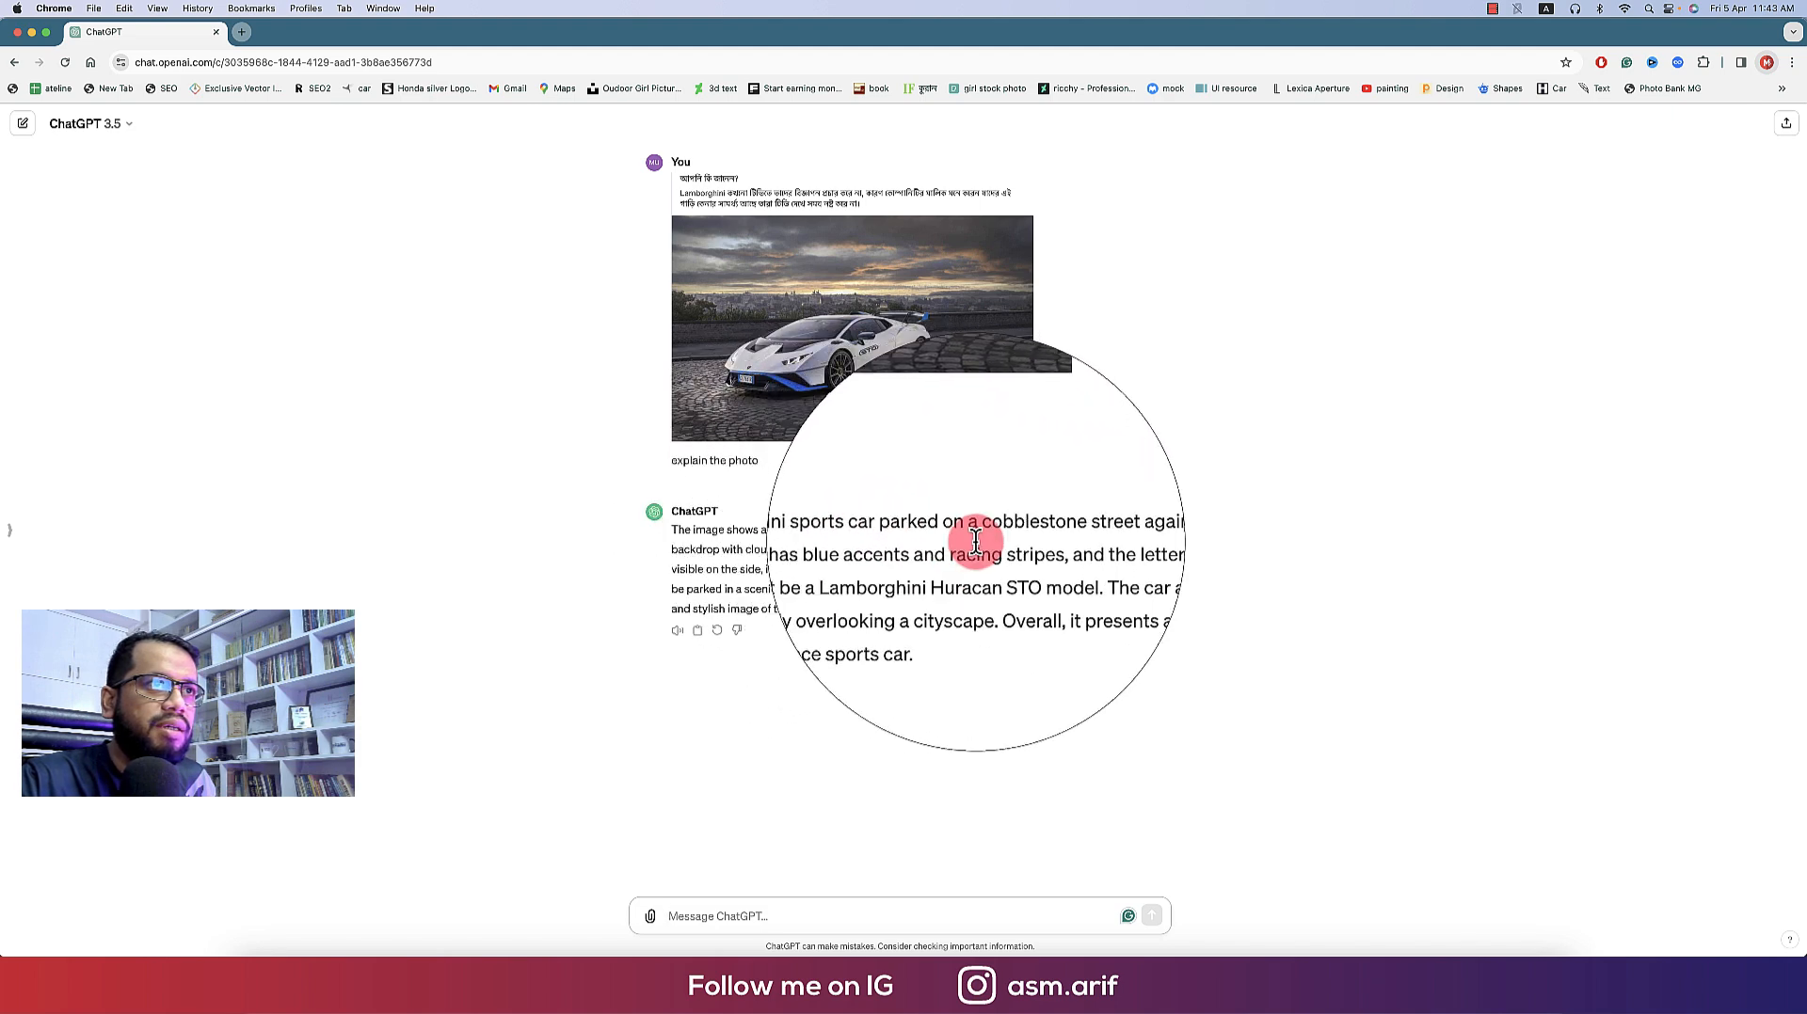
pyautogui.moveTo(1223, 681)
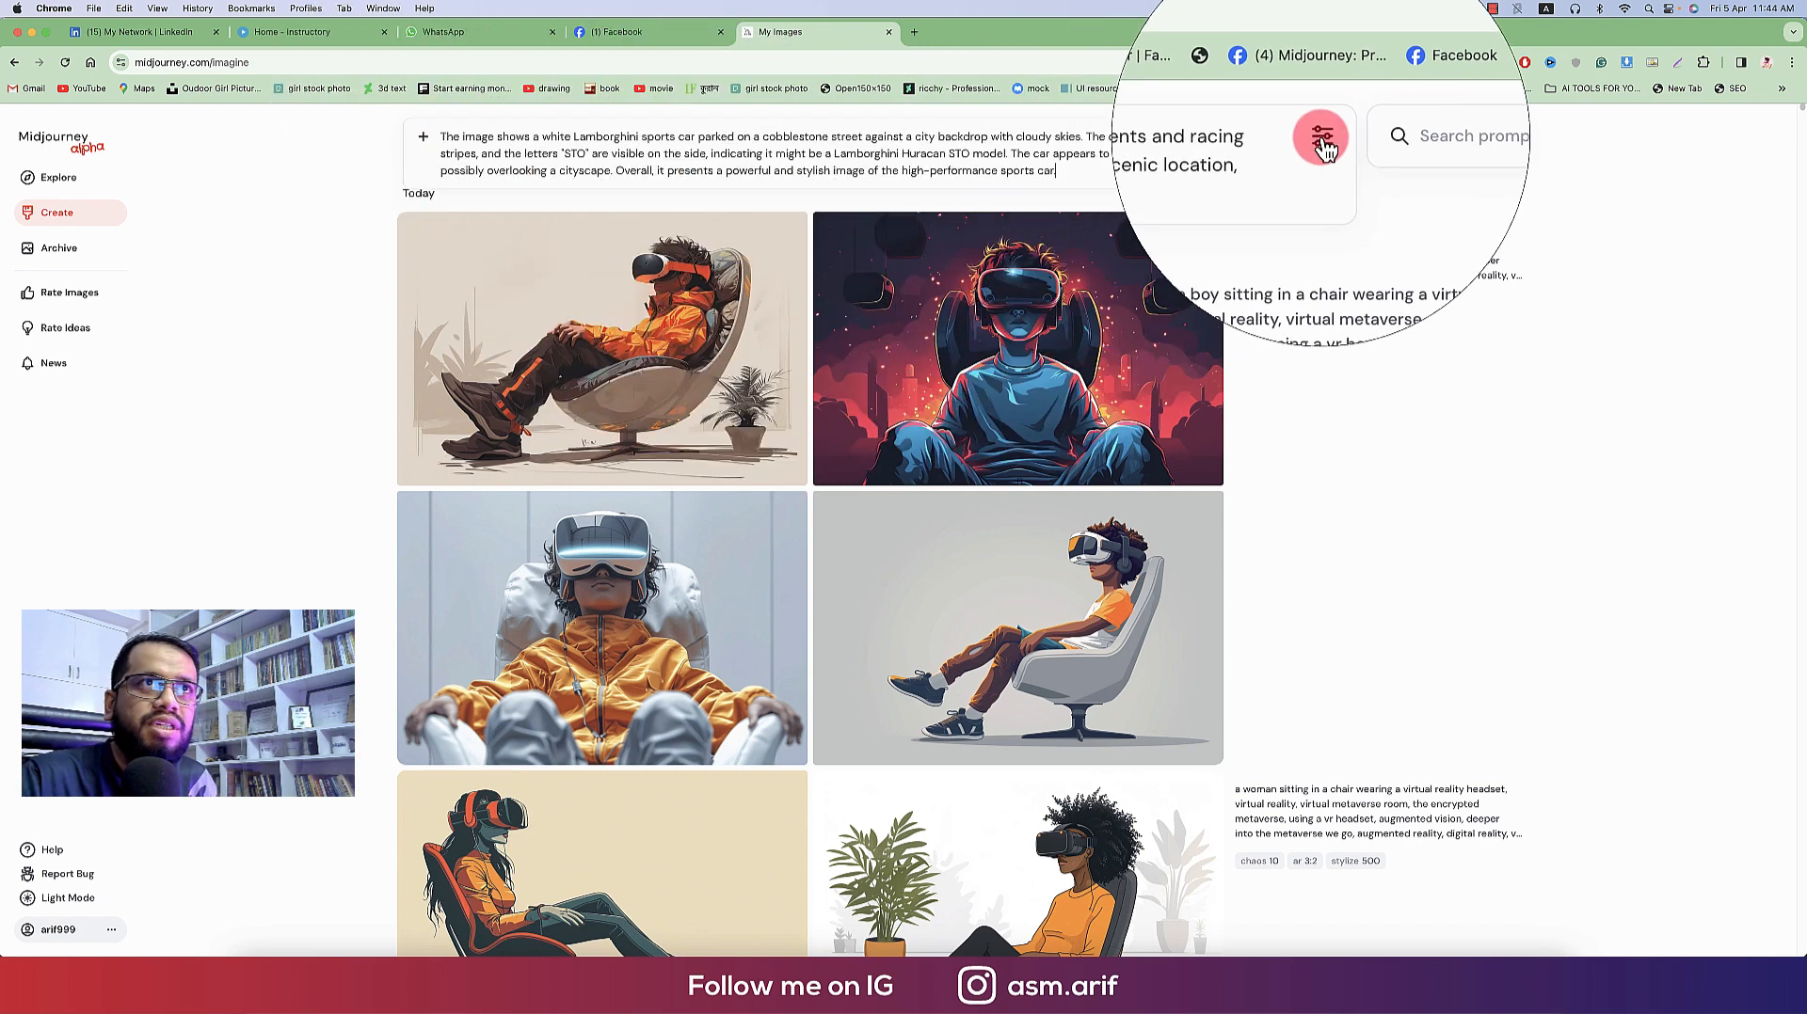
# Set the image settings to landscape 3:2 and raise the Variety slider for the Lamborghini prompt
pyautogui.click(1321, 137)
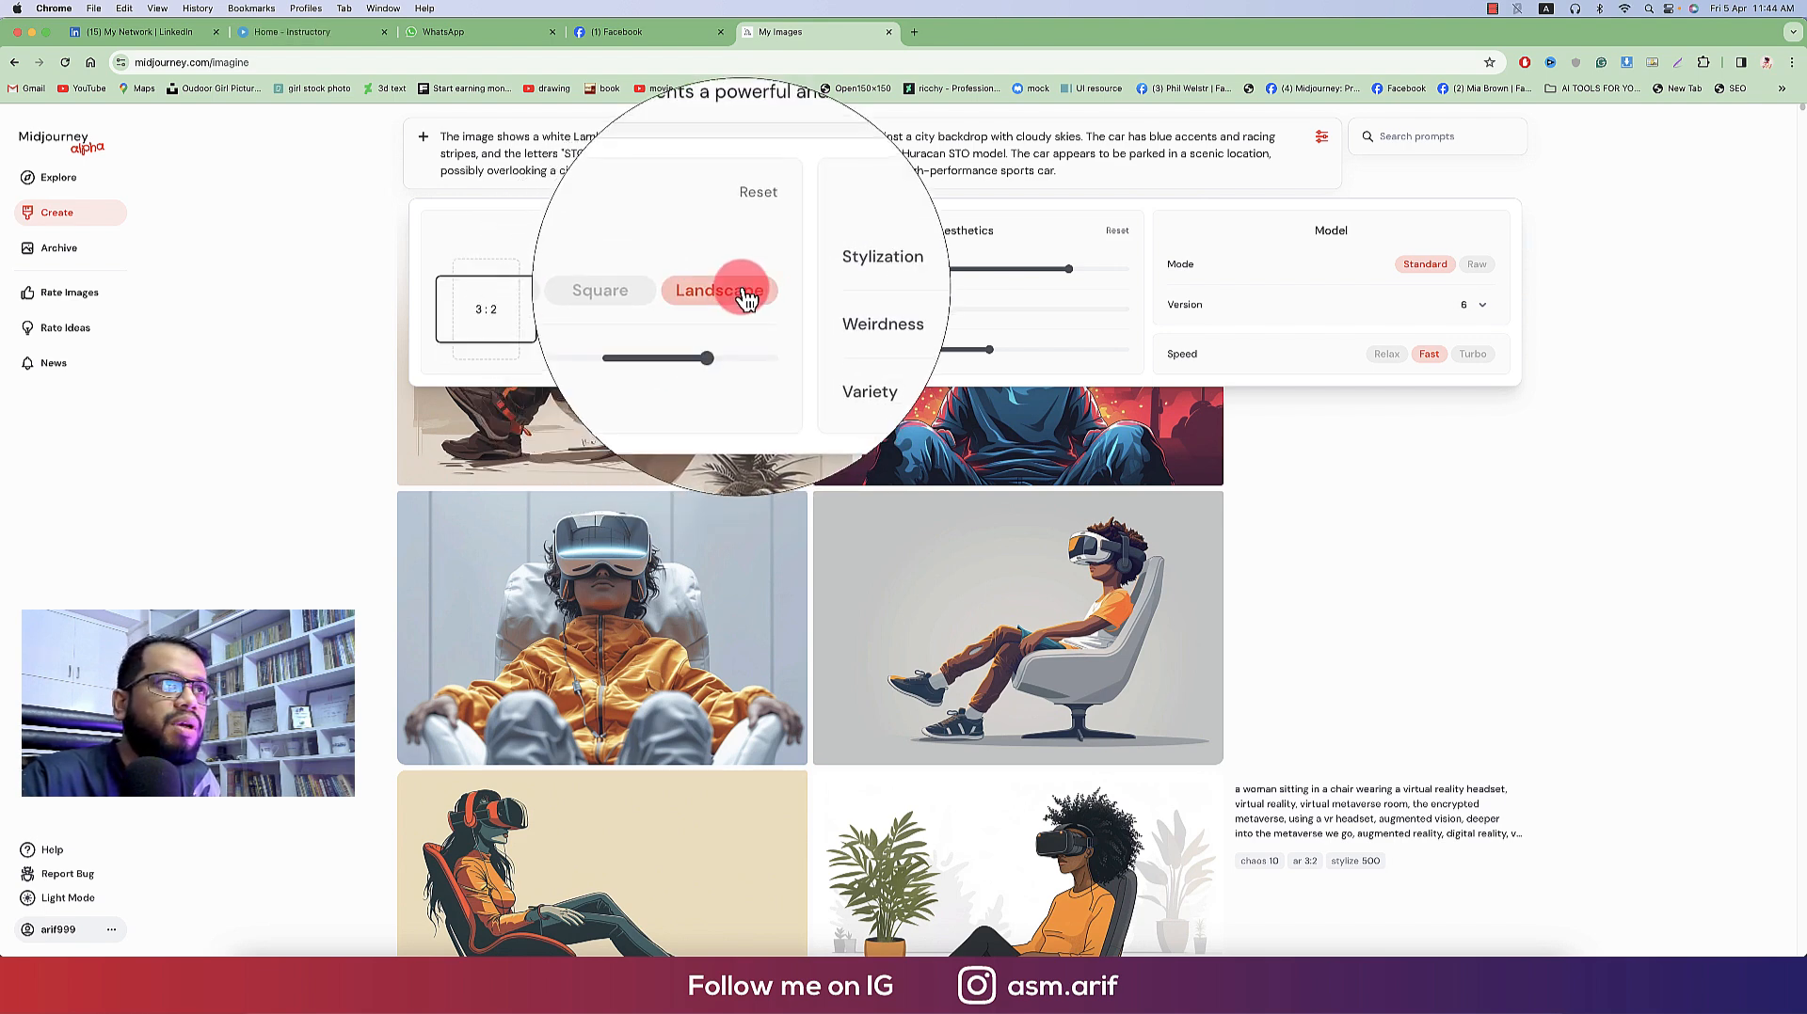
pyautogui.moveTo(1066, 268); pyautogui.dragTo(1110, 273)
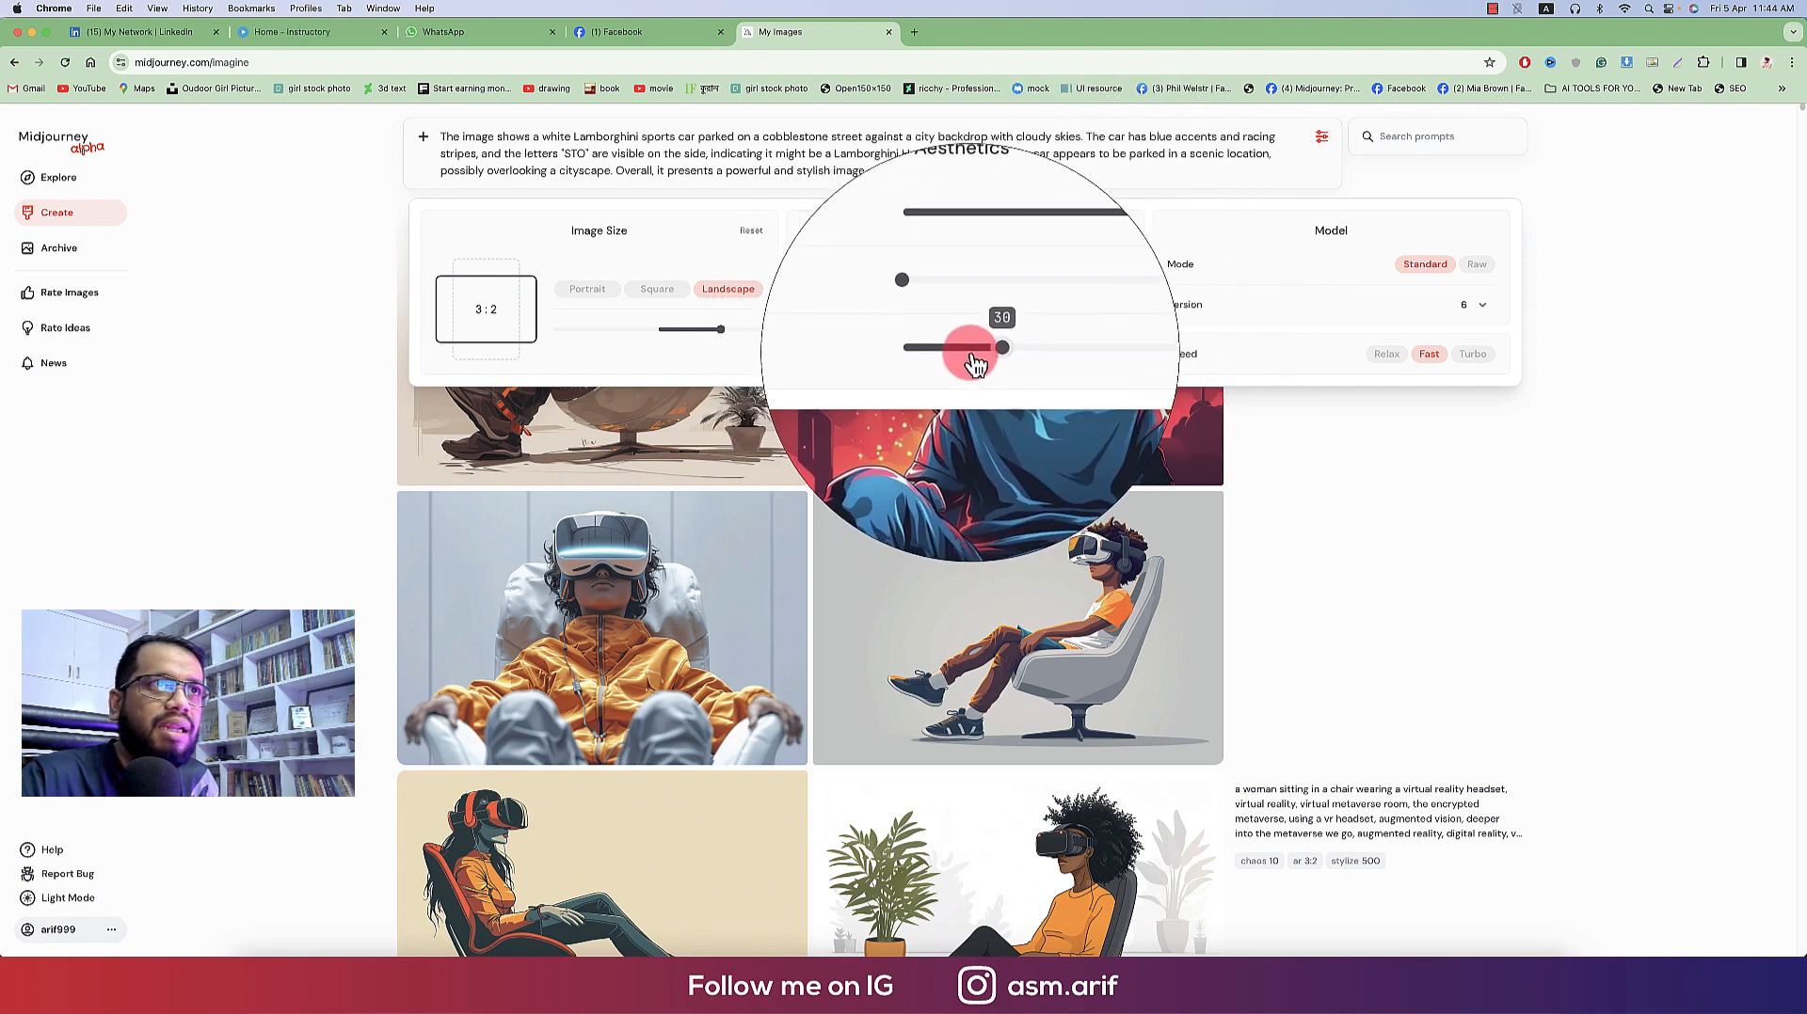
pyautogui.moveTo(1002, 347); pyautogui.dragTo(933, 347)
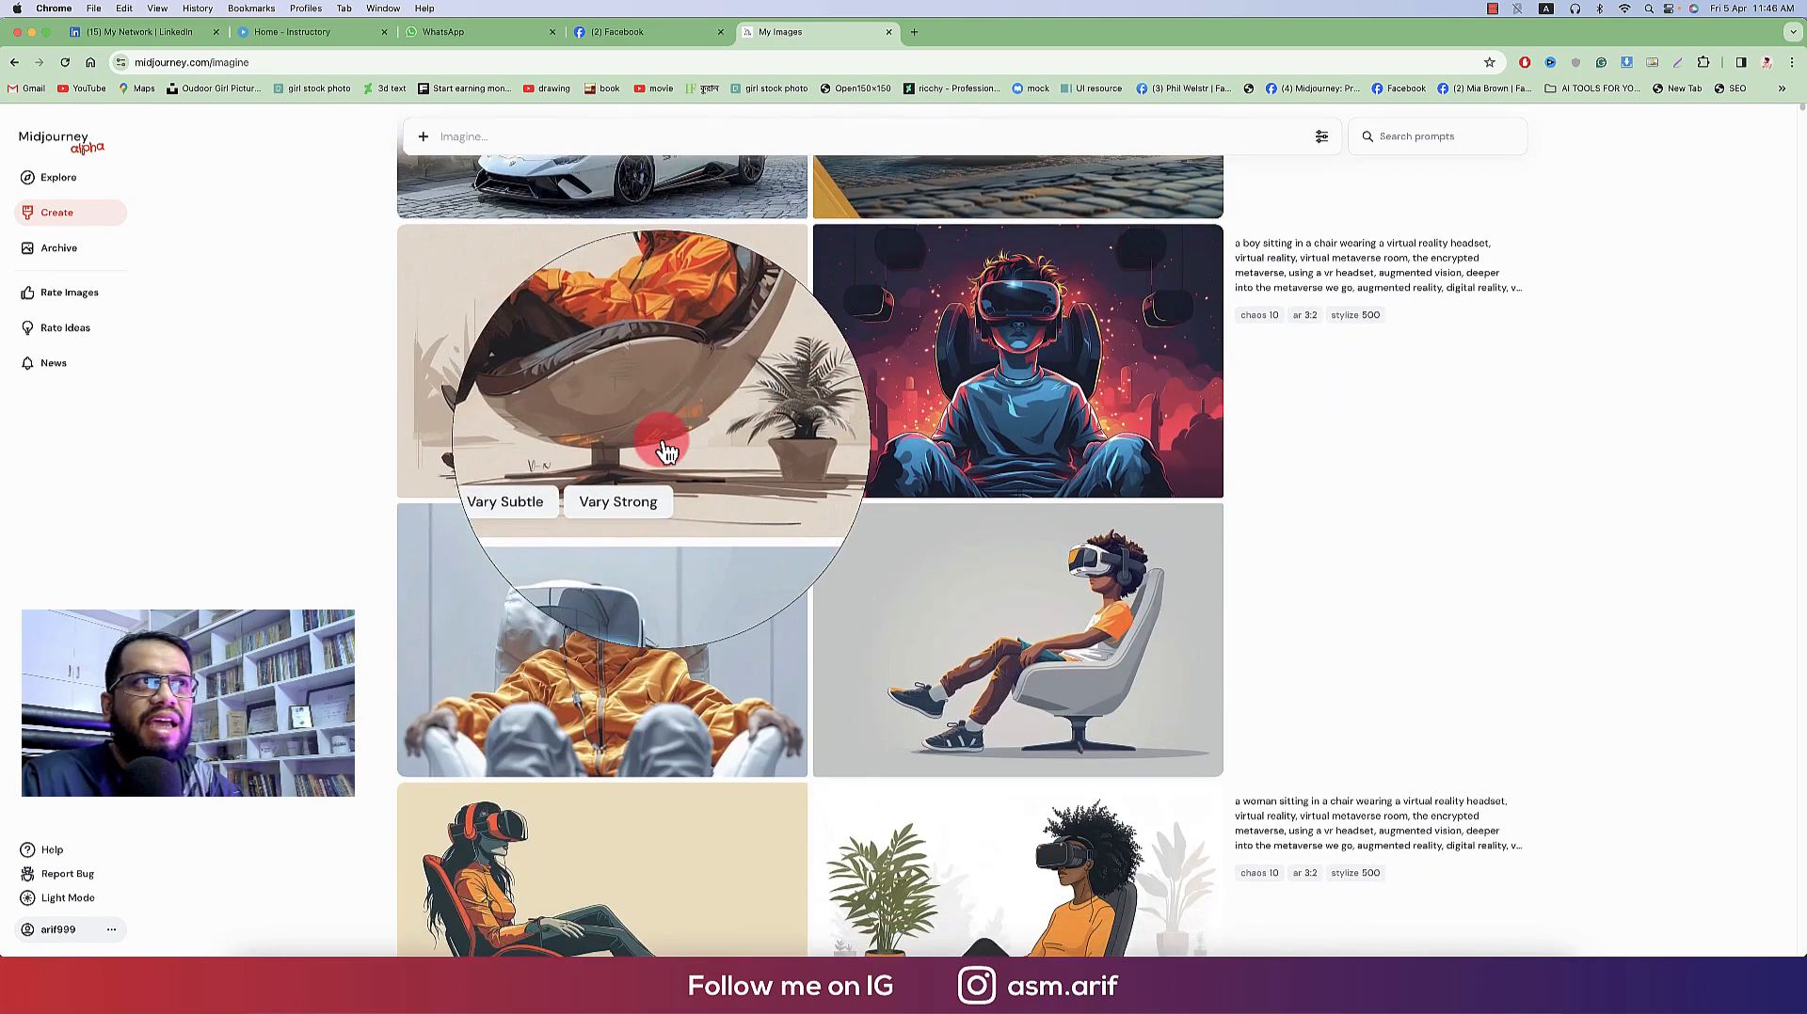
pyautogui.scroll(-3)
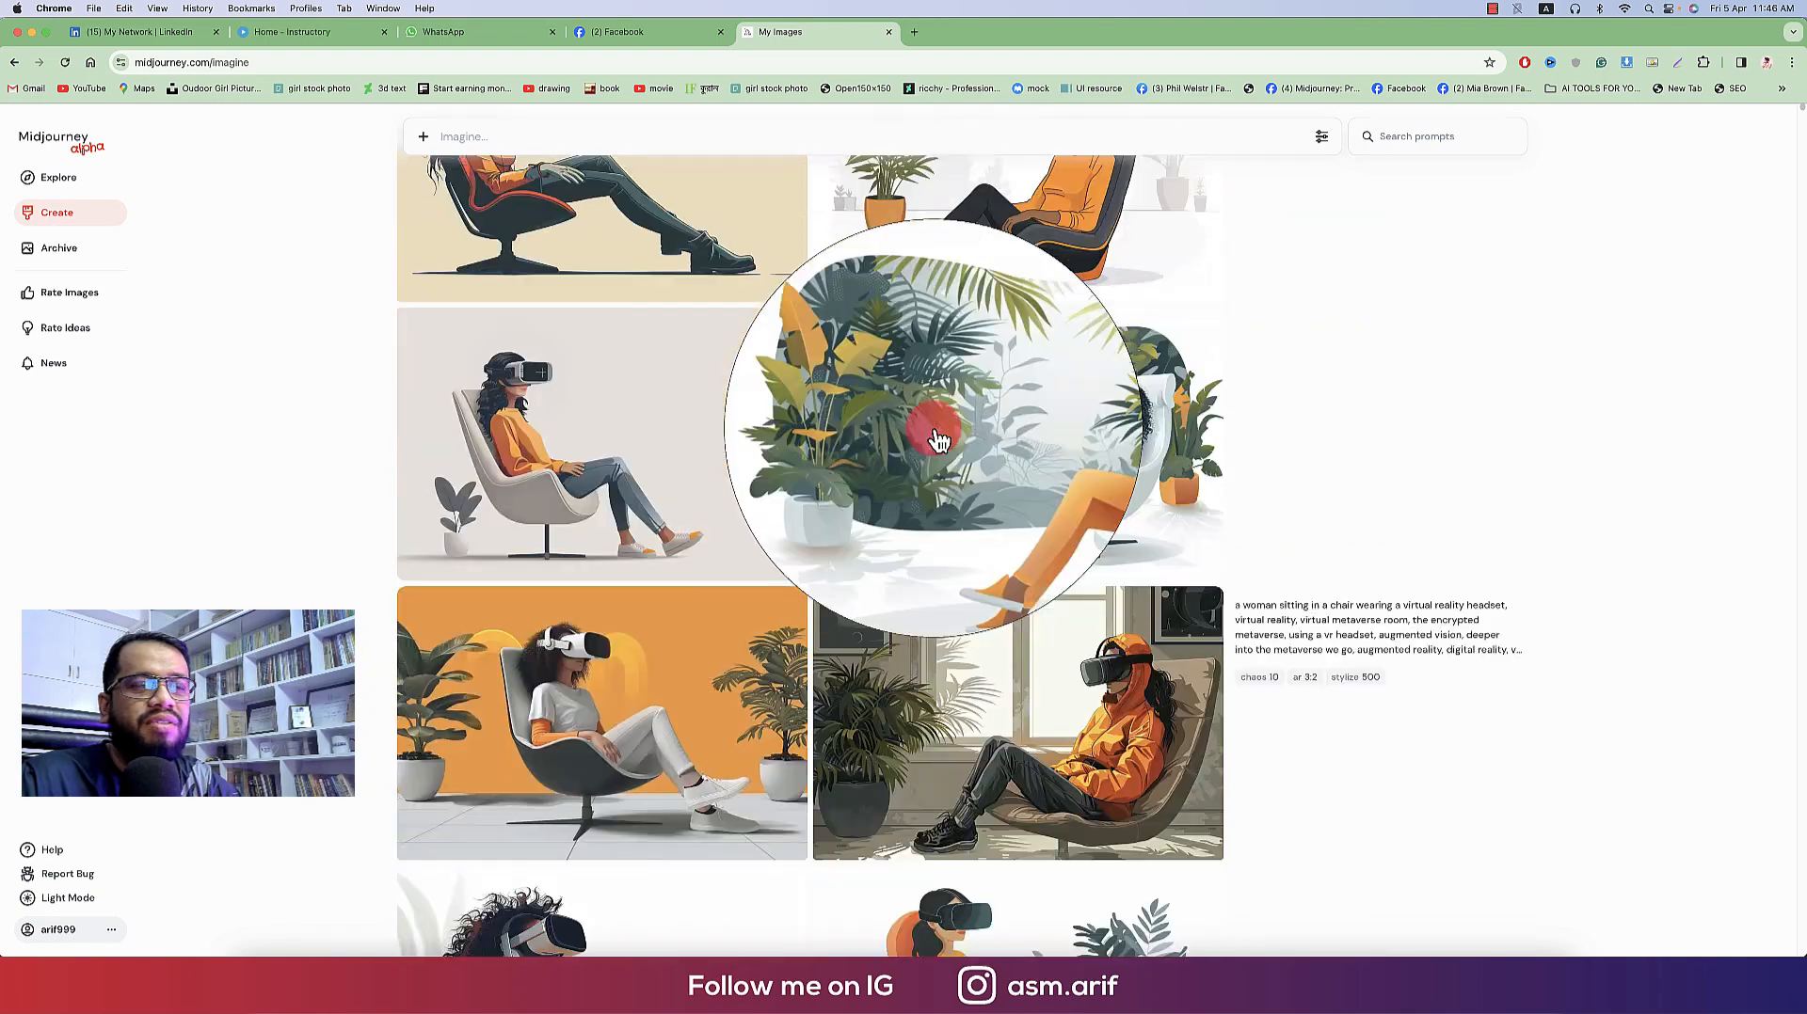
pyautogui.scroll(-3)
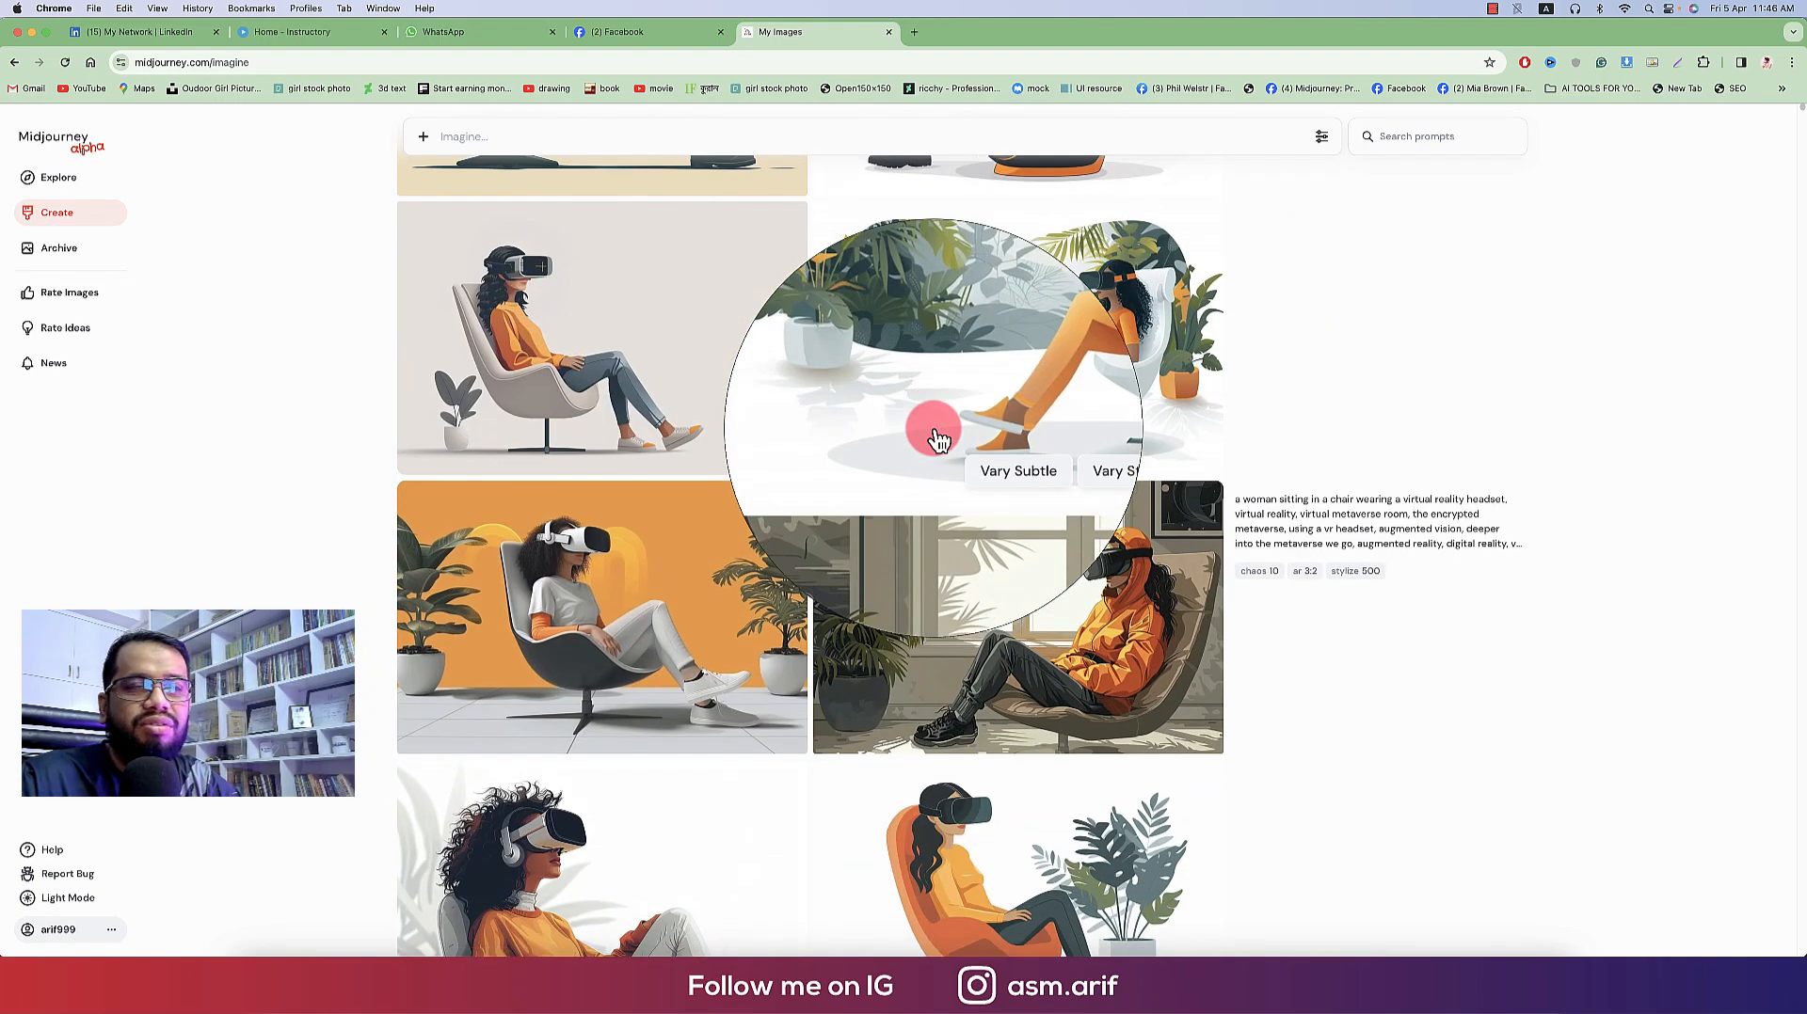